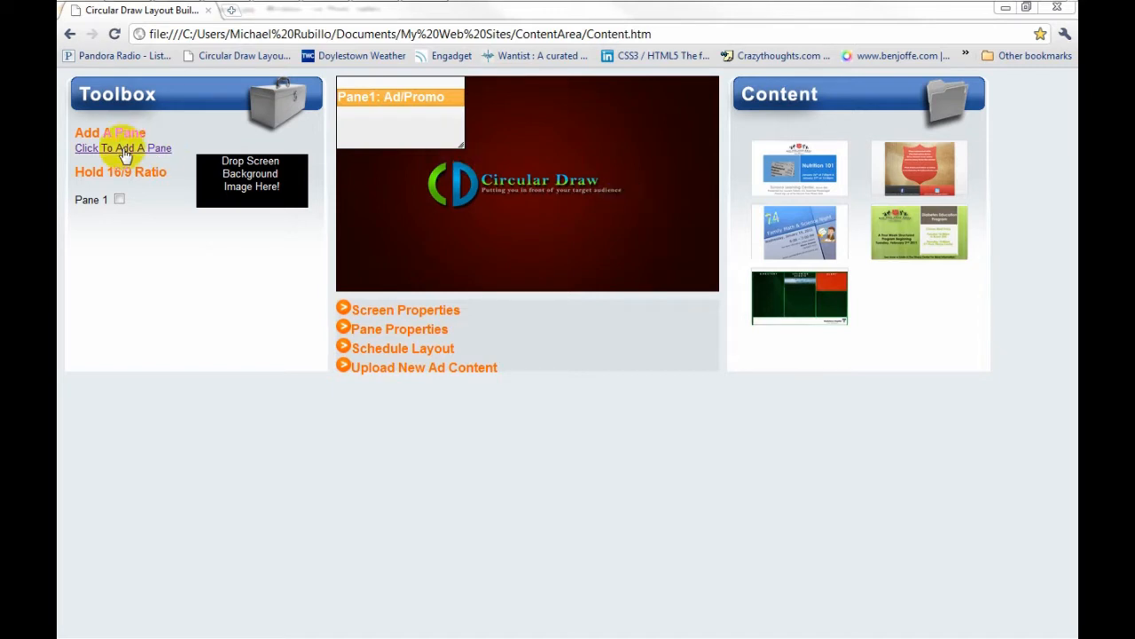
mouse_move(151, 106)
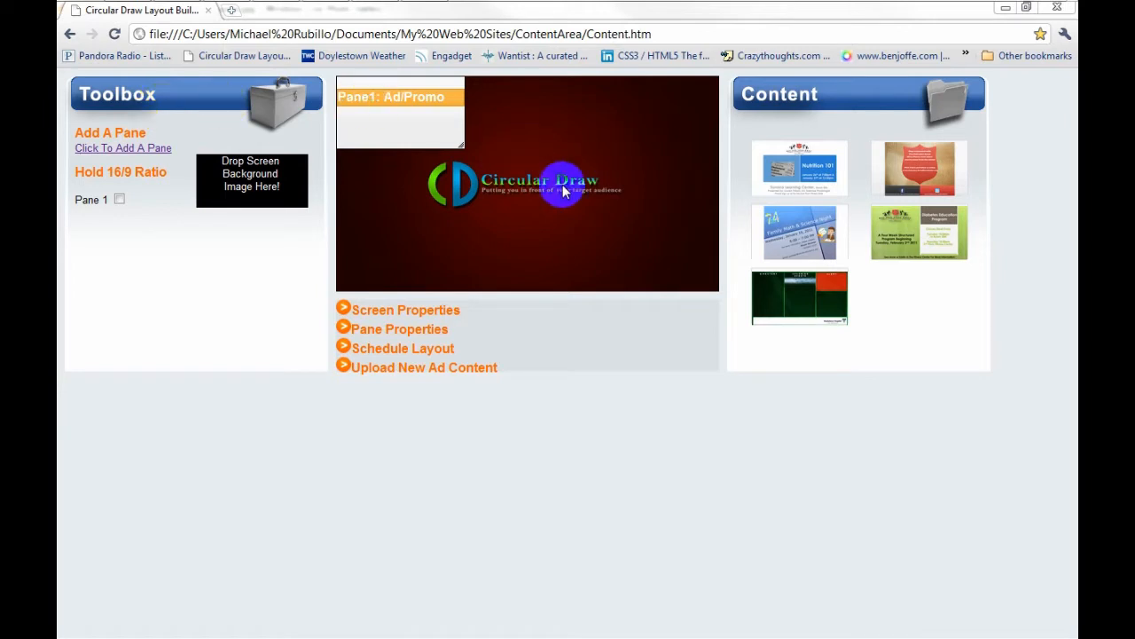
mouse_move(610, 193)
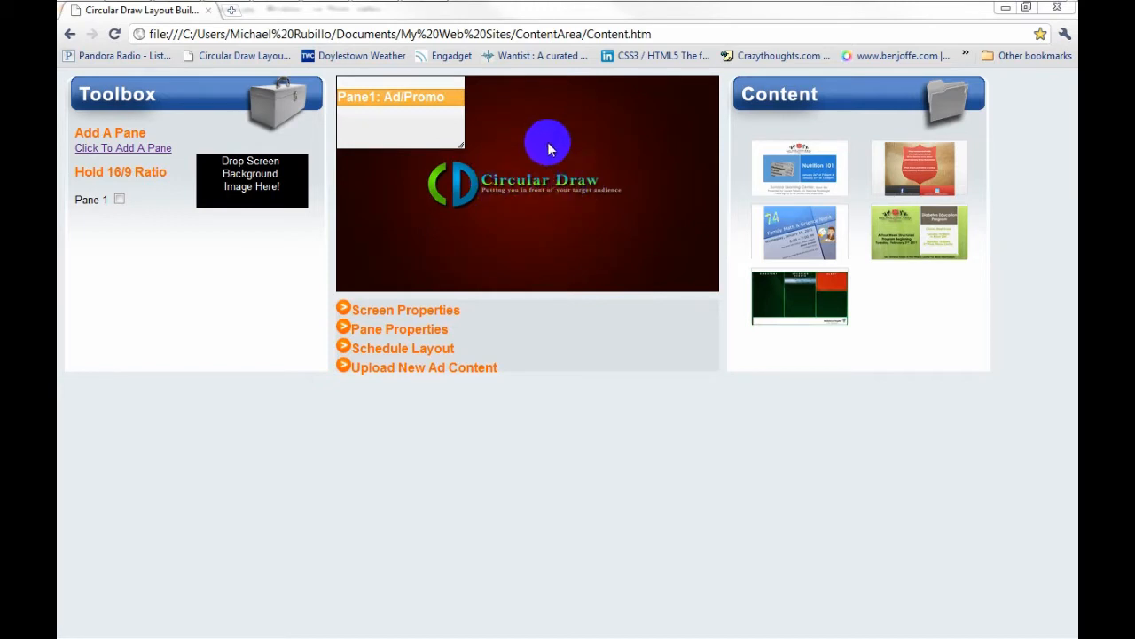
mouse_move(855, 80)
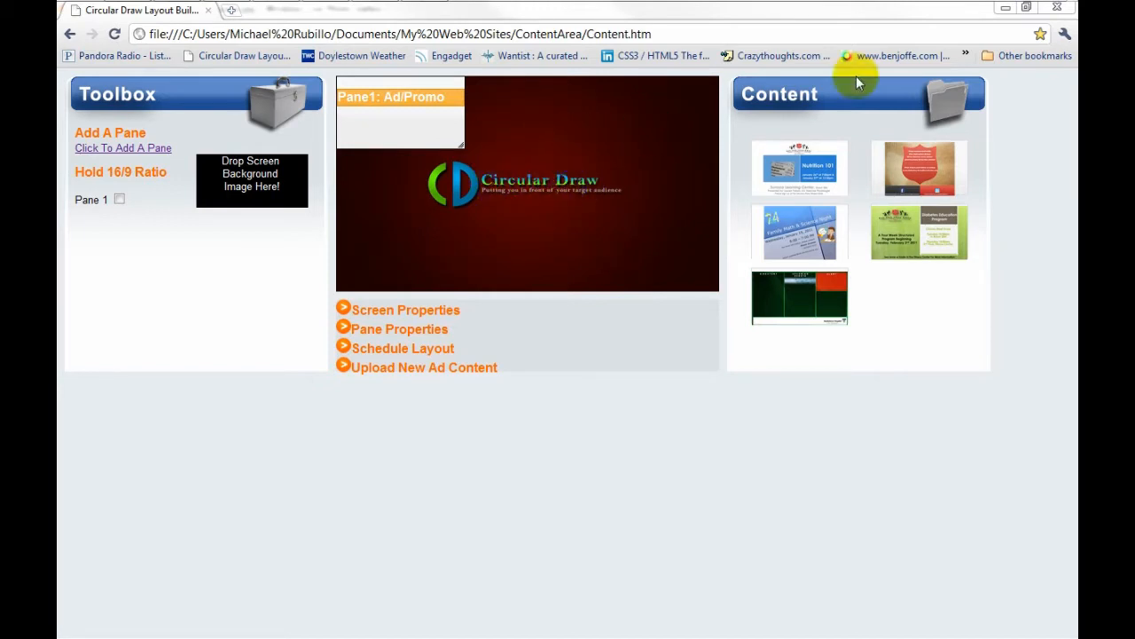
mouse_move(878, 93)
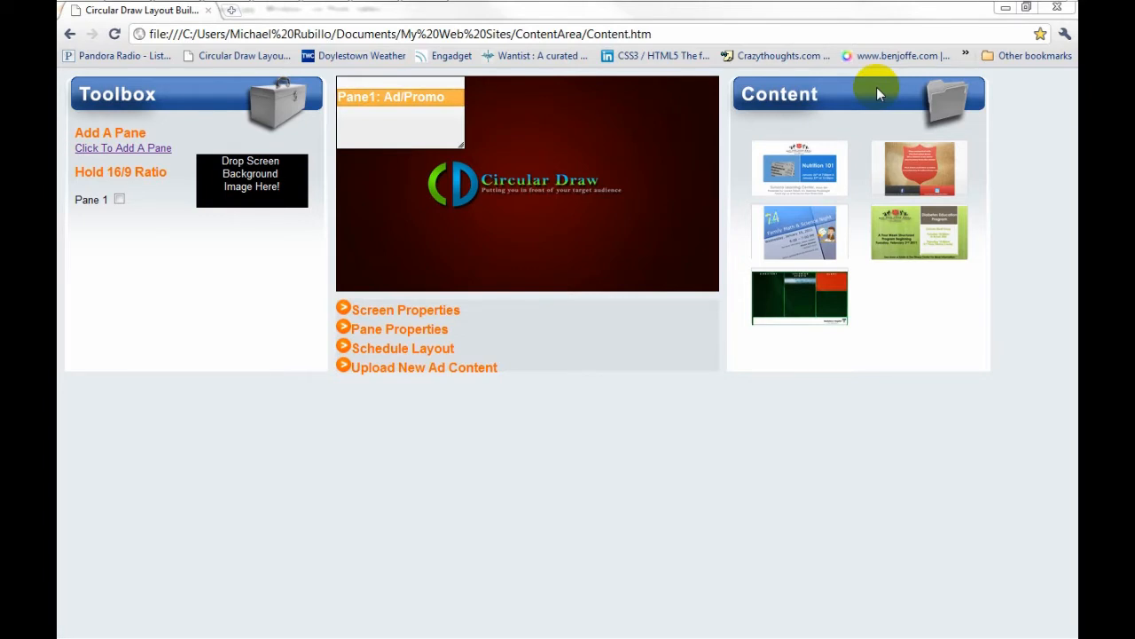
mouse_move(860, 145)
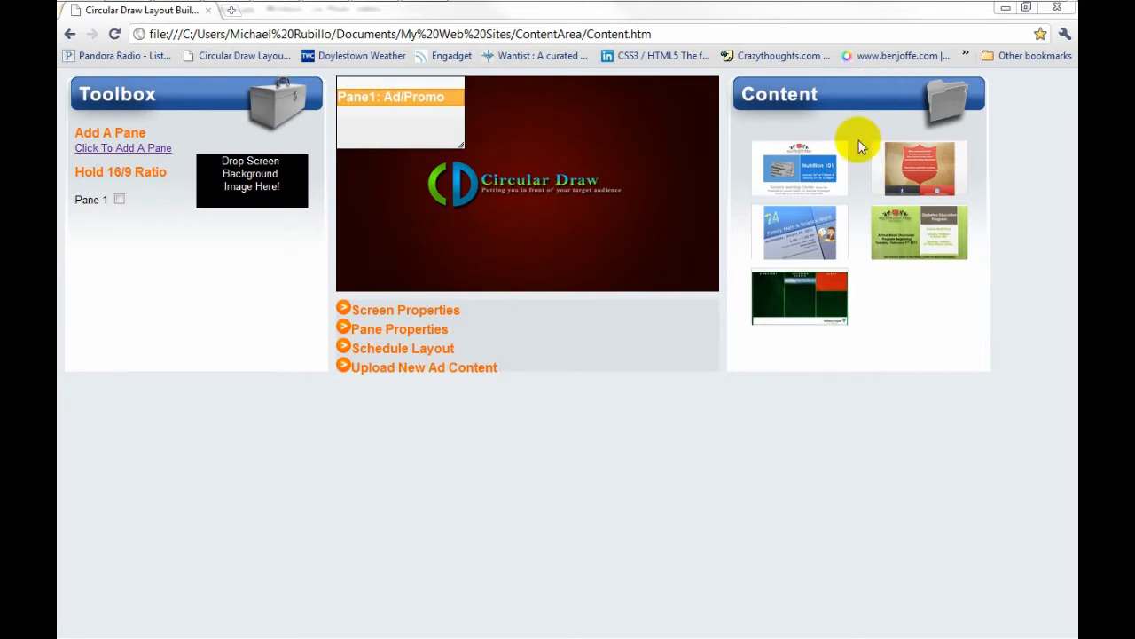
mouse_move(721, 238)
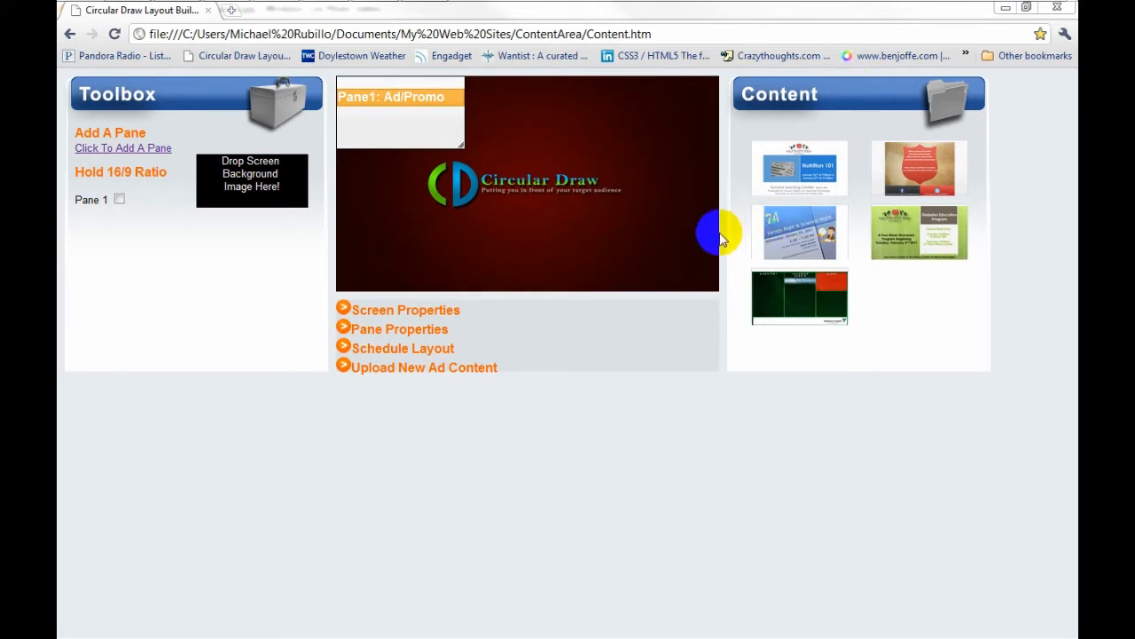
mouse_move(536, 239)
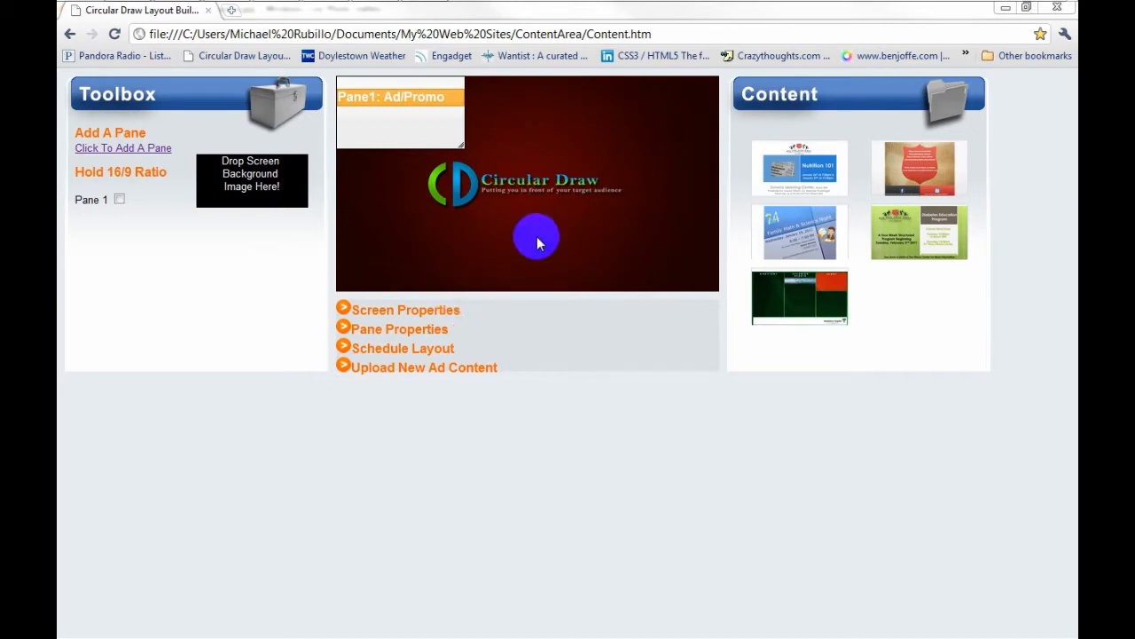
mouse_move(653, 171)
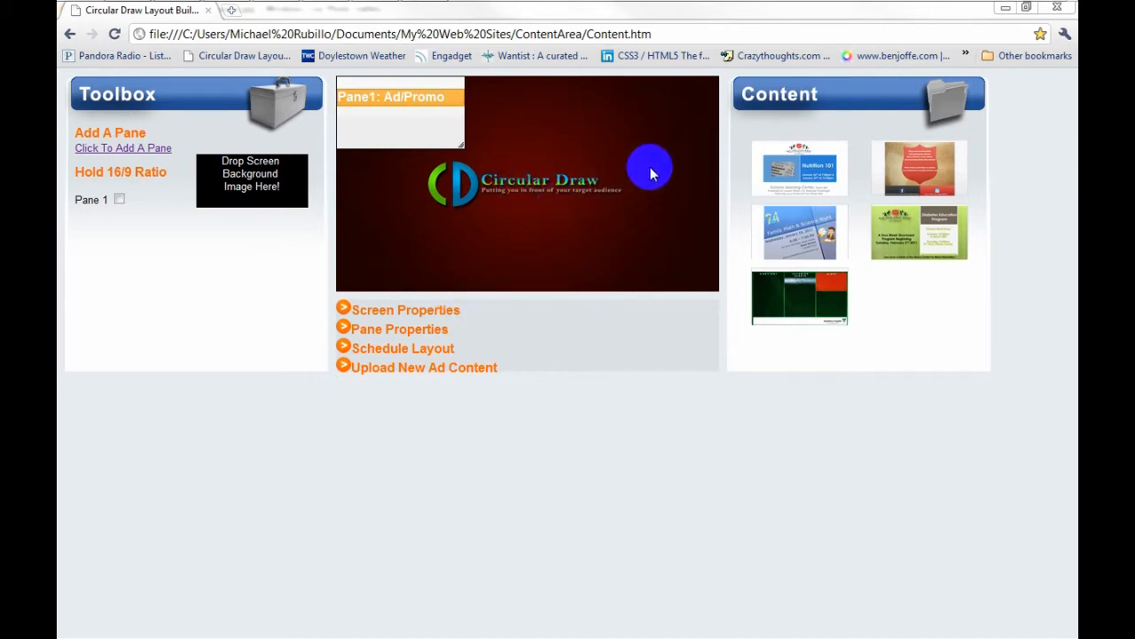
mouse_move(412, 323)
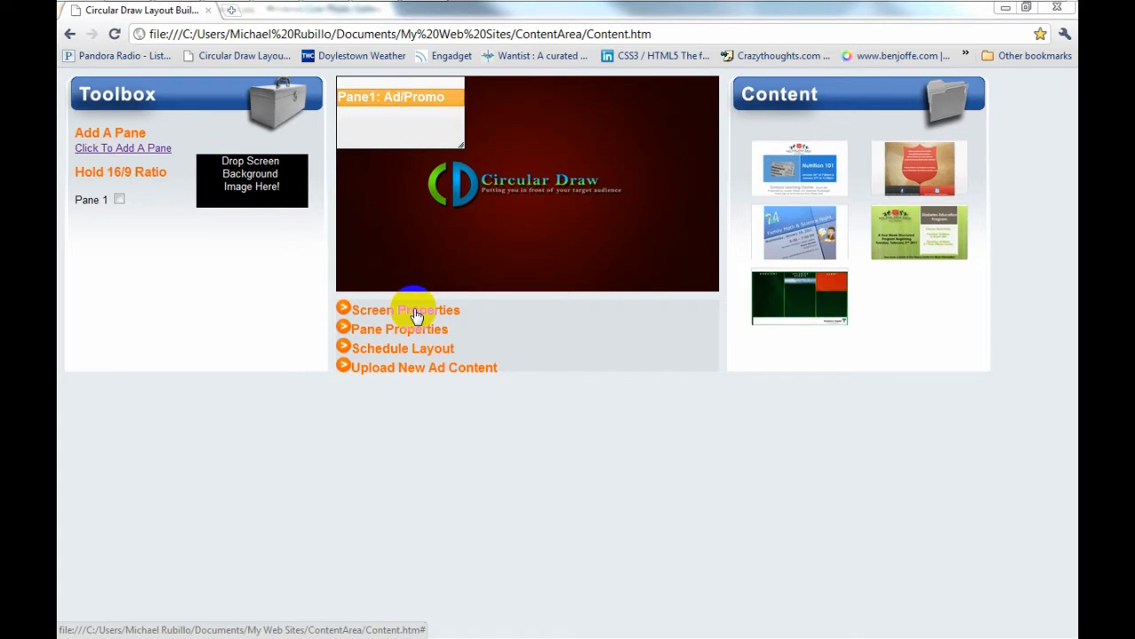
mouse_move(433, 145)
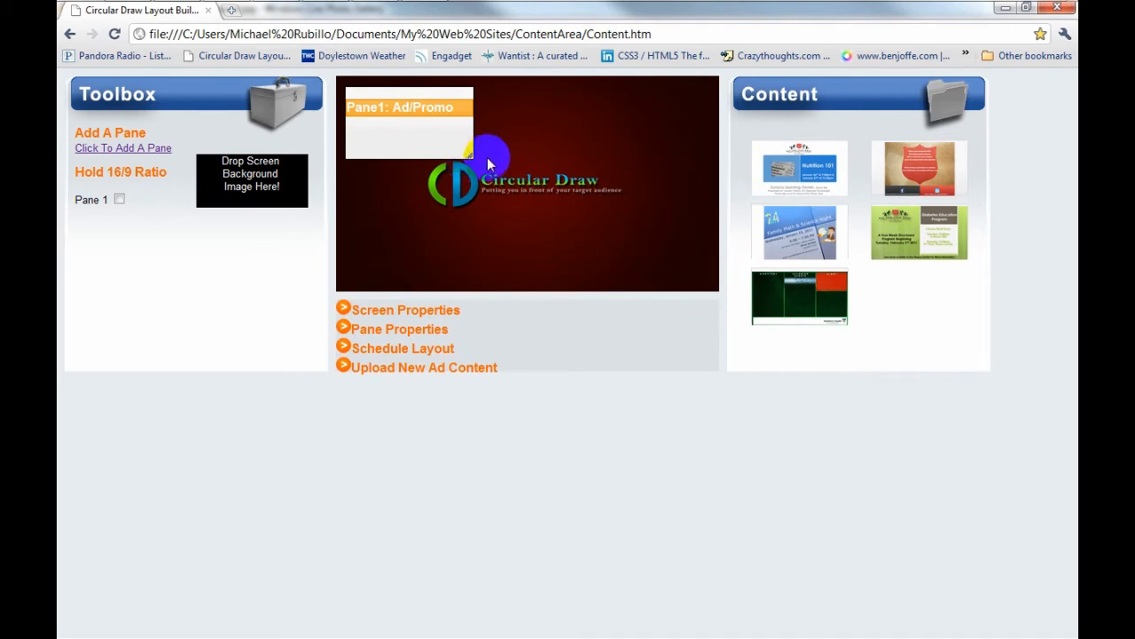
mouse_move(447, 142)
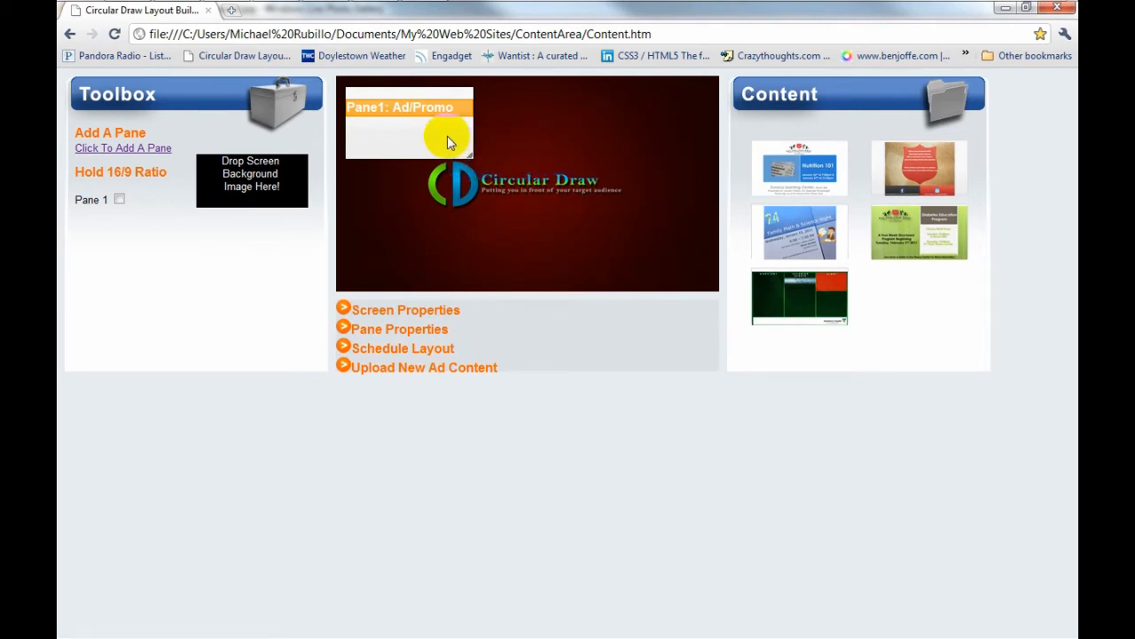
mouse_move(430, 104)
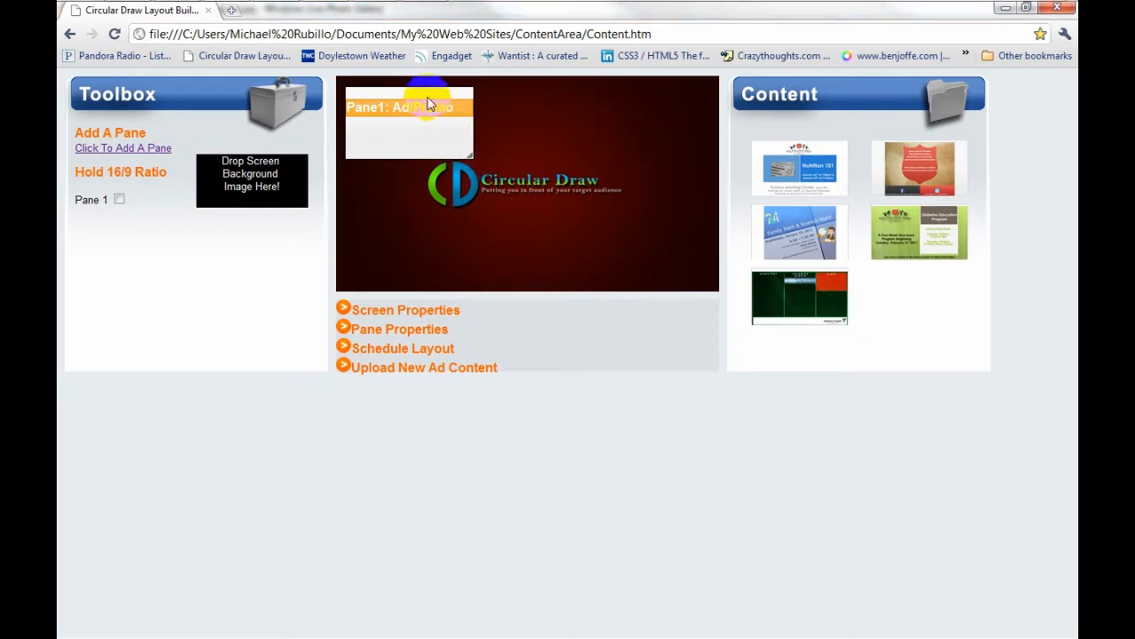
- Try the Ad/Promo pane on the right side, then return it to the left
left_click_drag(408, 106, 621, 167)
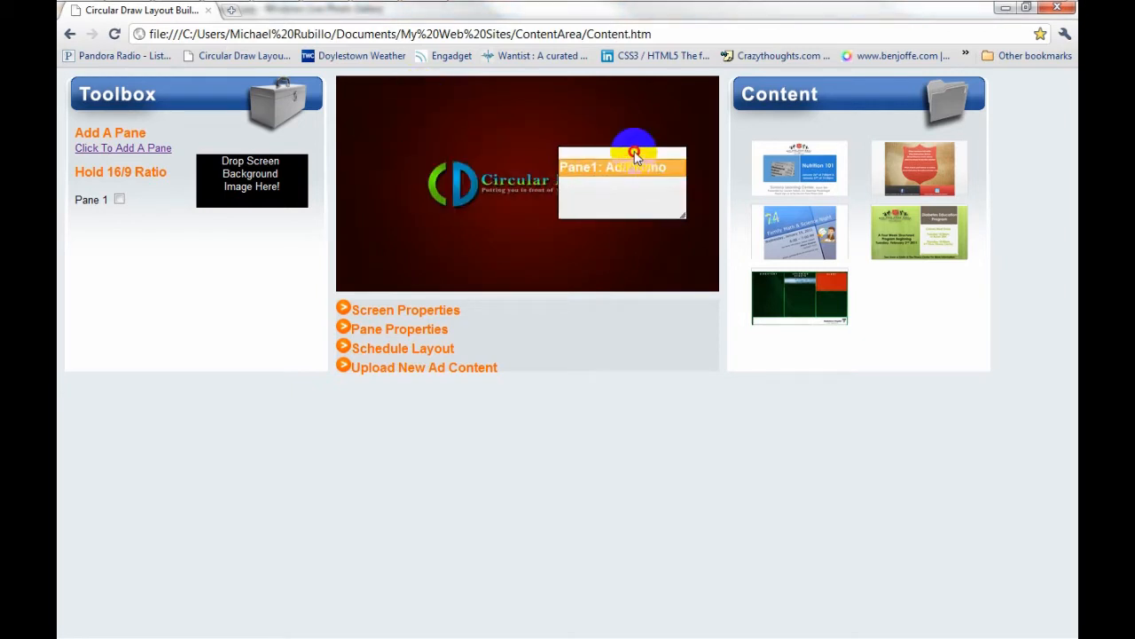
left_click_drag(636, 158, 601, 147)
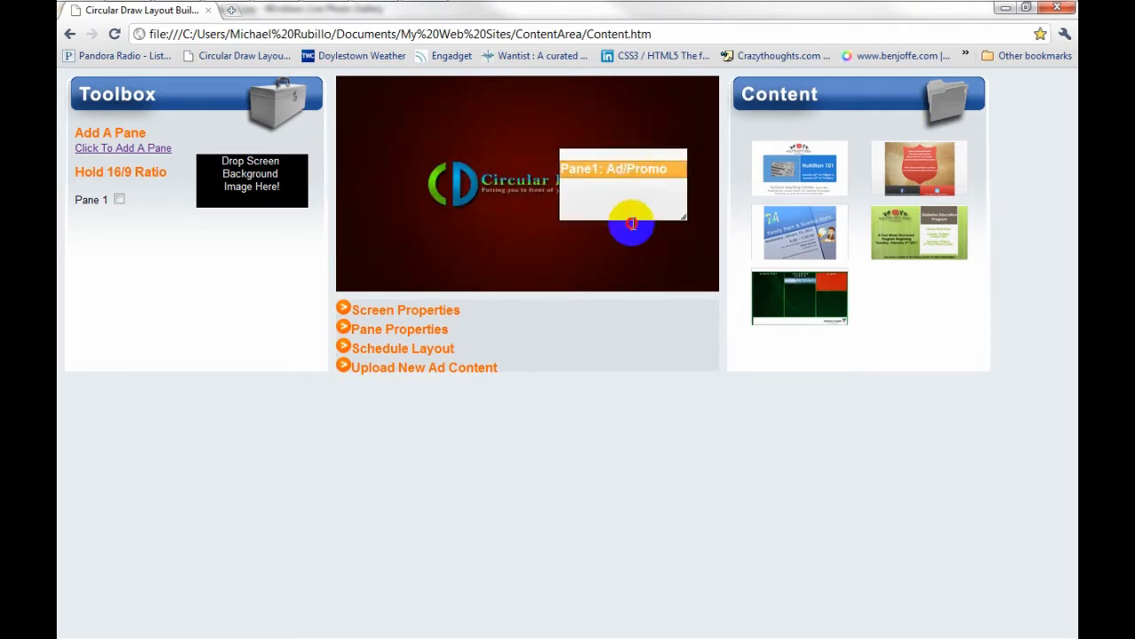
left_click_drag(624, 185, 412, 112)
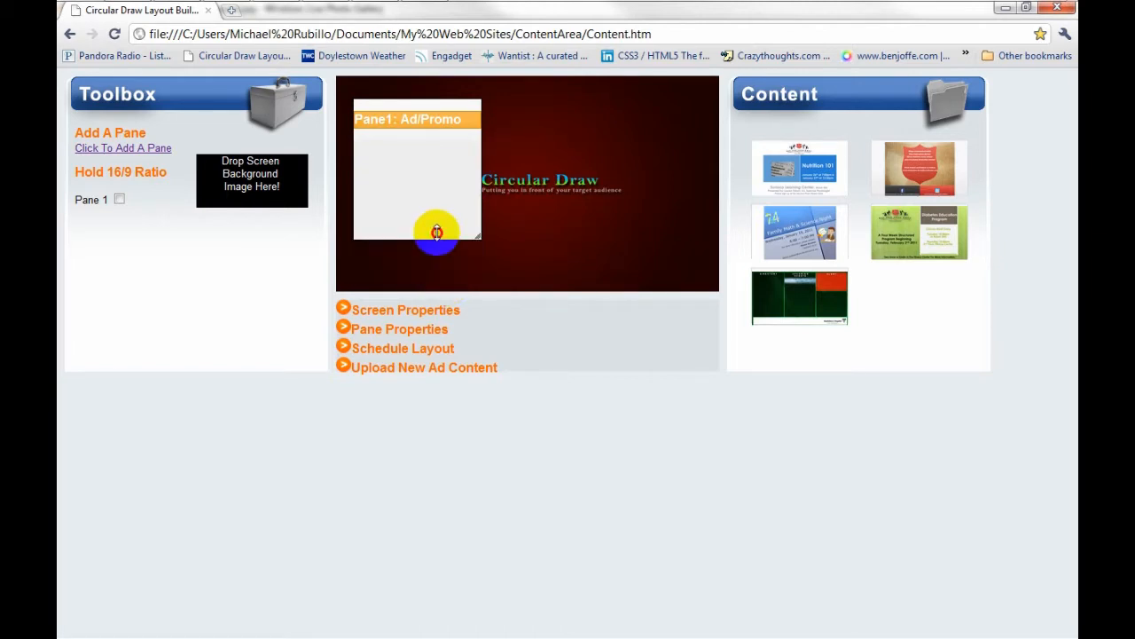
- Resize Pane 1 at its held 16:9 ratio into a small pane near the top-left, then bring up the hospital layout image for reference
left_click_drag(435, 232, 488, 149)
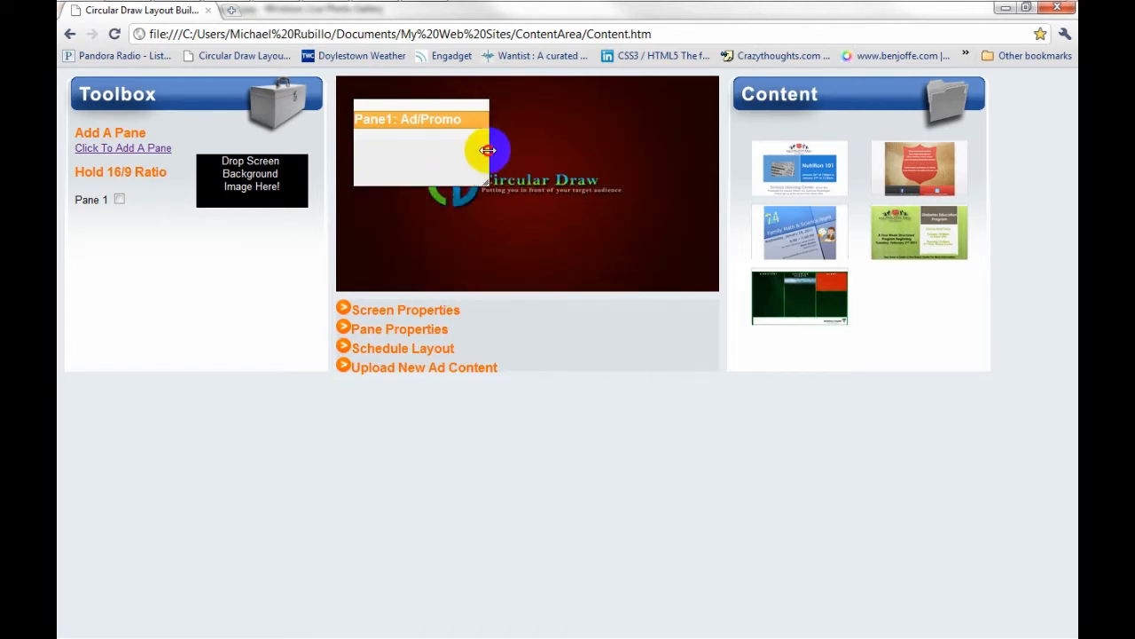
left_click_drag(488, 149, 589, 244)
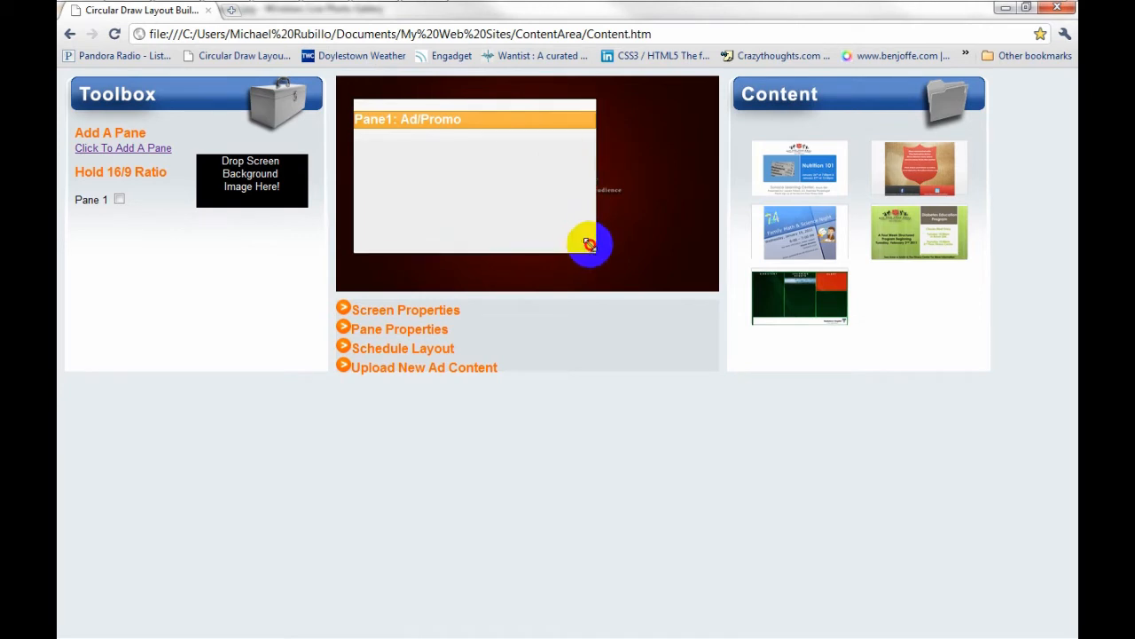
left_click_drag(589, 244, 543, 206)
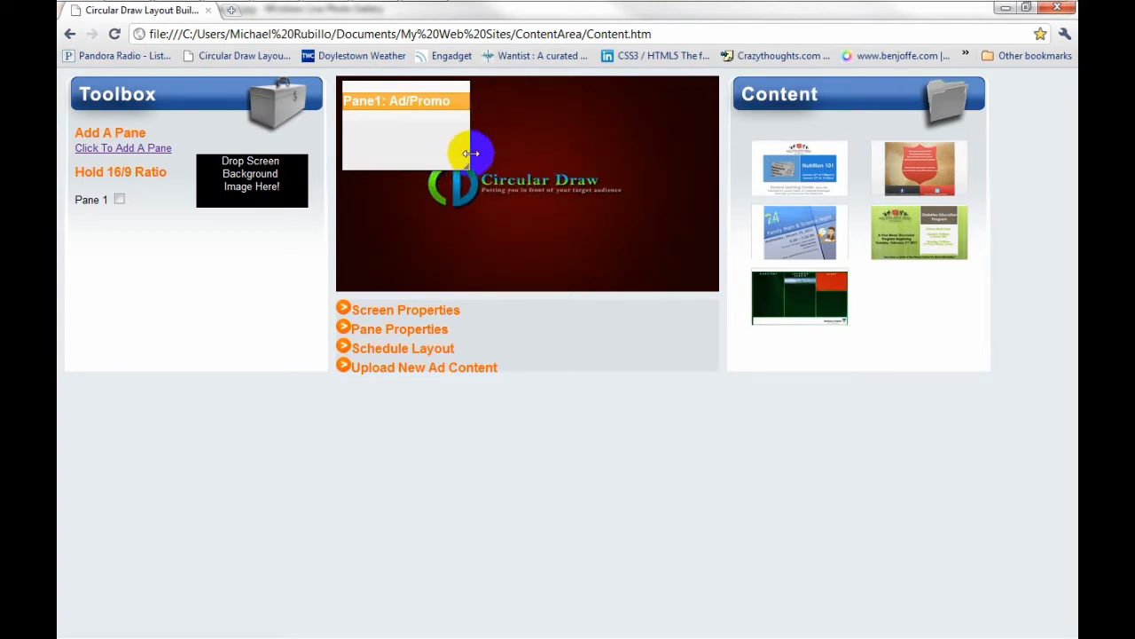
left_click_drag(470, 153, 434, 99)
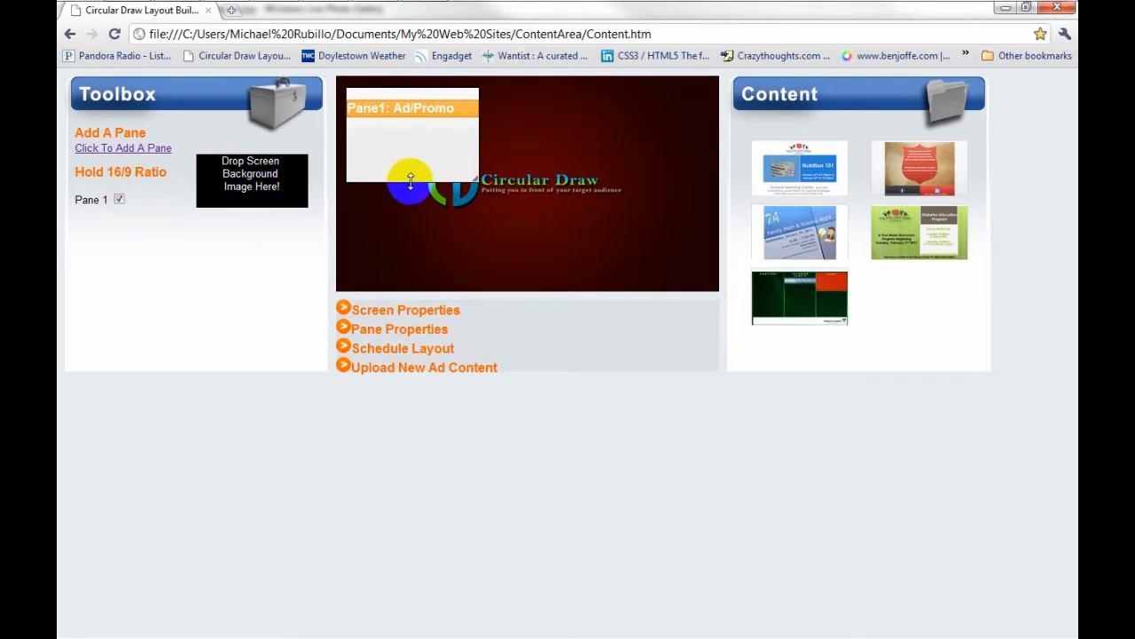
left_click_drag(411, 181, 412, 209)
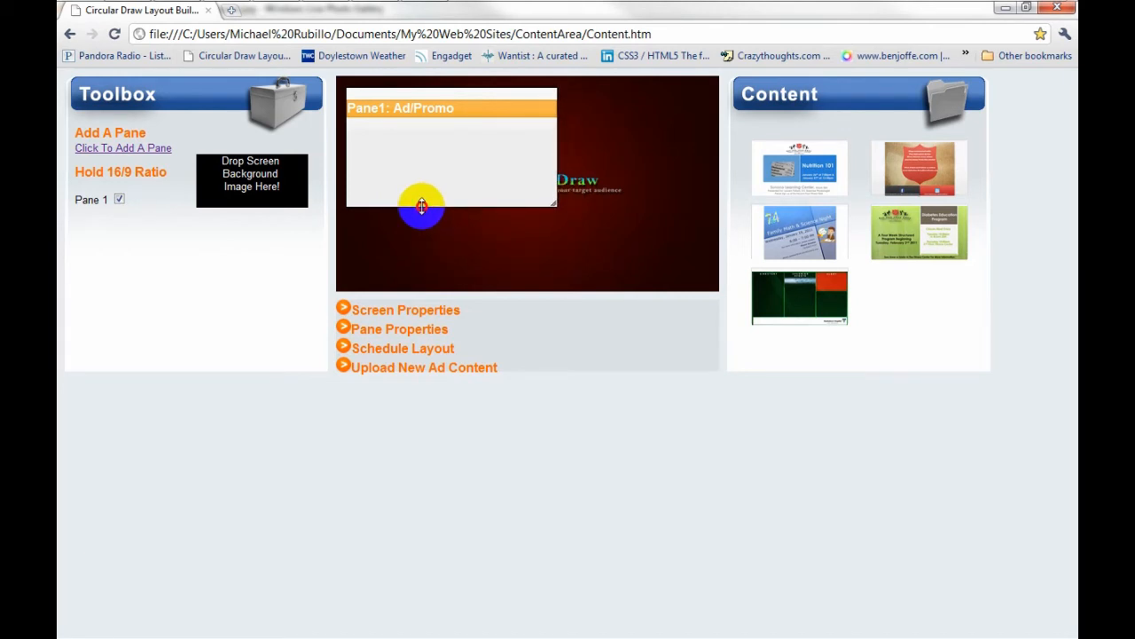
left_click_drag(423, 206, 487, 174)
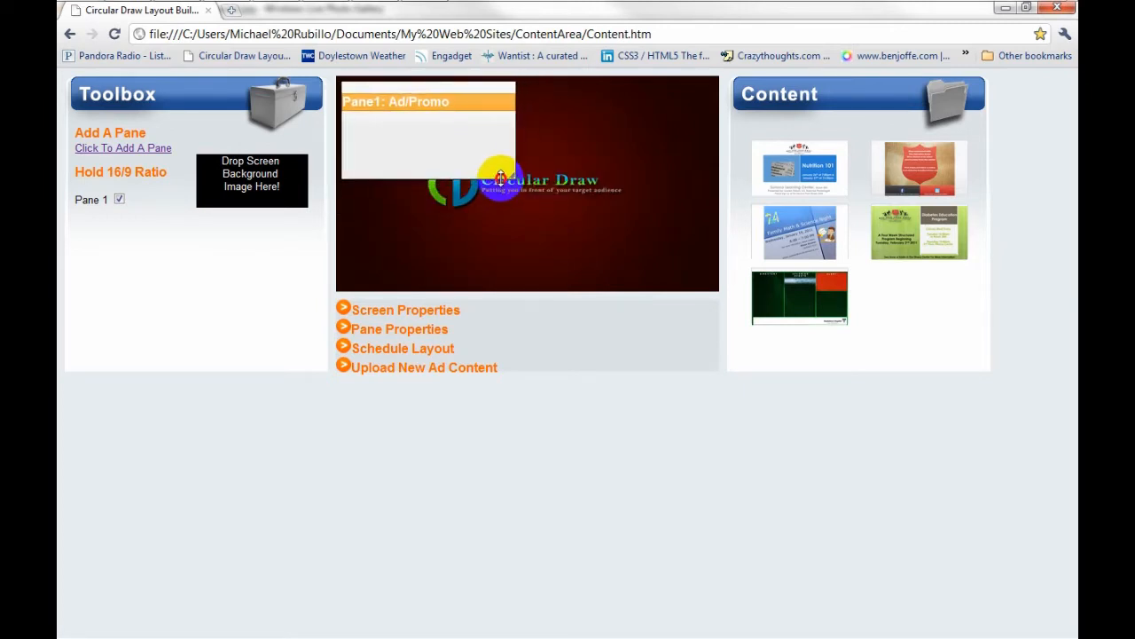
mouse_move(504, 163)
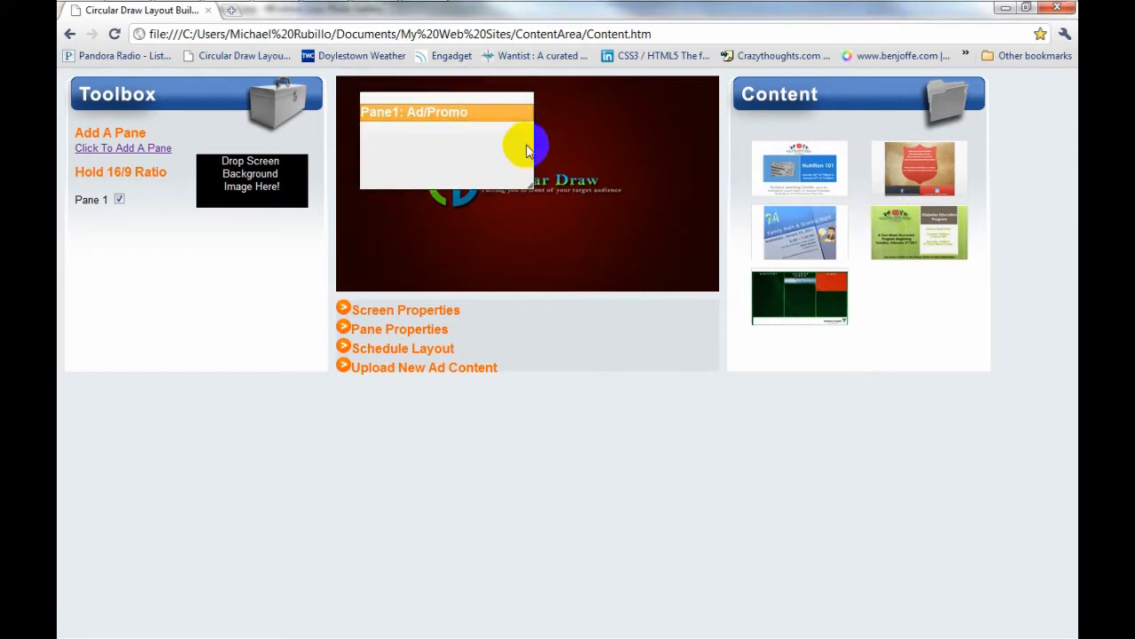
key("Super+Tab")
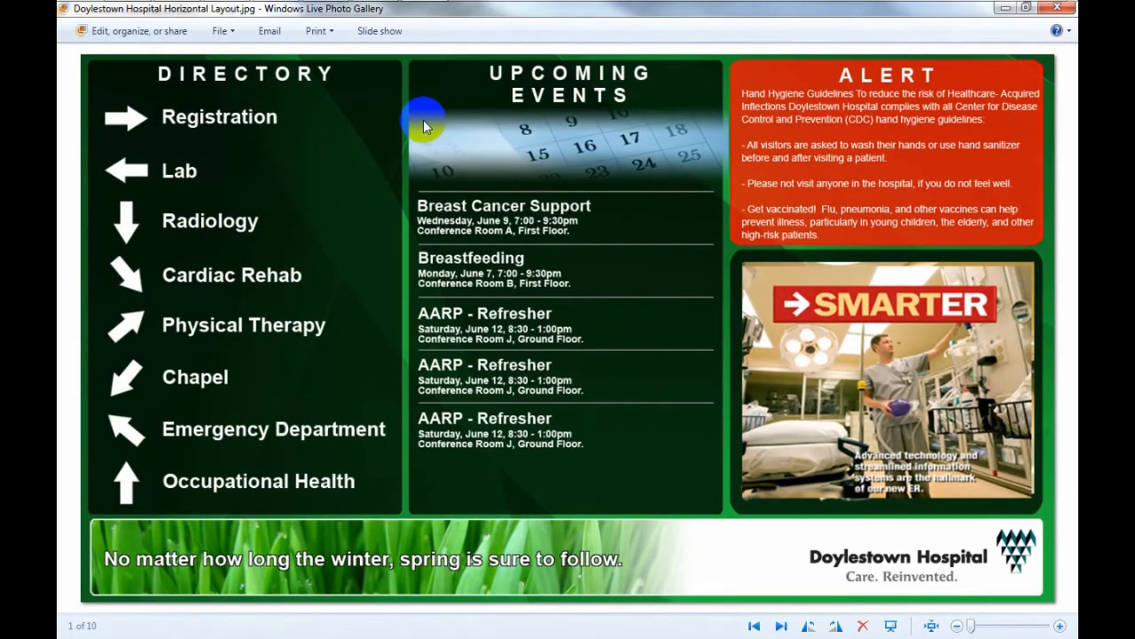
mouse_move(213, 245)
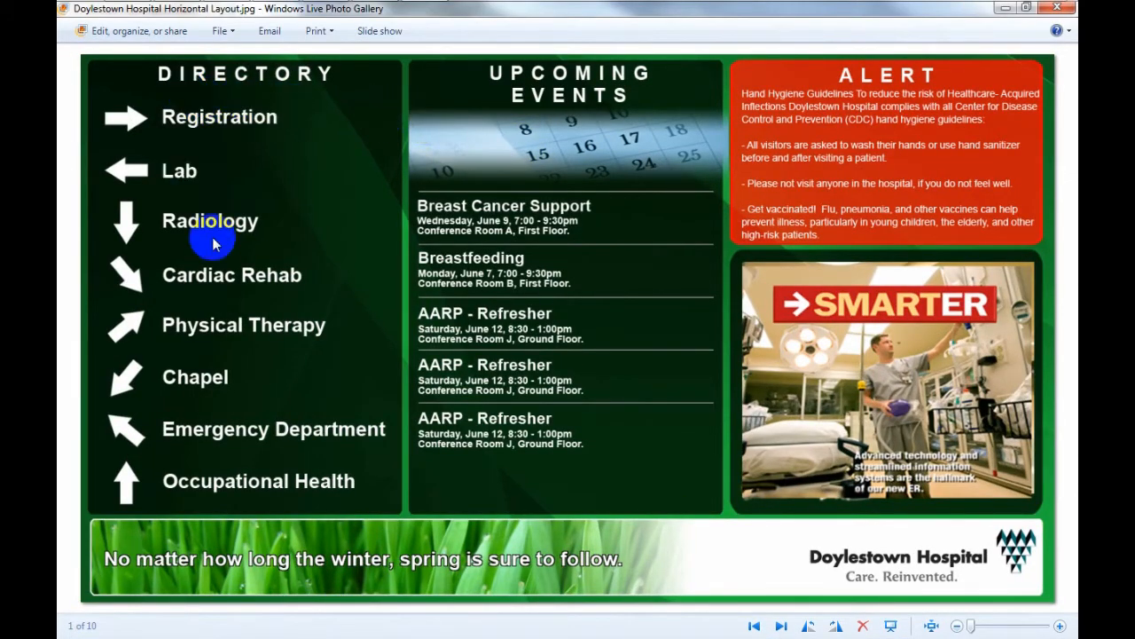
mouse_move(860, 168)
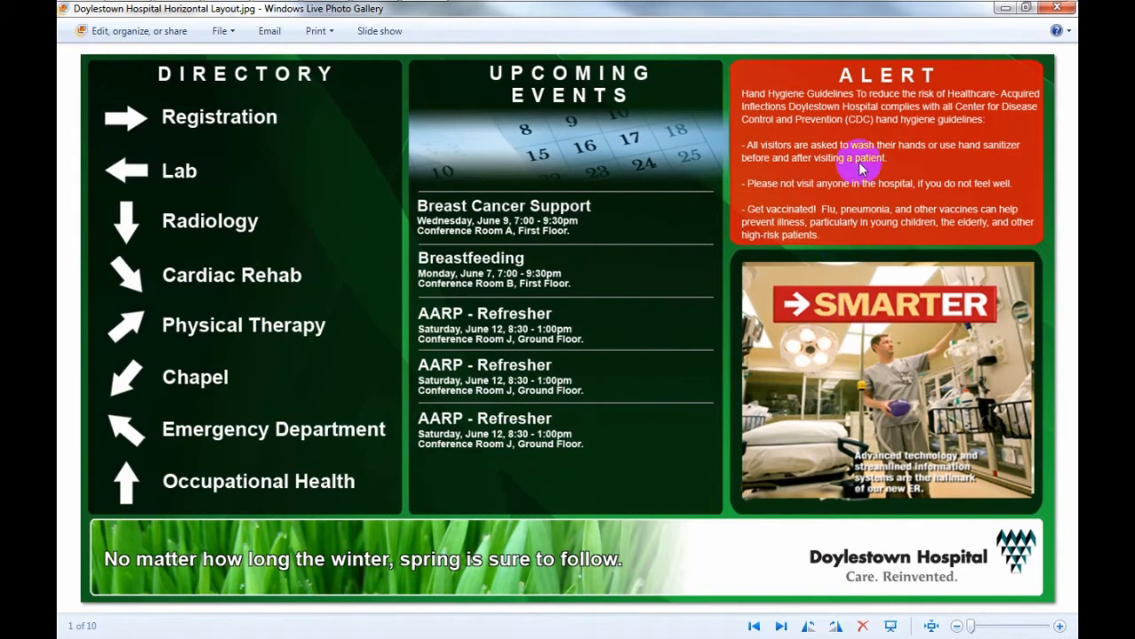
mouse_move(312, 173)
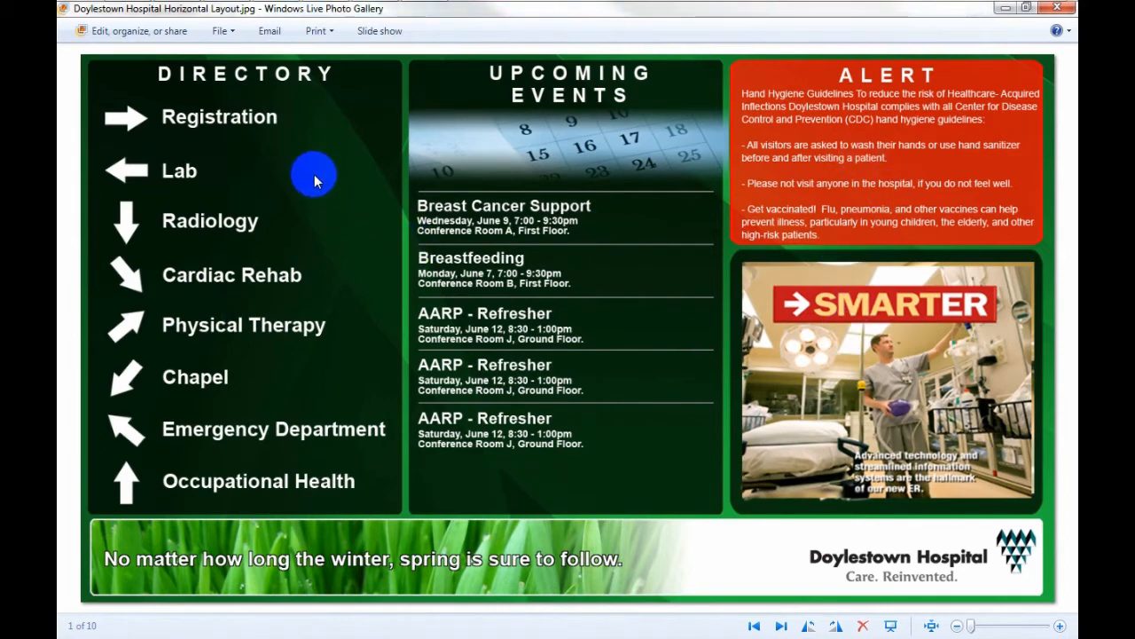
mouse_move(713, 133)
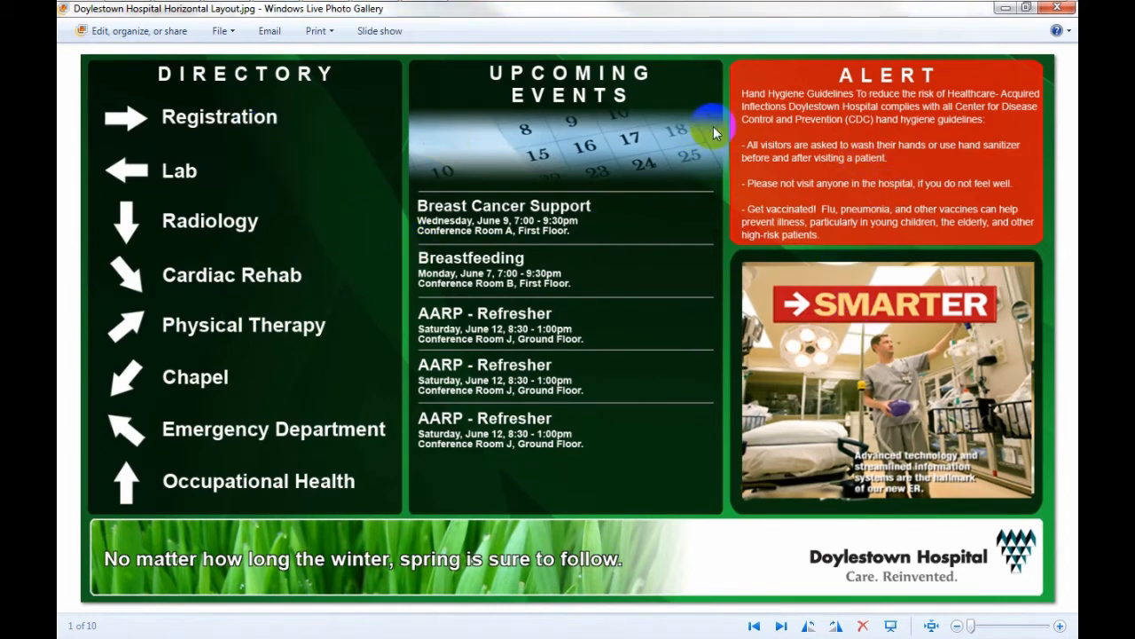
mouse_move(726, 216)
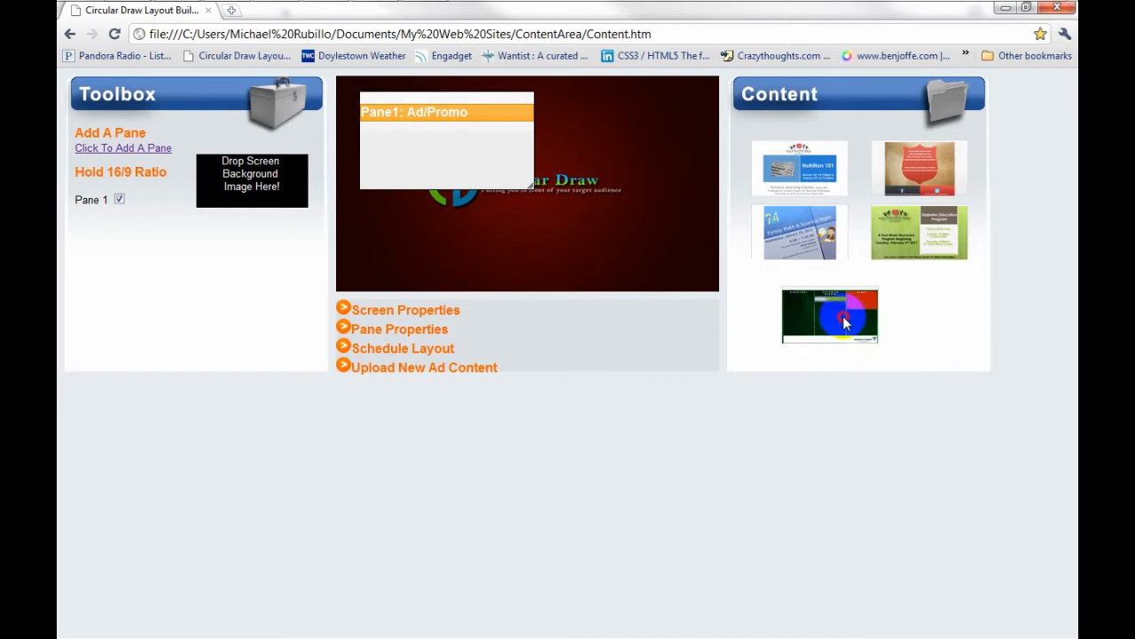
left_click_drag(831, 315, 334, 213)
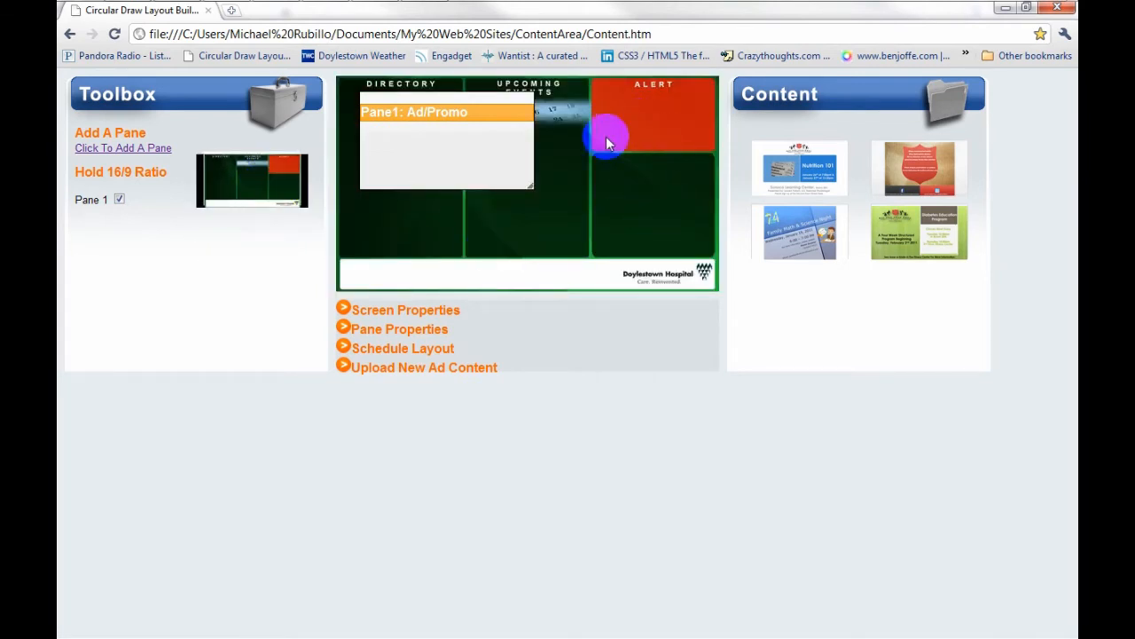
mouse_move(600, 174)
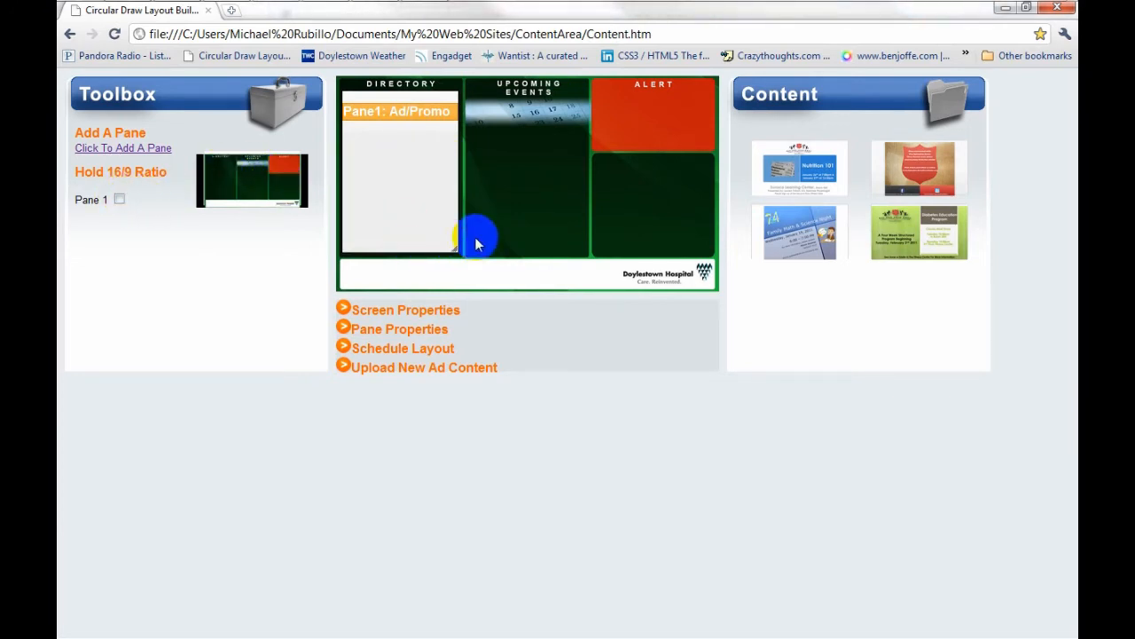
mouse_move(546, 145)
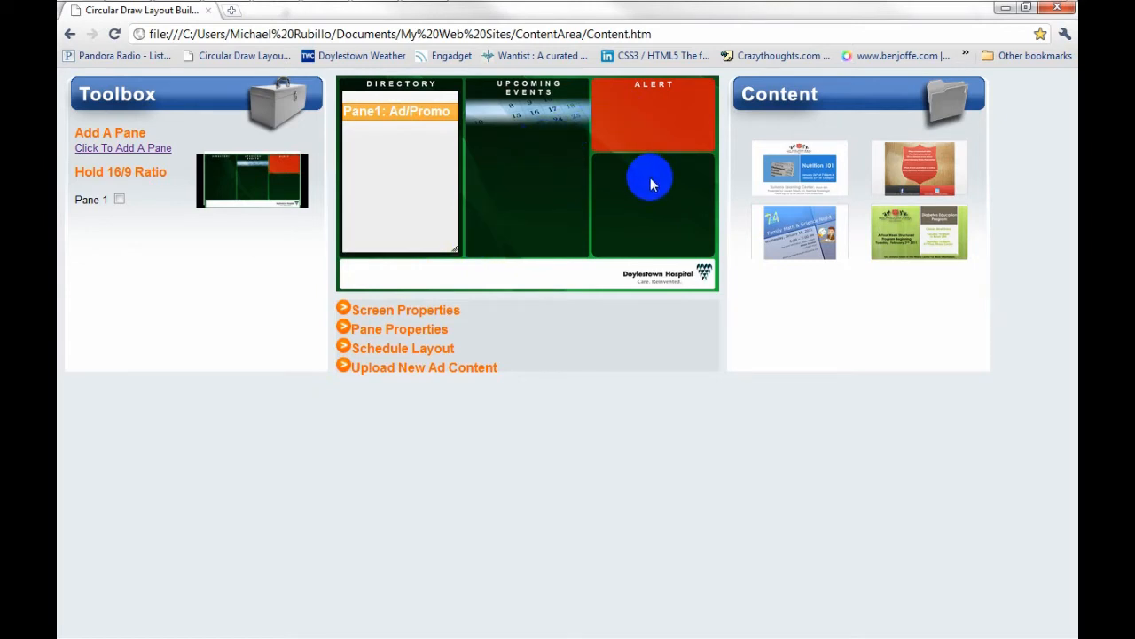
mouse_move(107, 153)
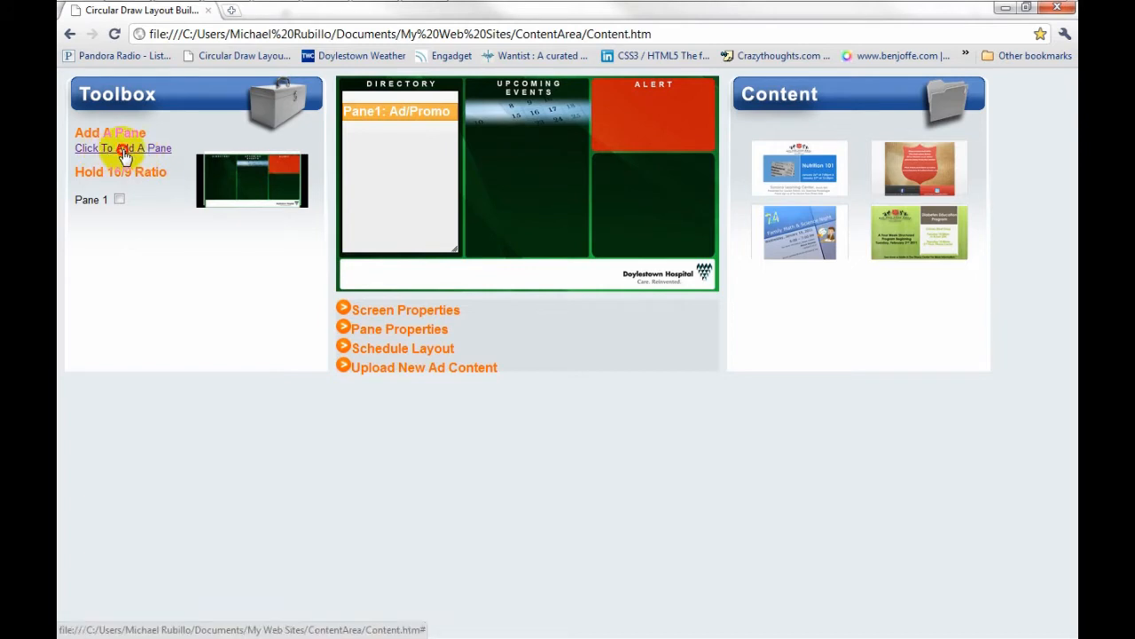
- Add a new pane and make it an Ad/Promotion pane, listed as Pane 2
left_click(122, 149)
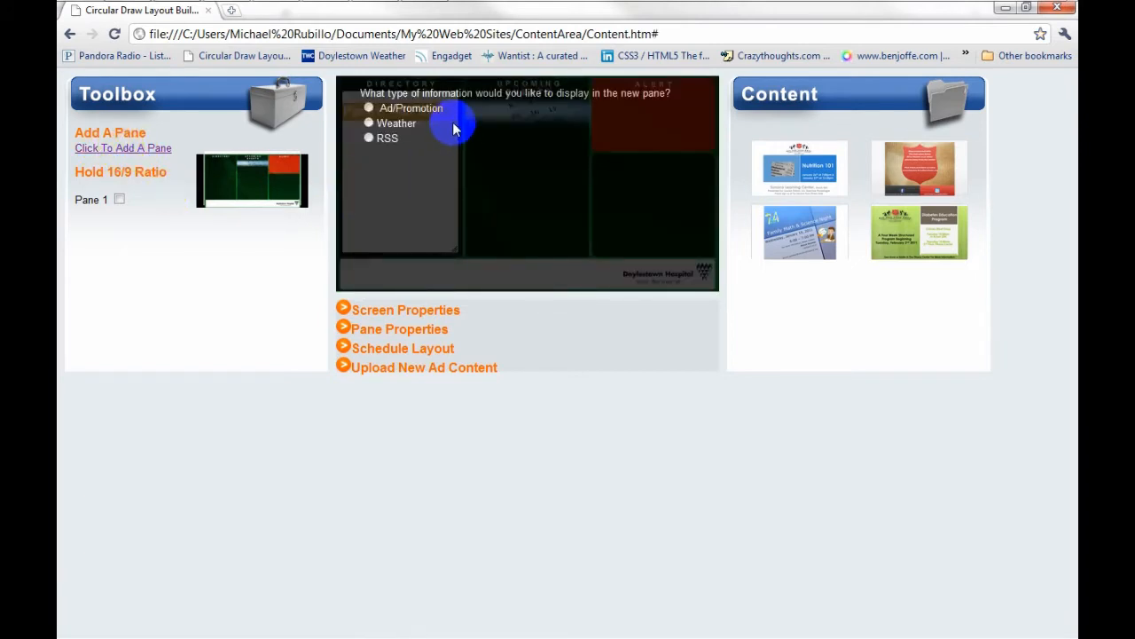
mouse_move(526, 117)
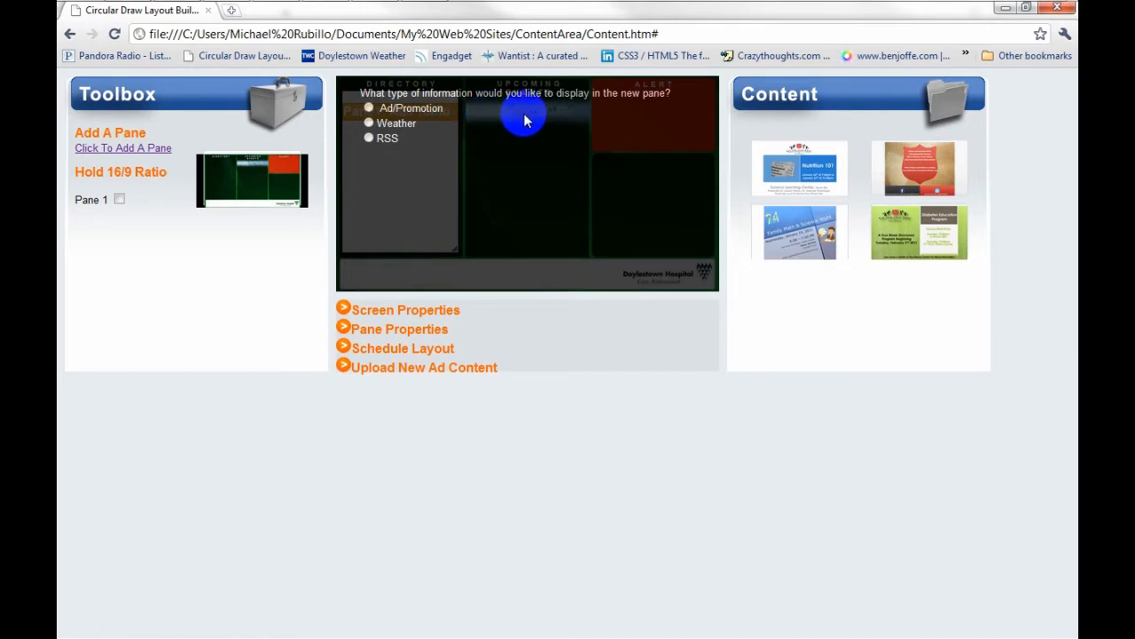
mouse_move(612, 121)
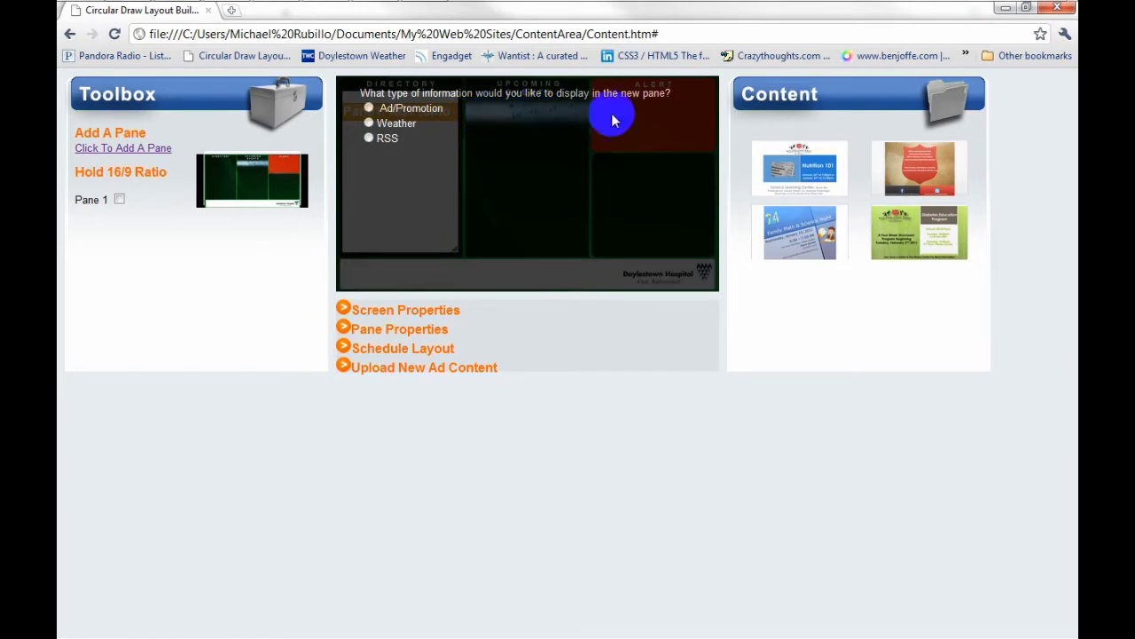
mouse_move(589, 110)
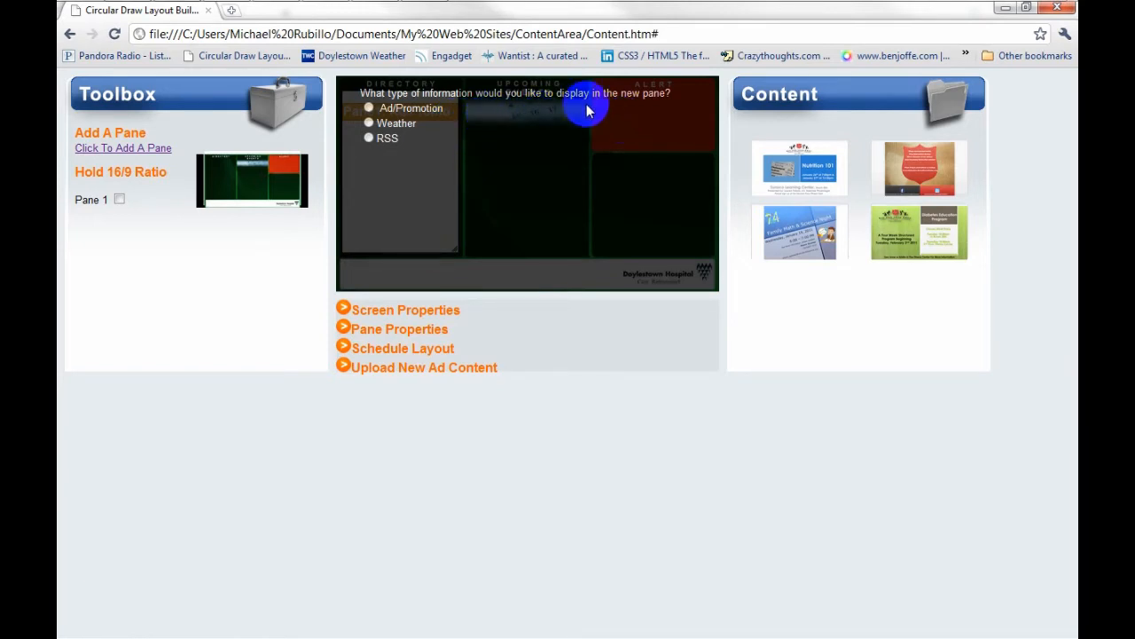
mouse_move(525, 158)
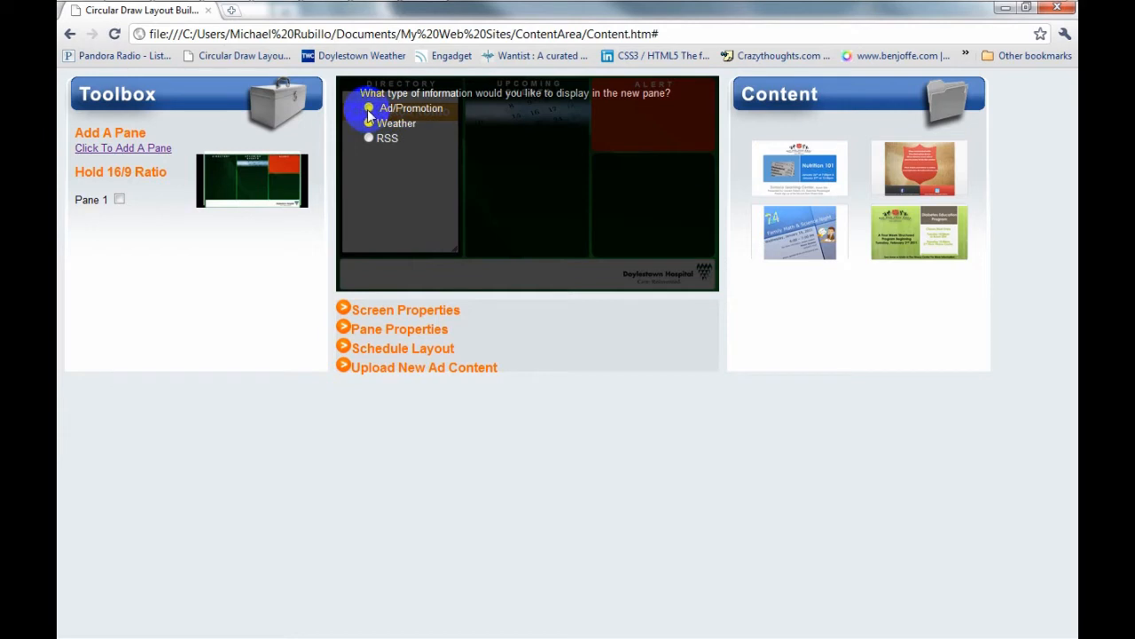
left_click(369, 108)
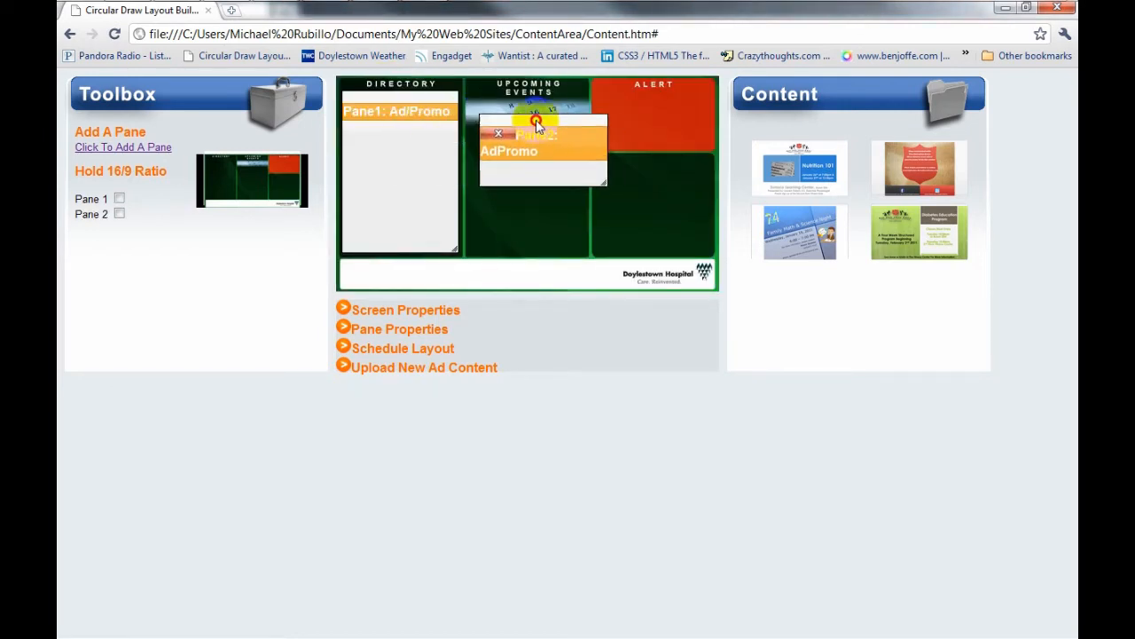
- Fit Pane 2 over Upcoming Events and add Pane 3 sized to fill the lower Alert box
left_click_drag(536, 121, 531, 145)
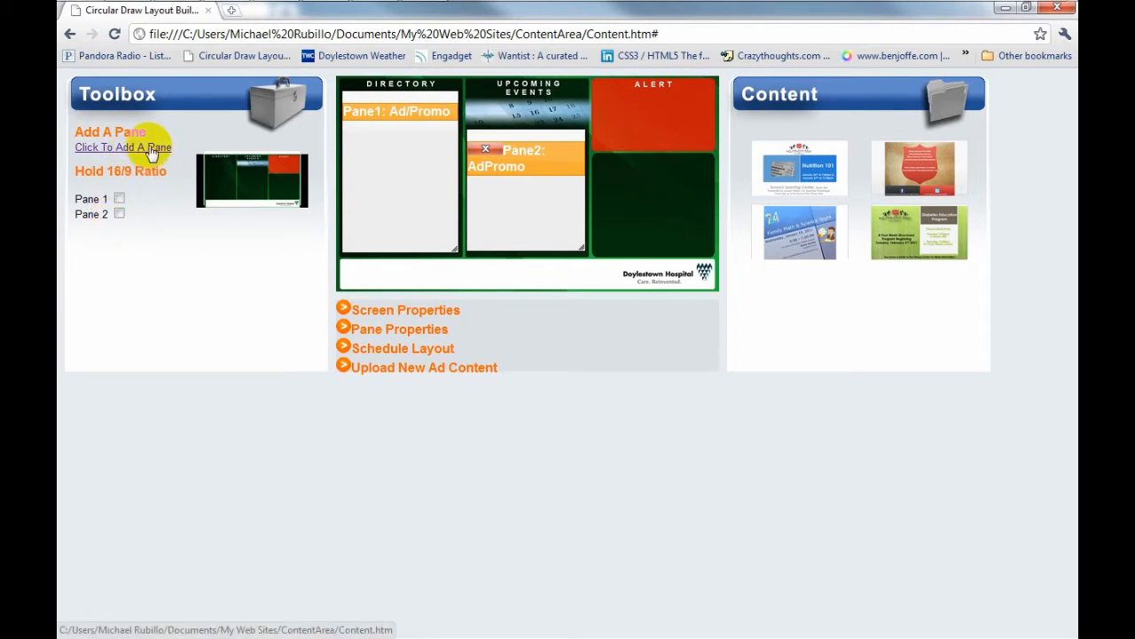
left_click(123, 147)
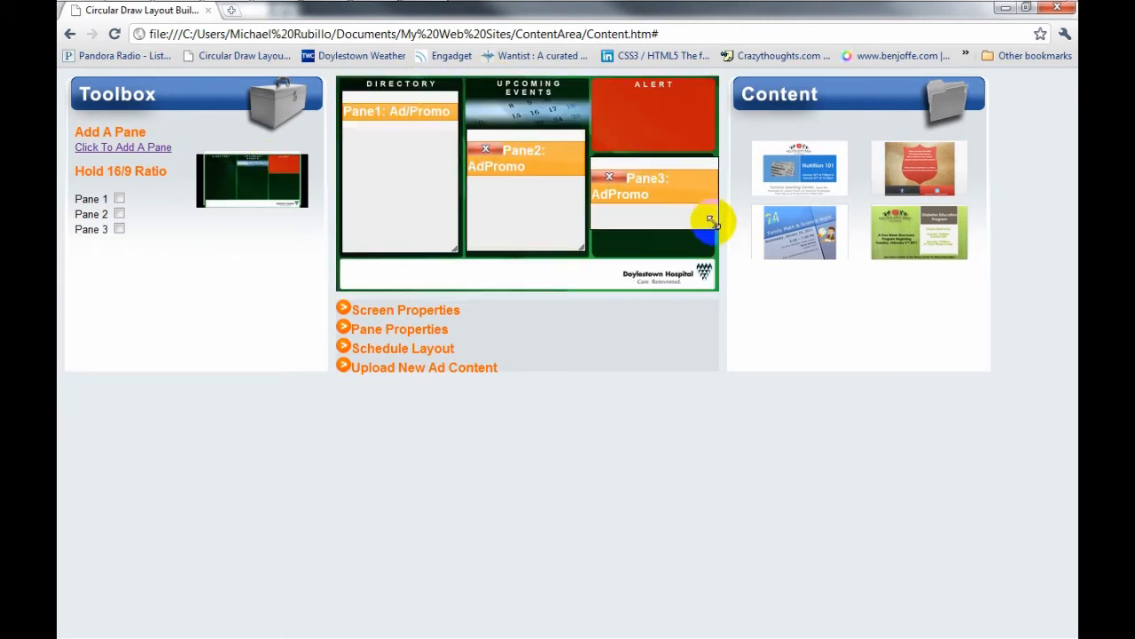
left_click_drag(710, 220, 674, 177)
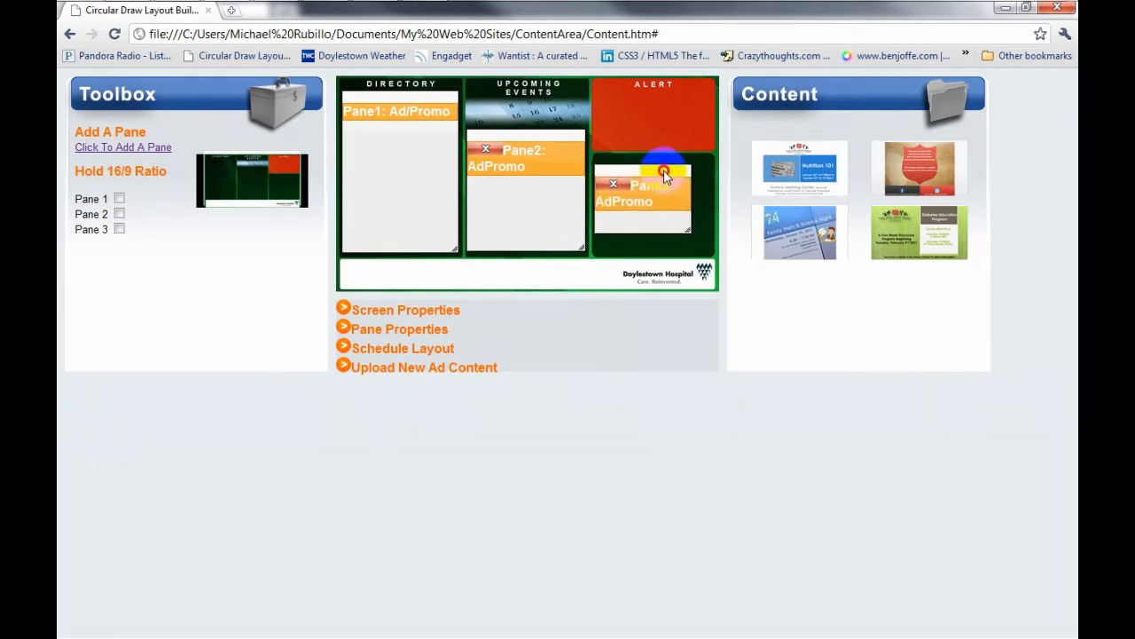
left_click_drag(664, 174, 689, 227)
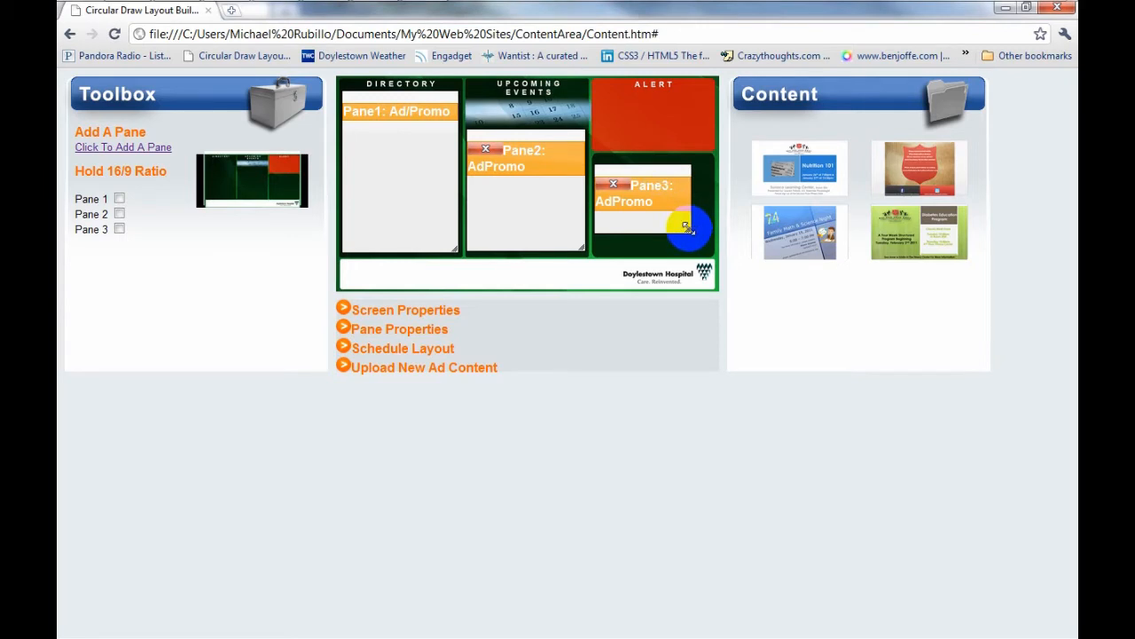
left_click(121, 228)
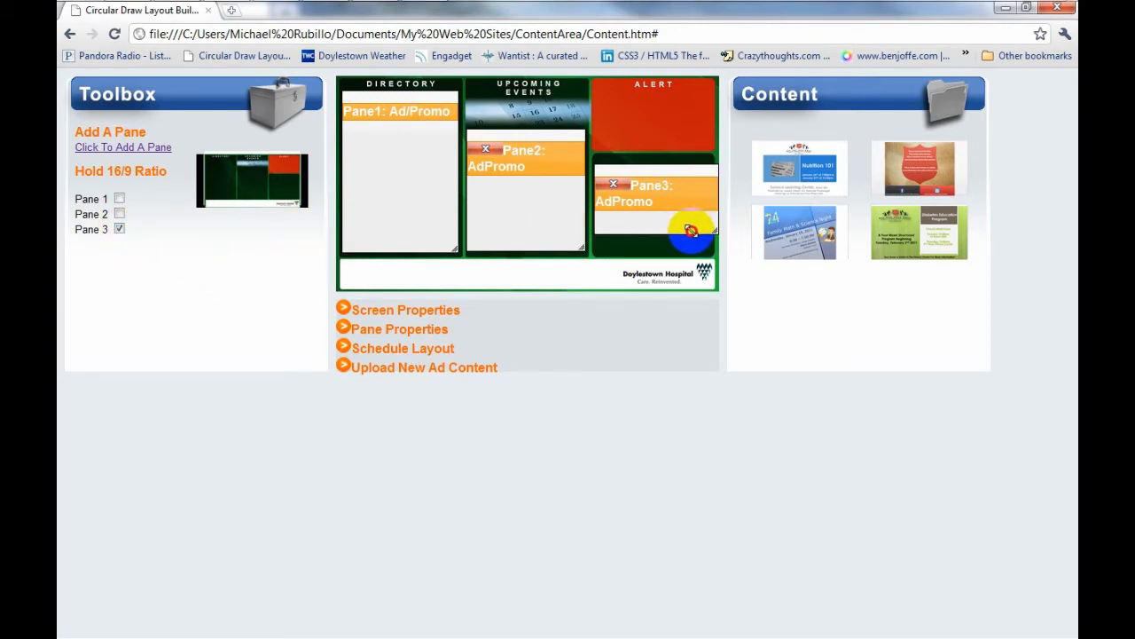
left_click_drag(690, 230, 675, 184)
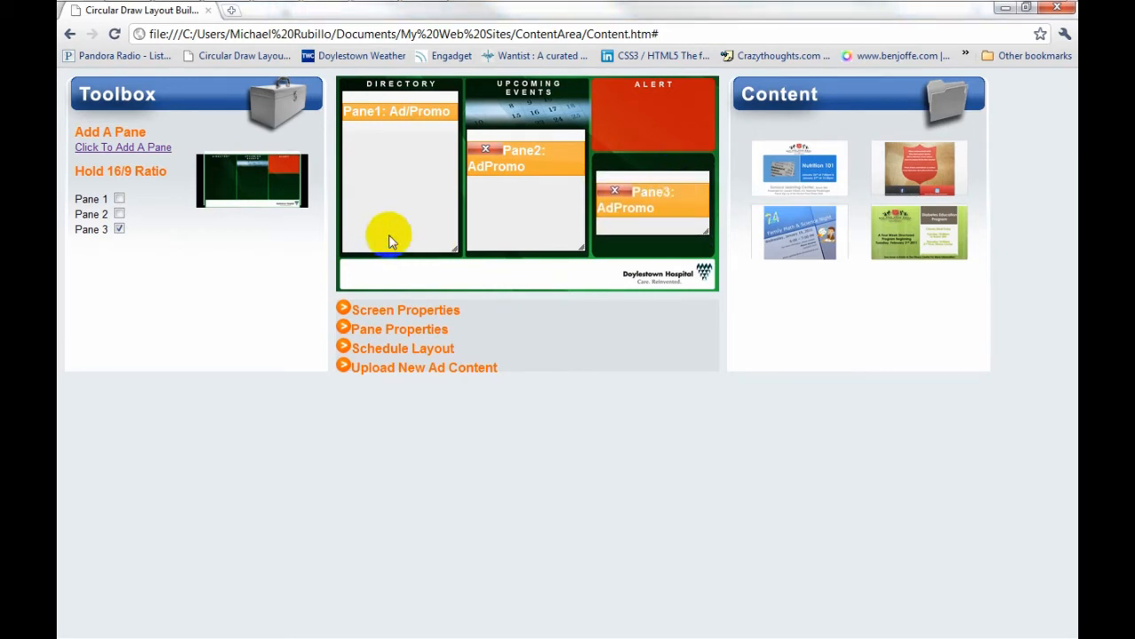
mouse_move(692, 115)
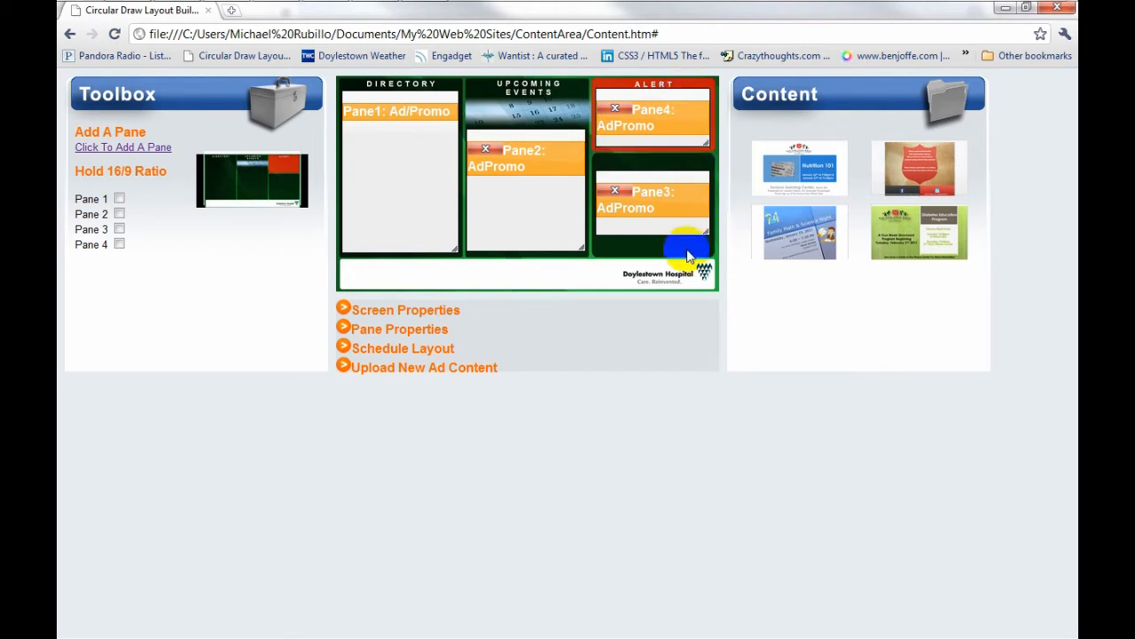
- Fit Pane 4 over the upper Alert box
left_click_drag(688, 249, 612, 146)
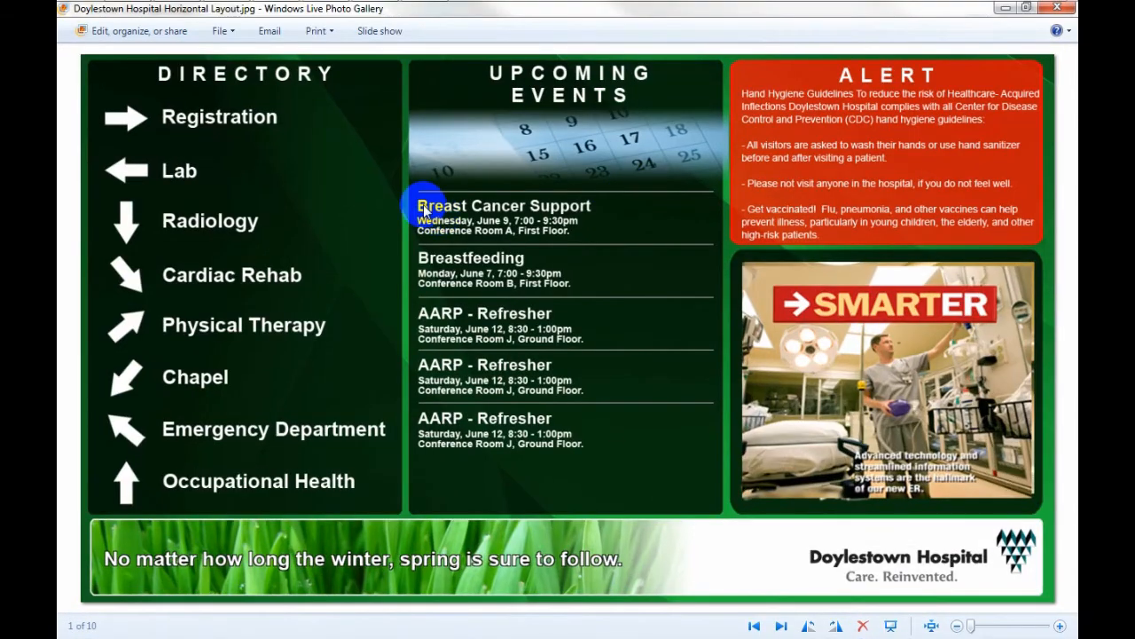
mouse_move(572, 124)
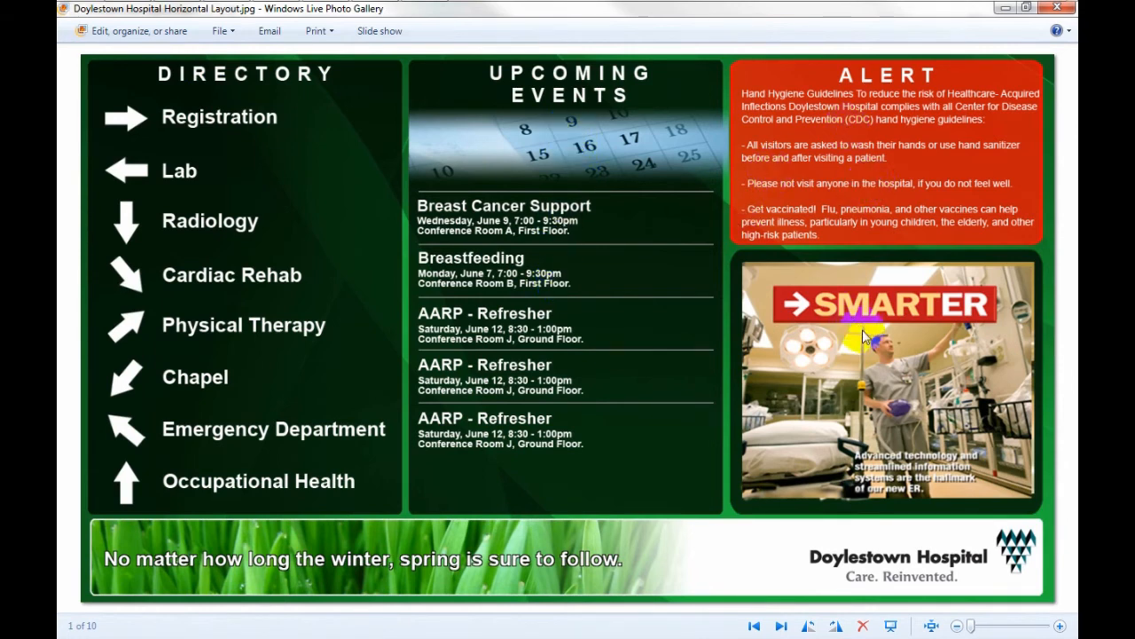
mouse_move(856, 101)
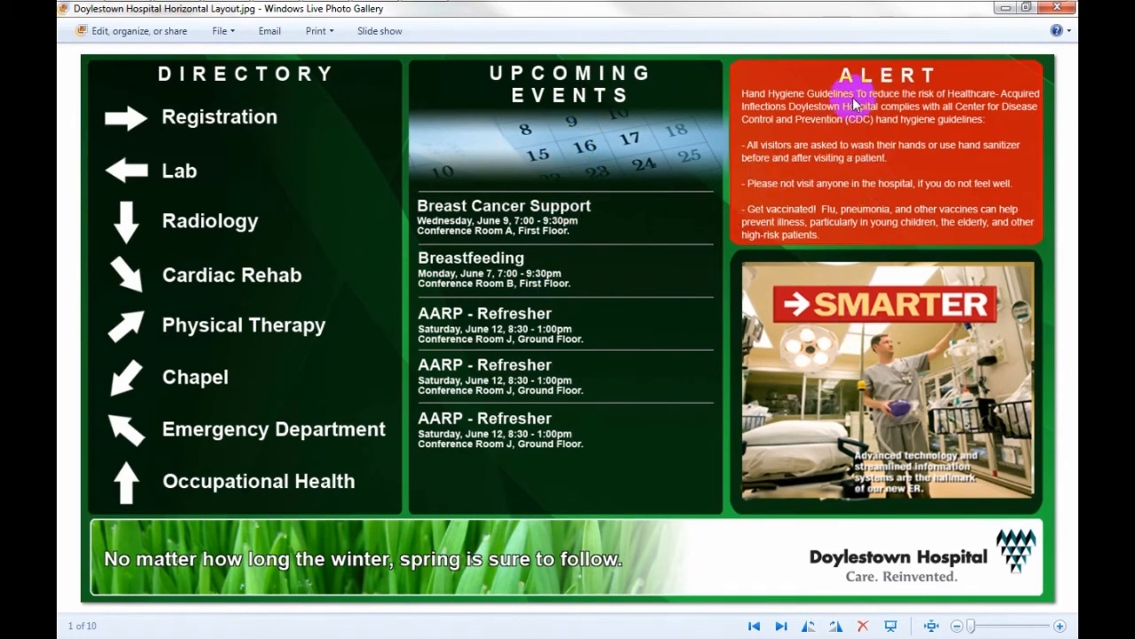
mouse_move(926, 110)
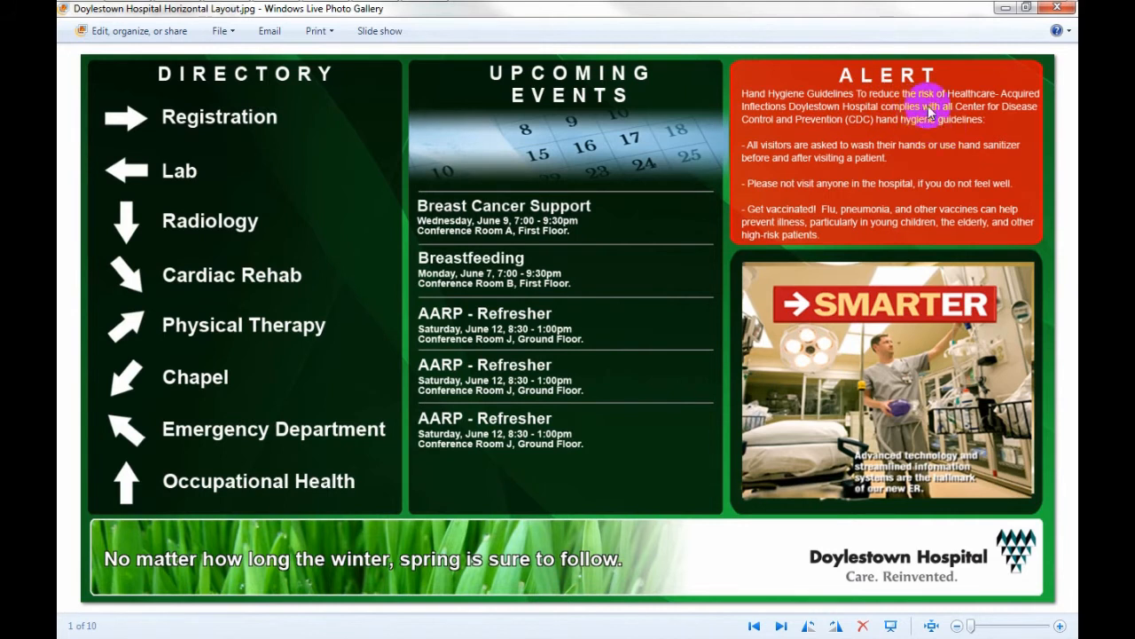
mouse_move(536, 266)
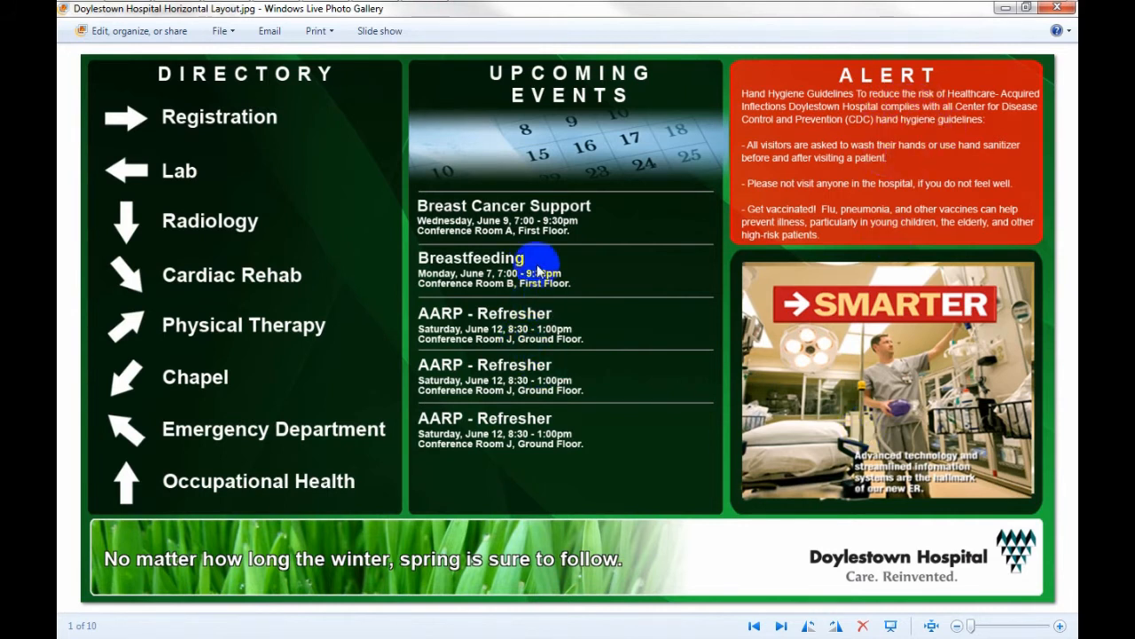
mouse_move(851, 188)
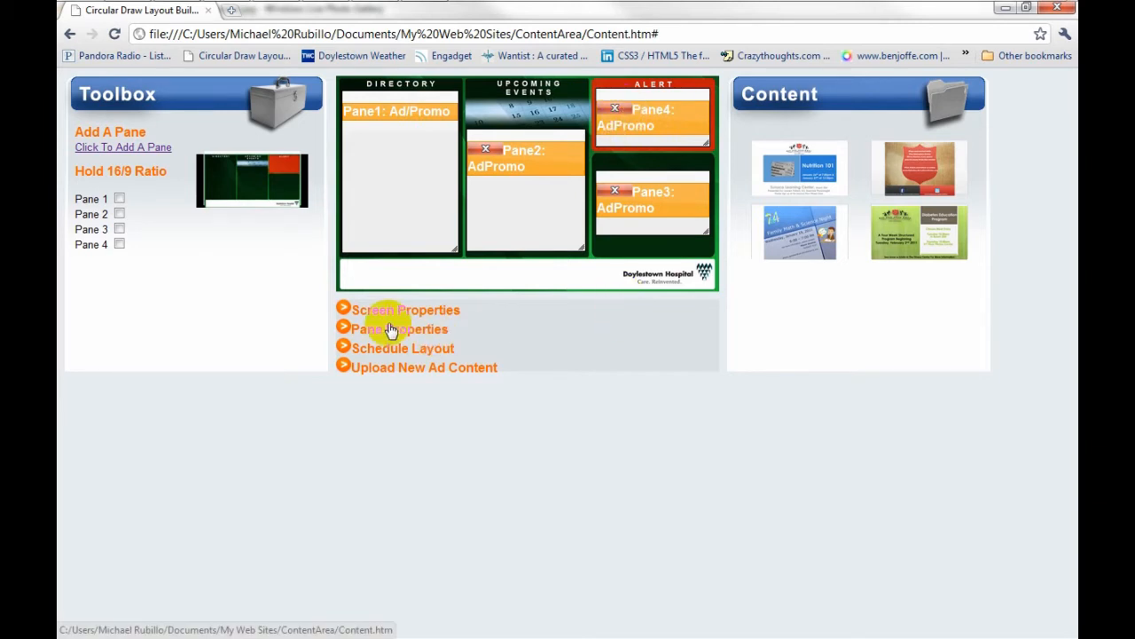
- Expand Pane Properties to list each pane's placement values and focus Pane 3's Top field
left_click(397, 328)
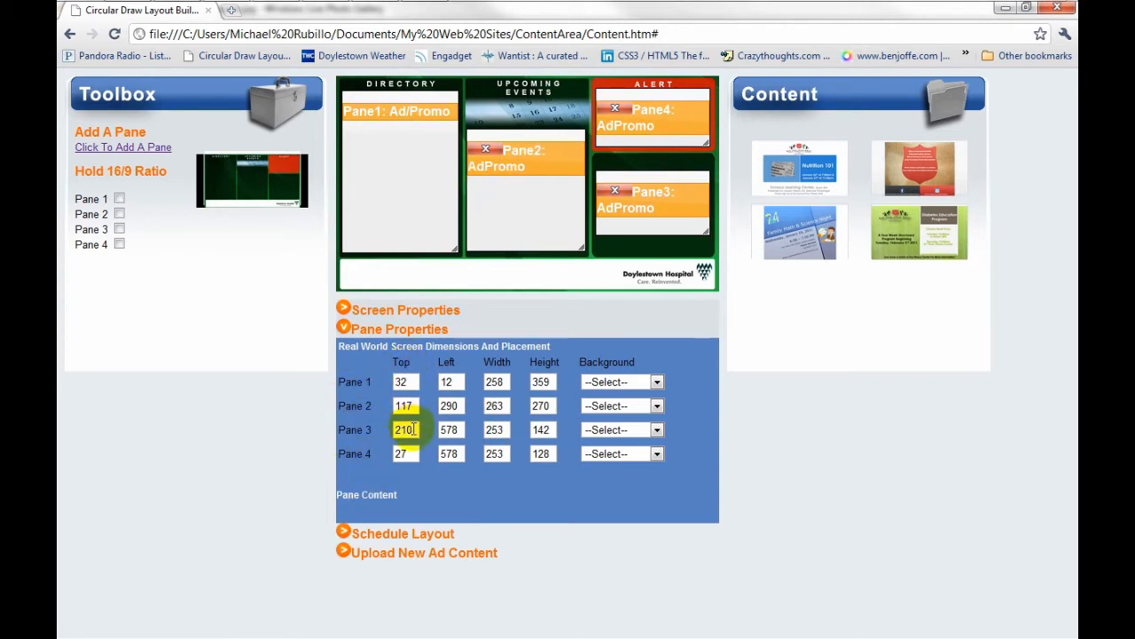
left_click(496, 430)
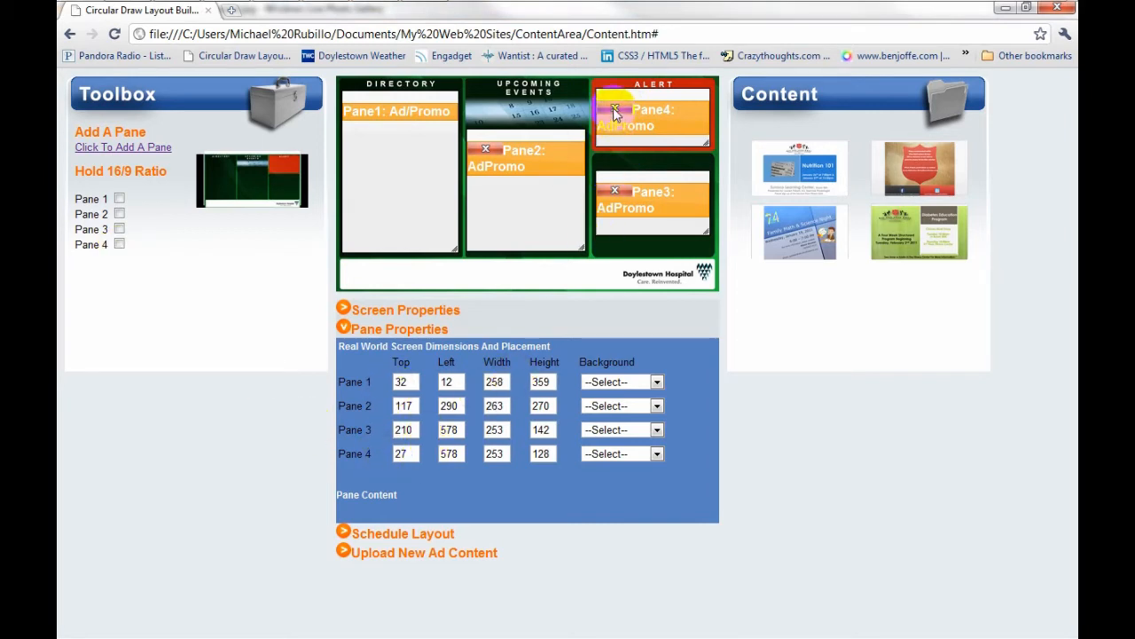
- Delete Pane 4 and add a new RSS pane in its place over the upper Alert box
left_click(616, 110)
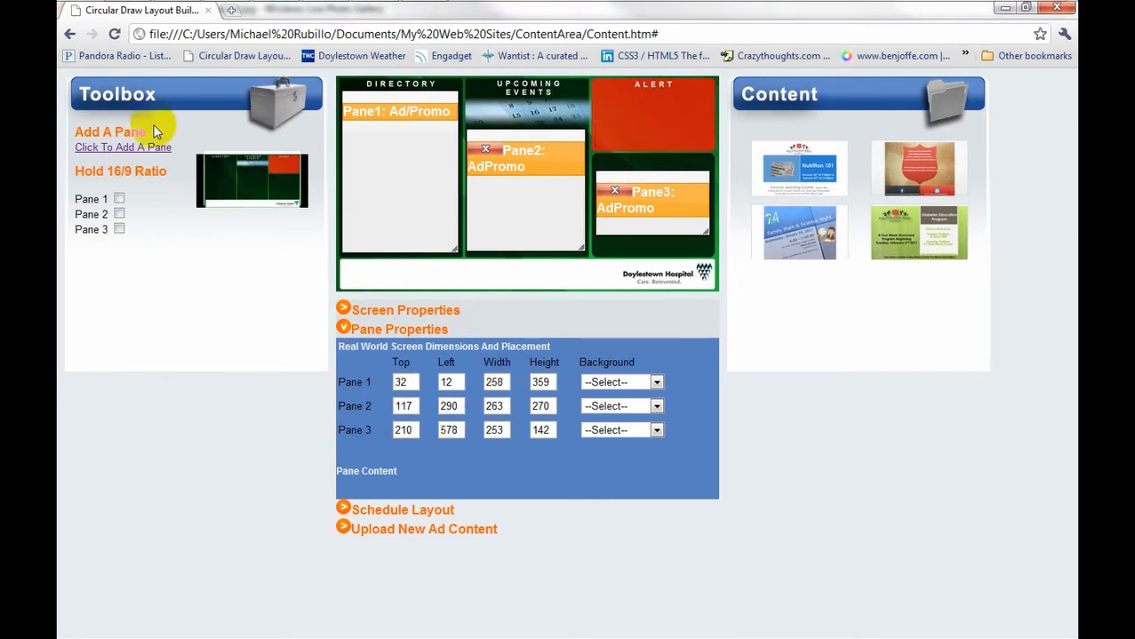
left_click(123, 147)
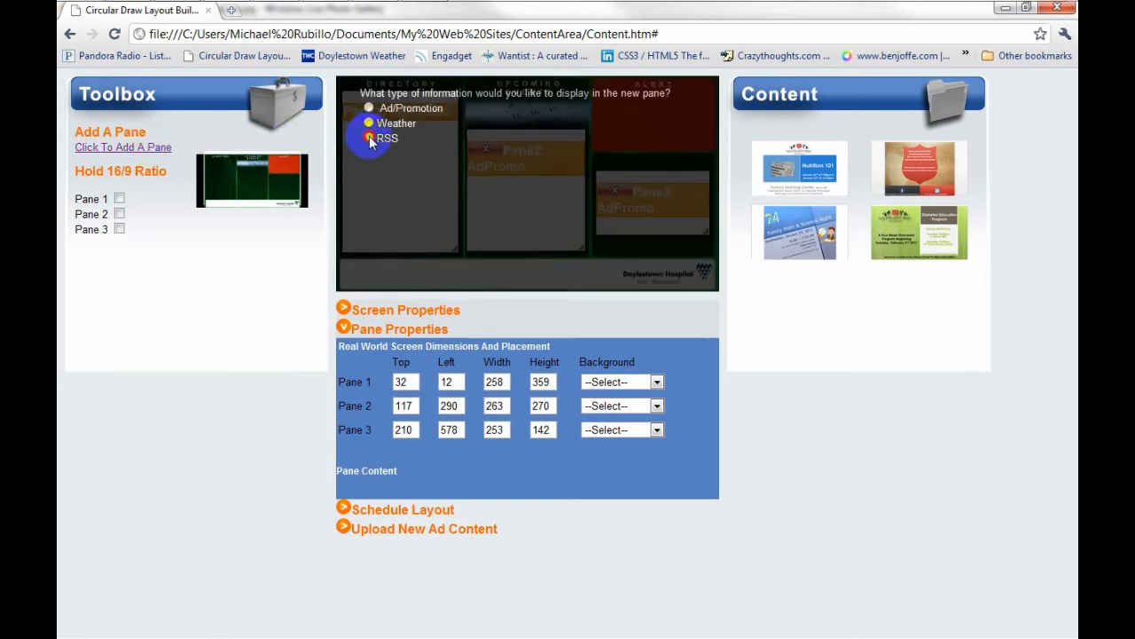
left_click(369, 139)
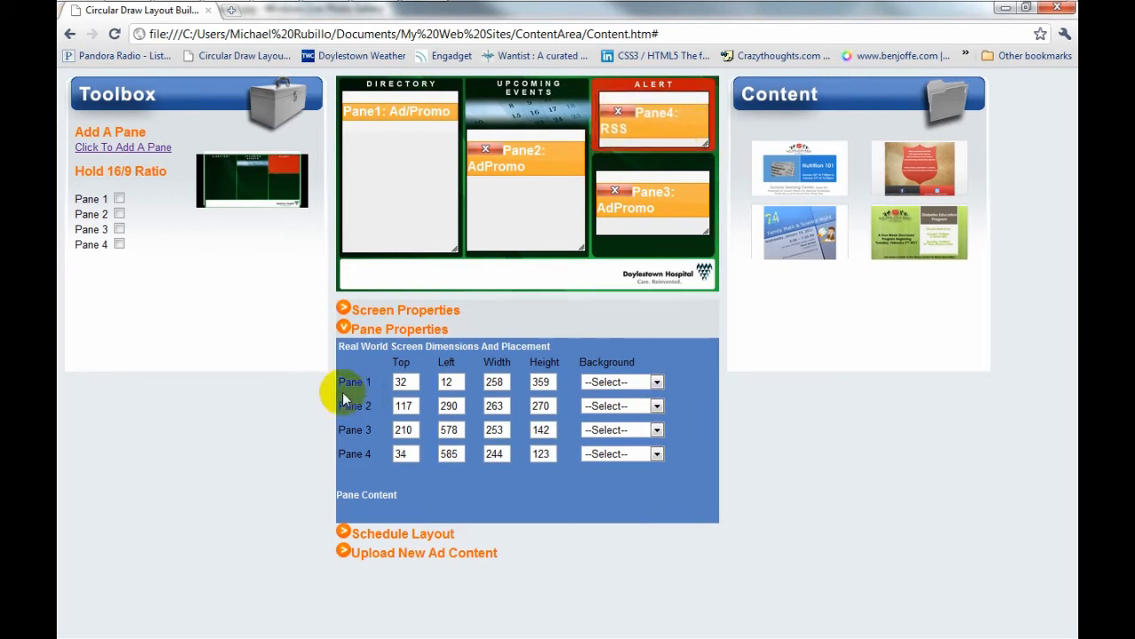
mouse_move(642, 266)
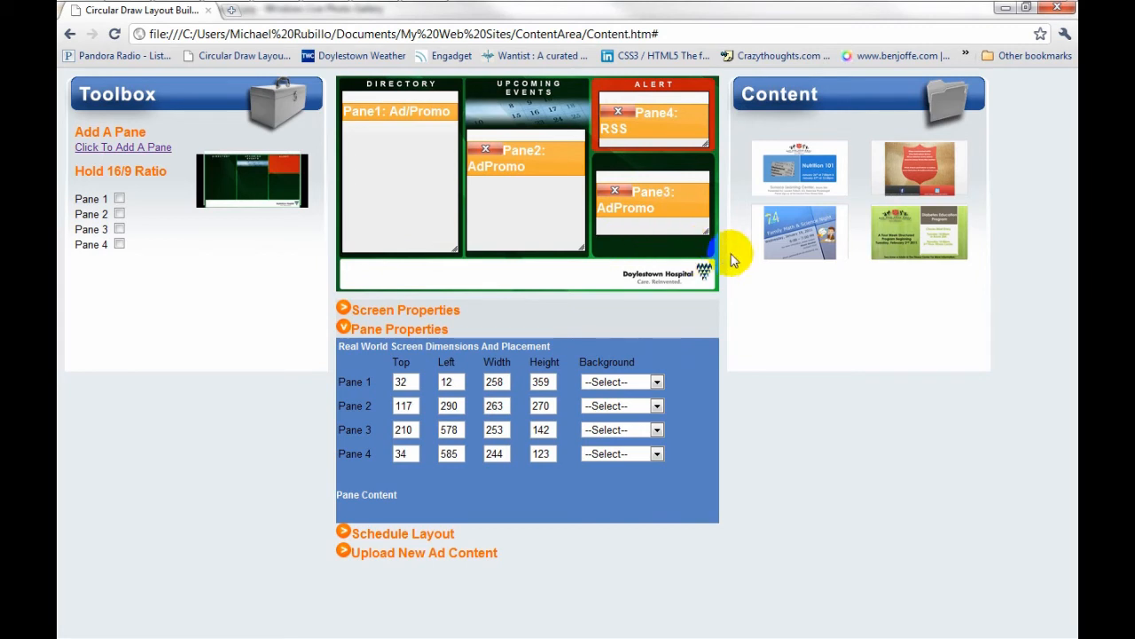
mouse_move(802, 227)
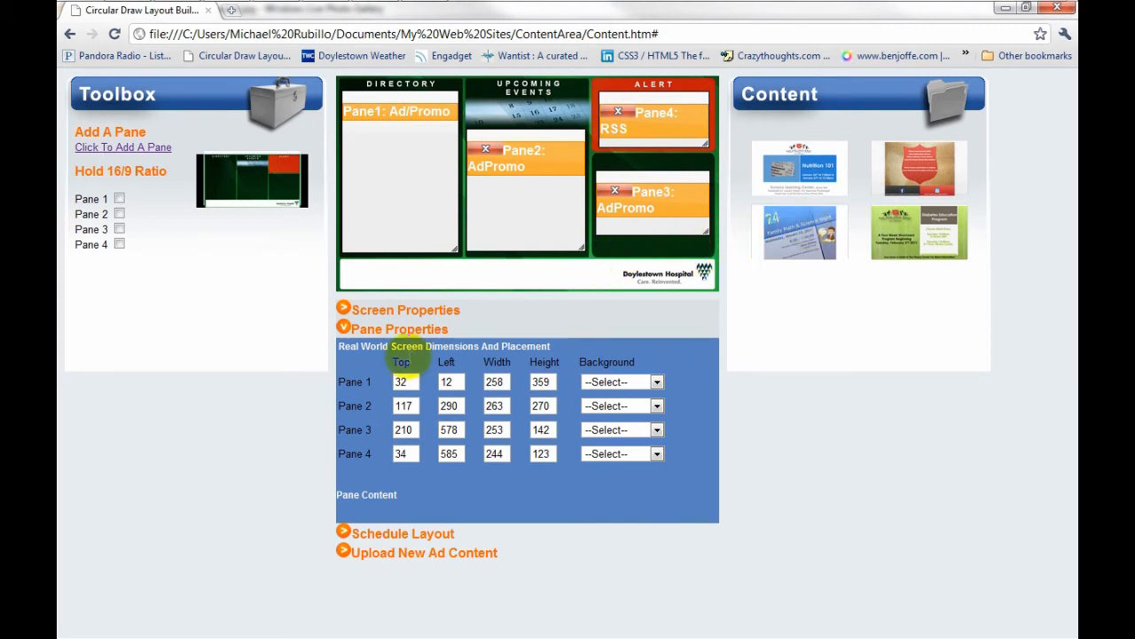
mouse_move(372, 493)
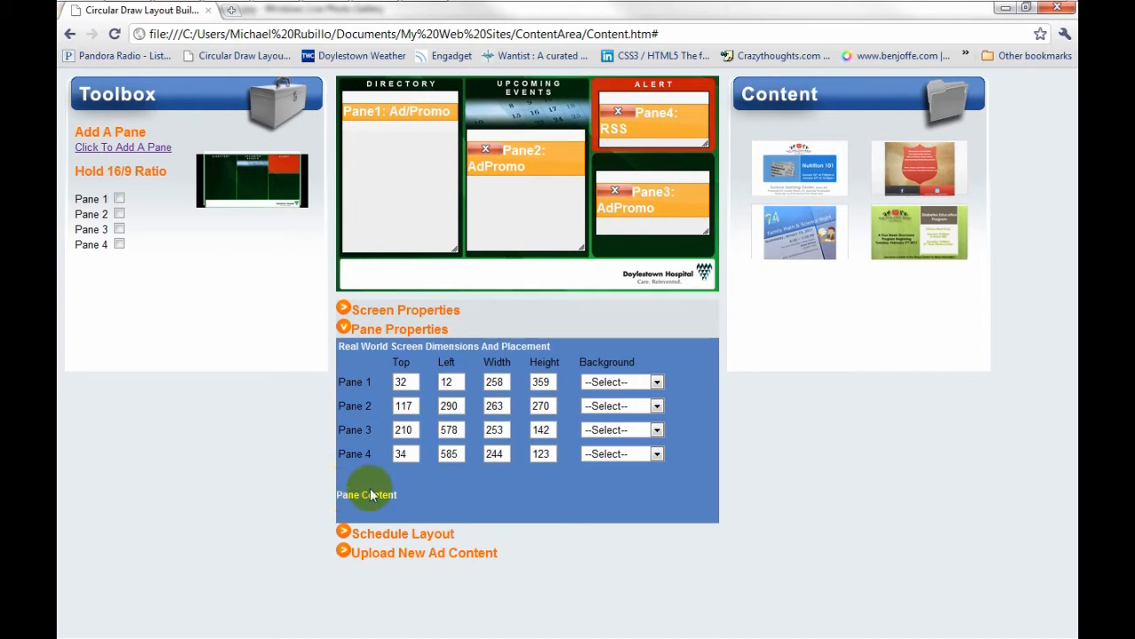
mouse_move(408, 498)
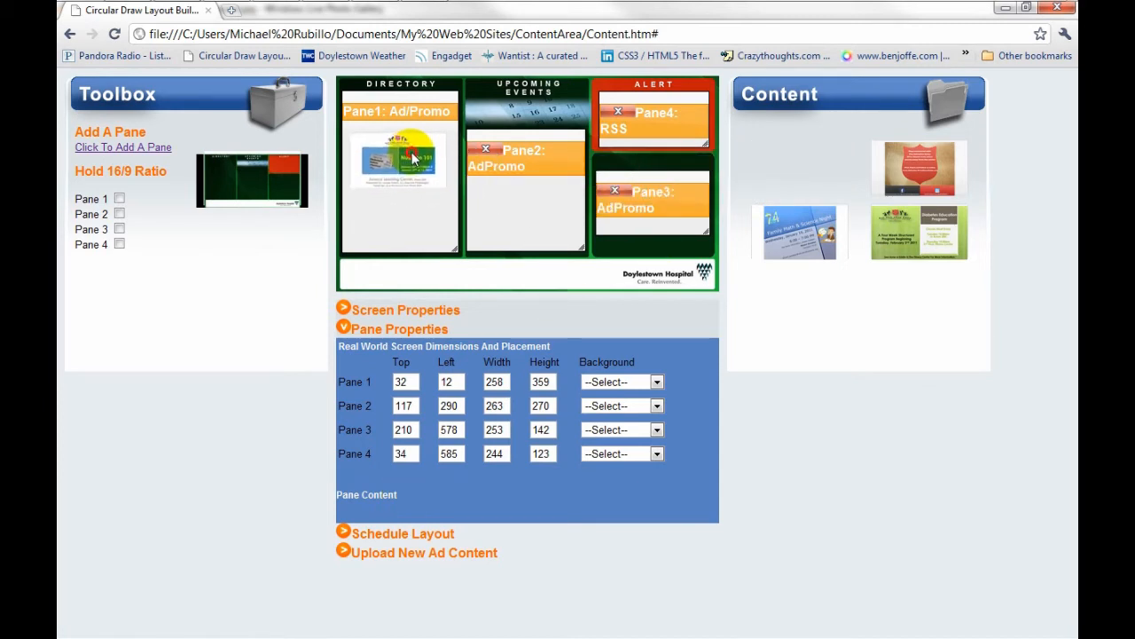
- Drop two ad thumbnails into Pane 1 and one ad each into Panes 2 and 3
left_click(400, 169)
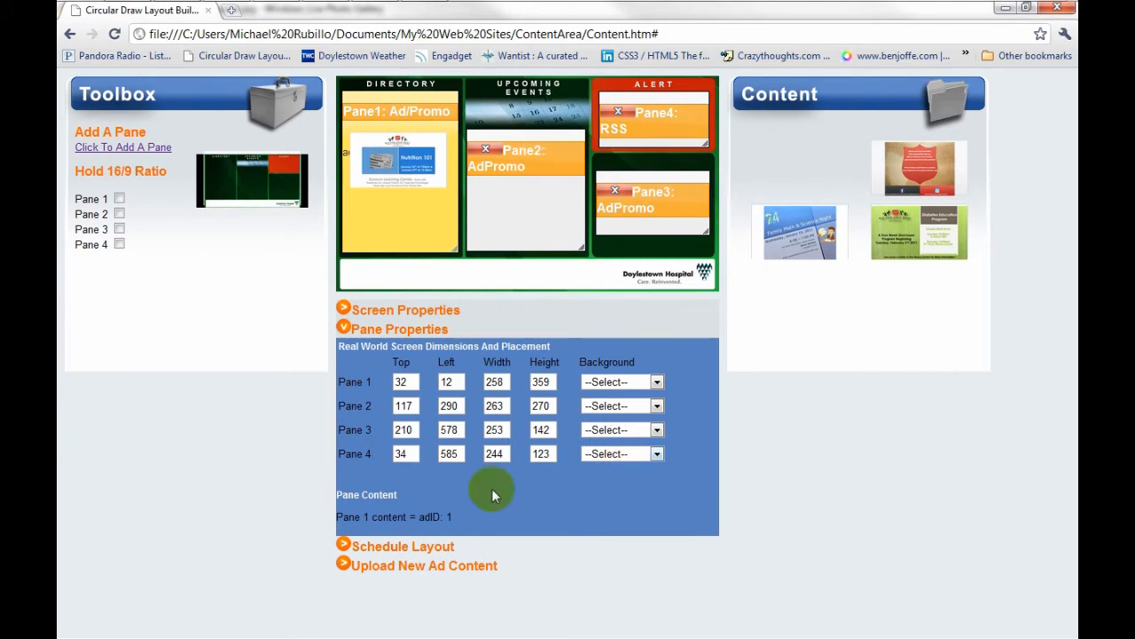
mouse_move(426, 515)
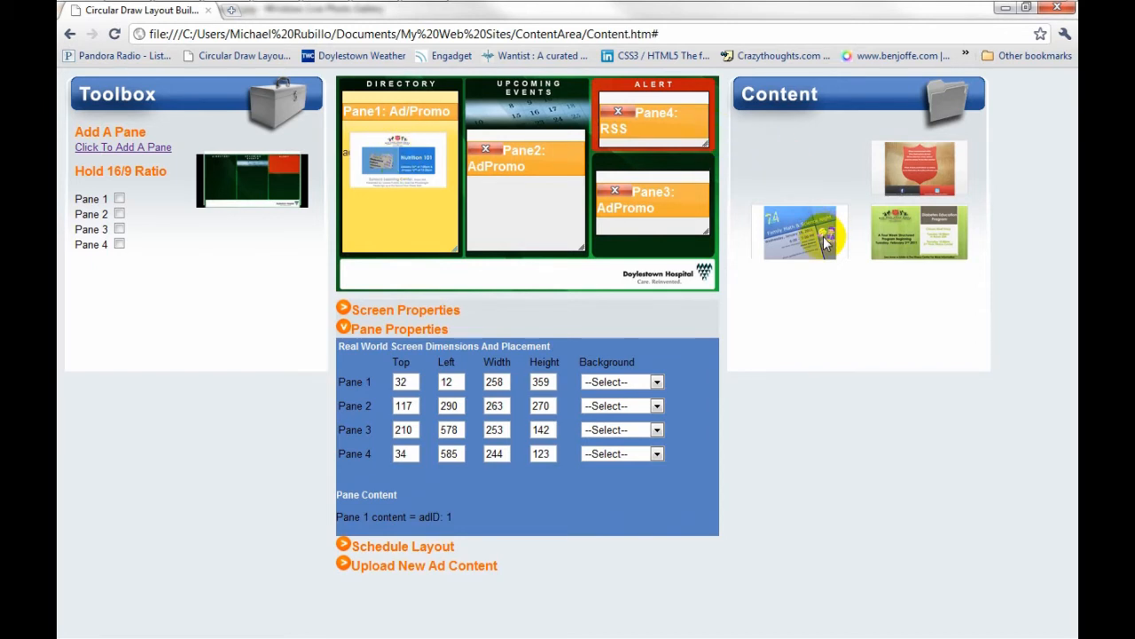
left_click_drag(802, 232, 399, 187)
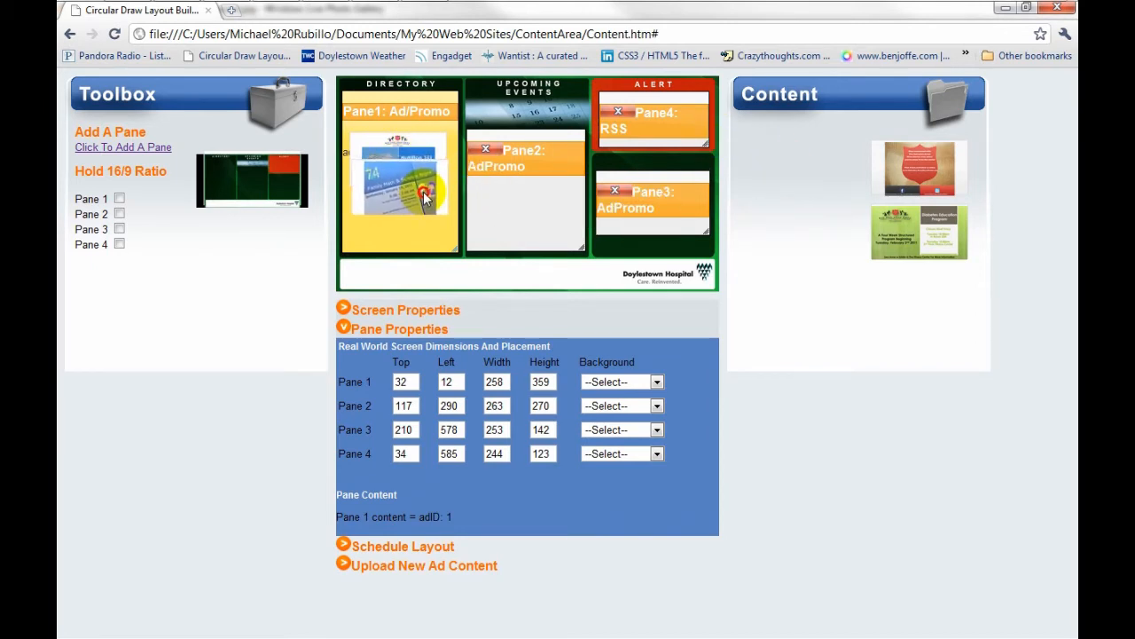
left_click(426, 192)
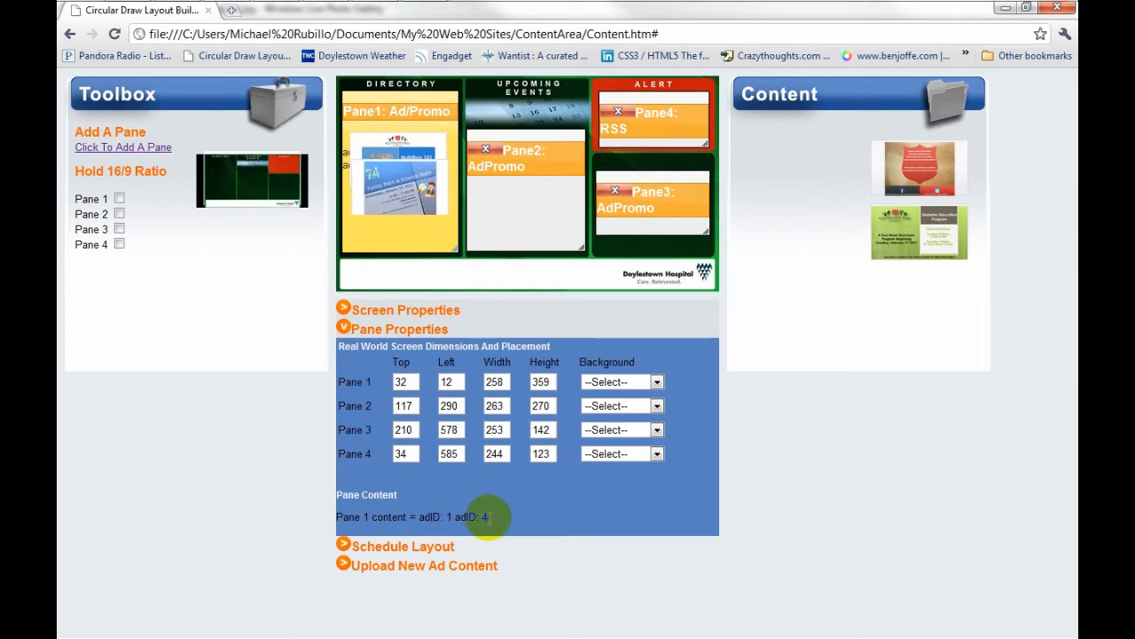
mouse_move(677, 387)
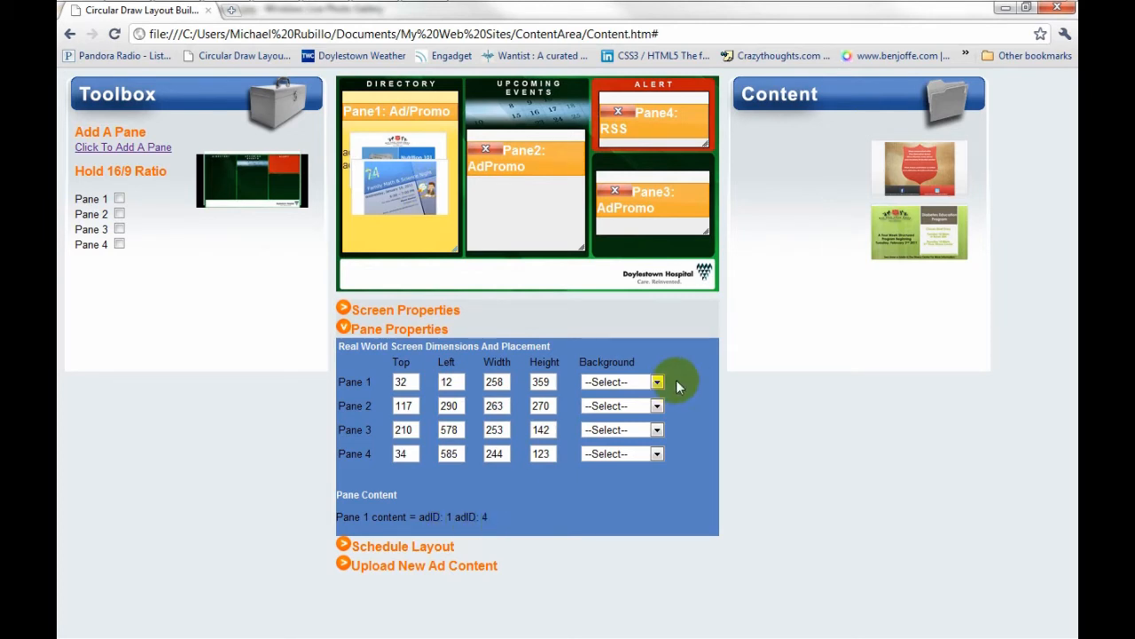
mouse_move(919, 232)
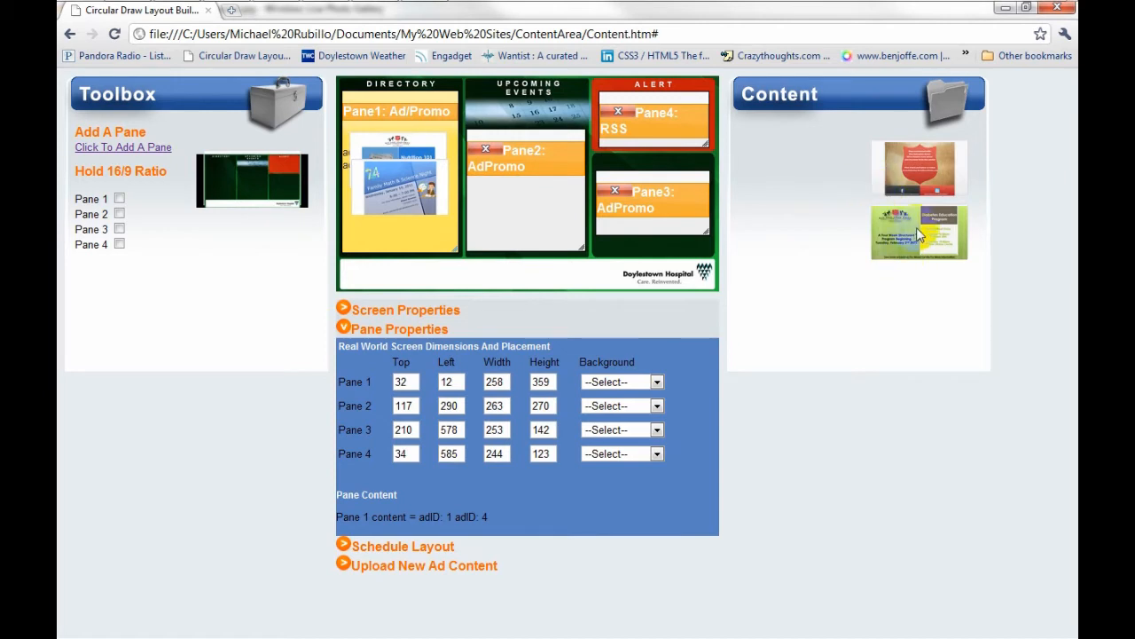
left_click_drag(919, 233, 524, 204)
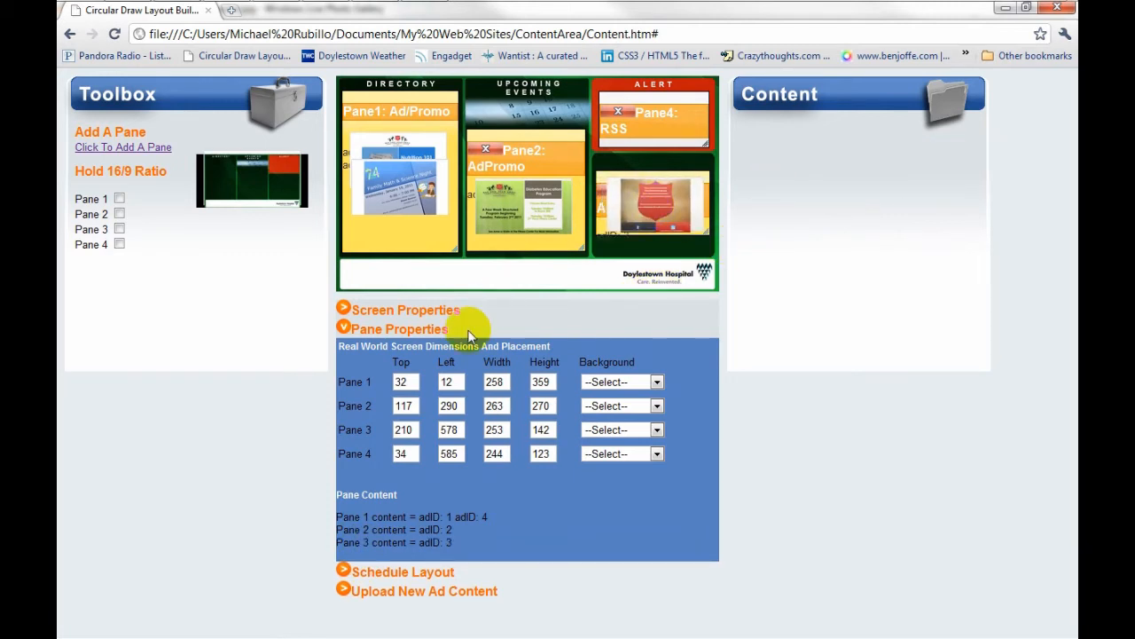
mouse_move(426, 541)
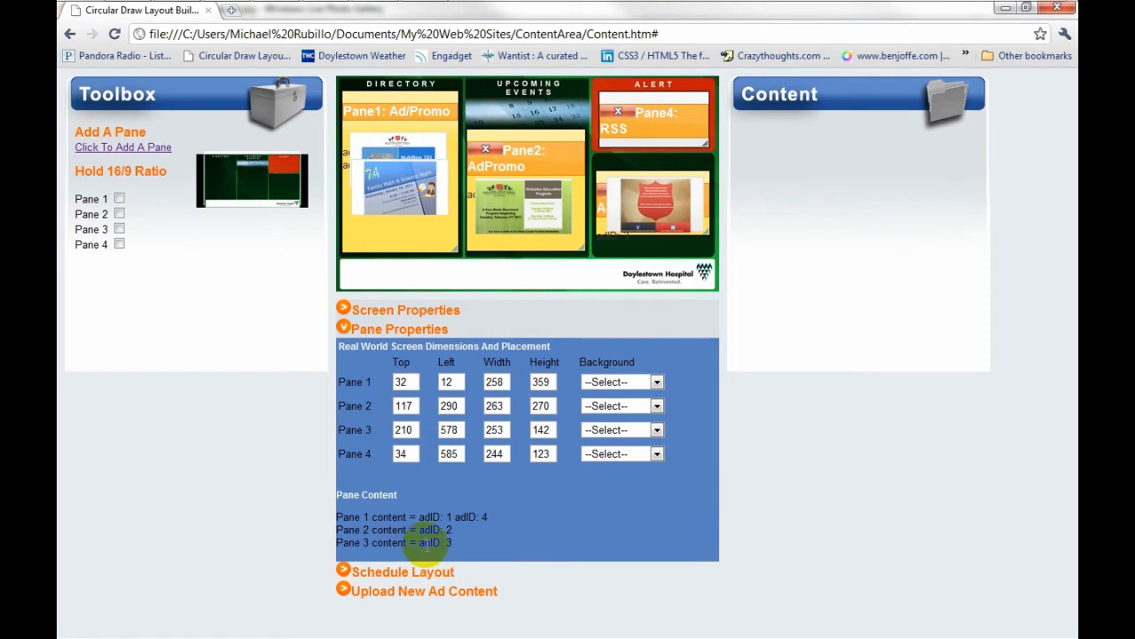
mouse_move(637, 305)
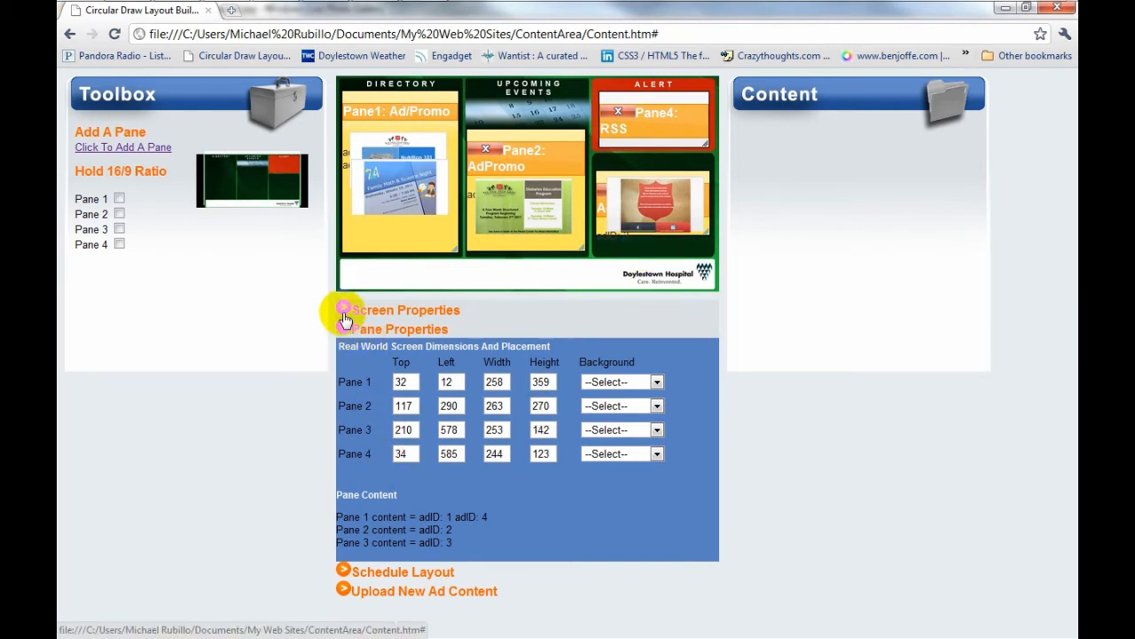
left_click(344, 308)
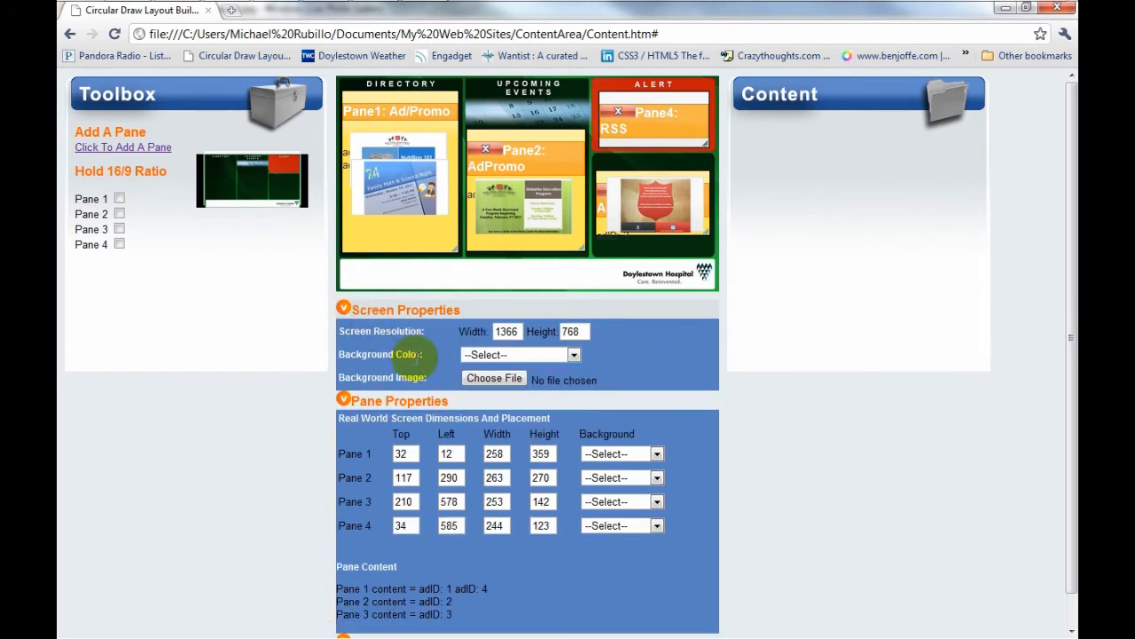
mouse_move(614, 288)
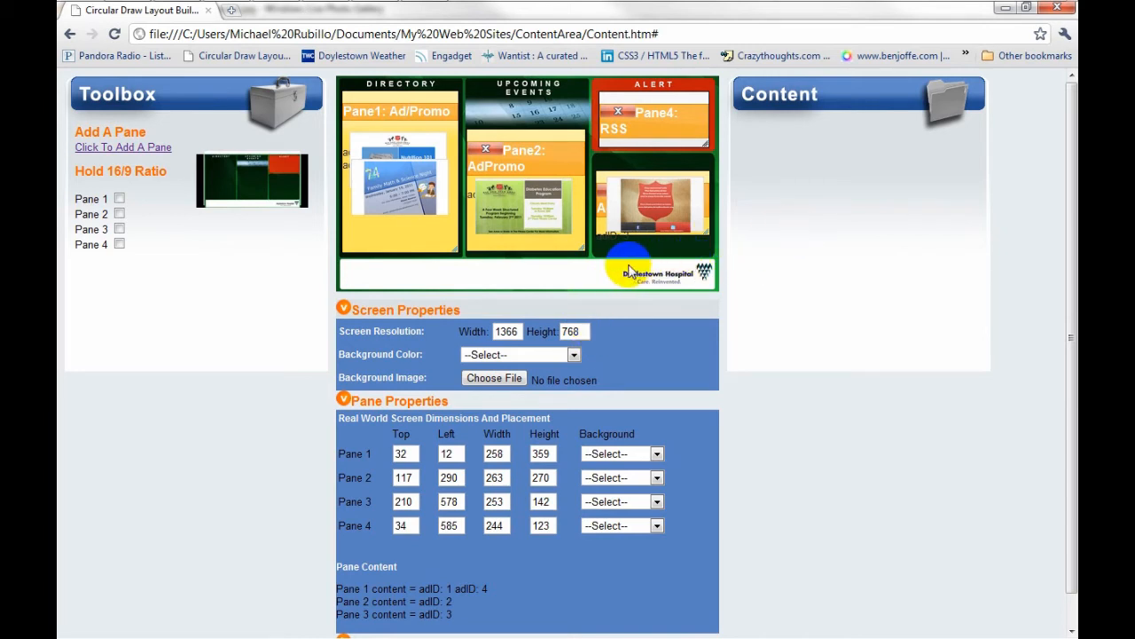
mouse_move(493, 315)
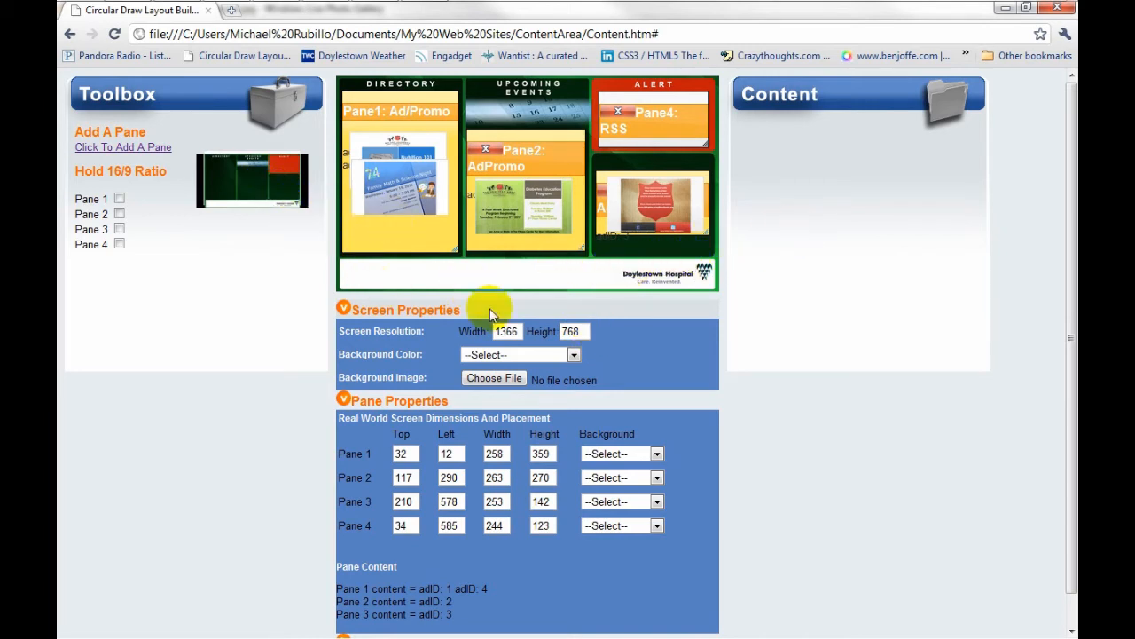
mouse_move(838, 252)
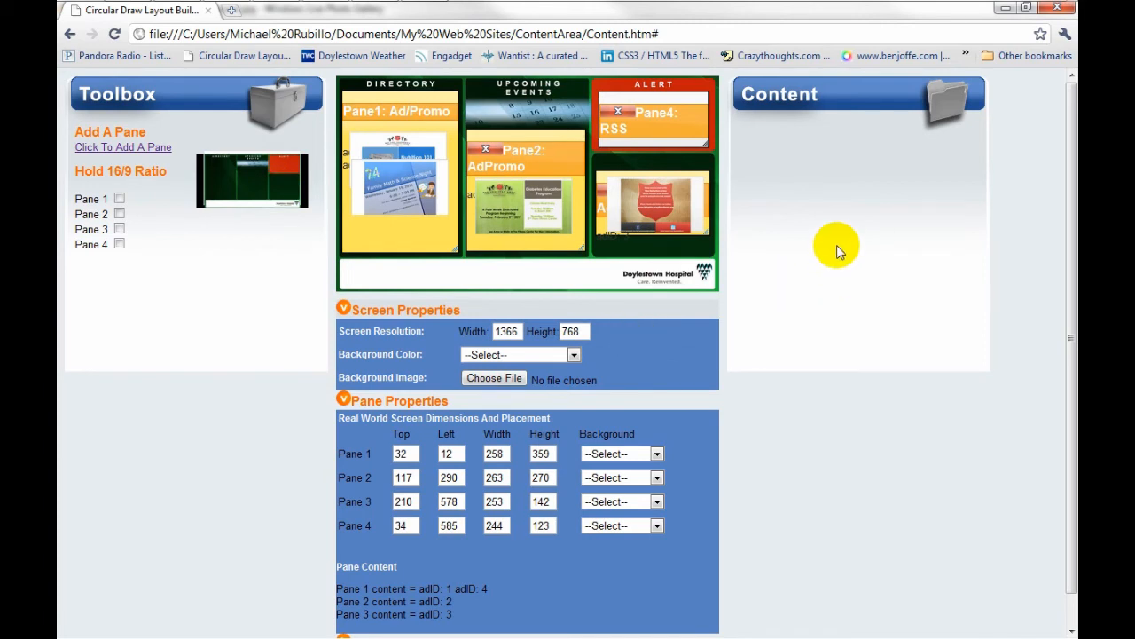
mouse_move(433, 380)
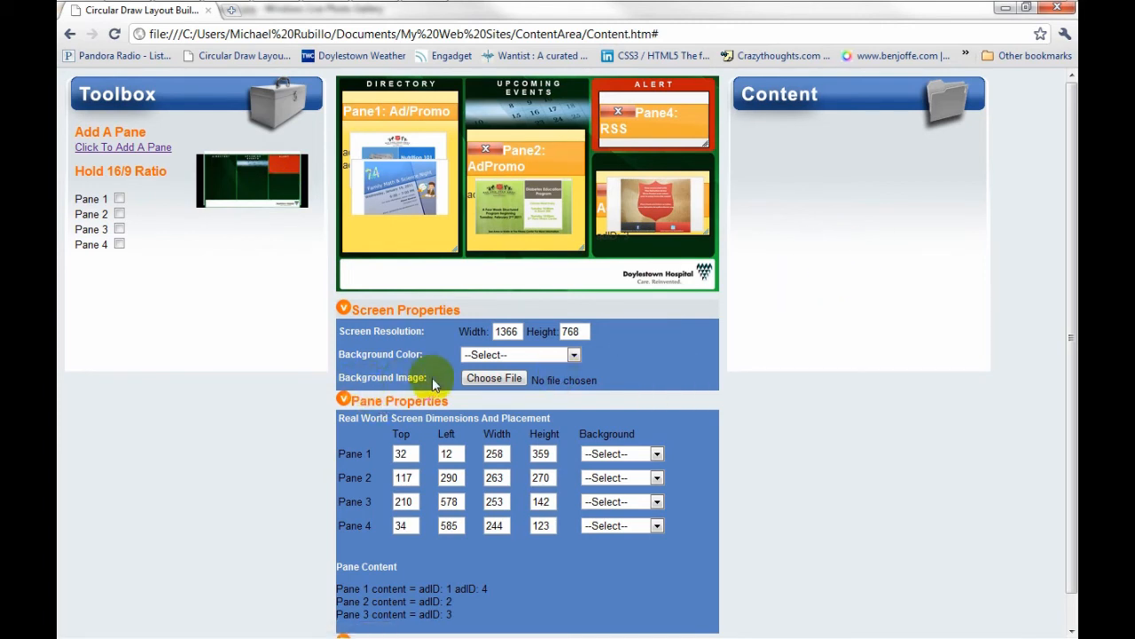
mouse_move(816, 302)
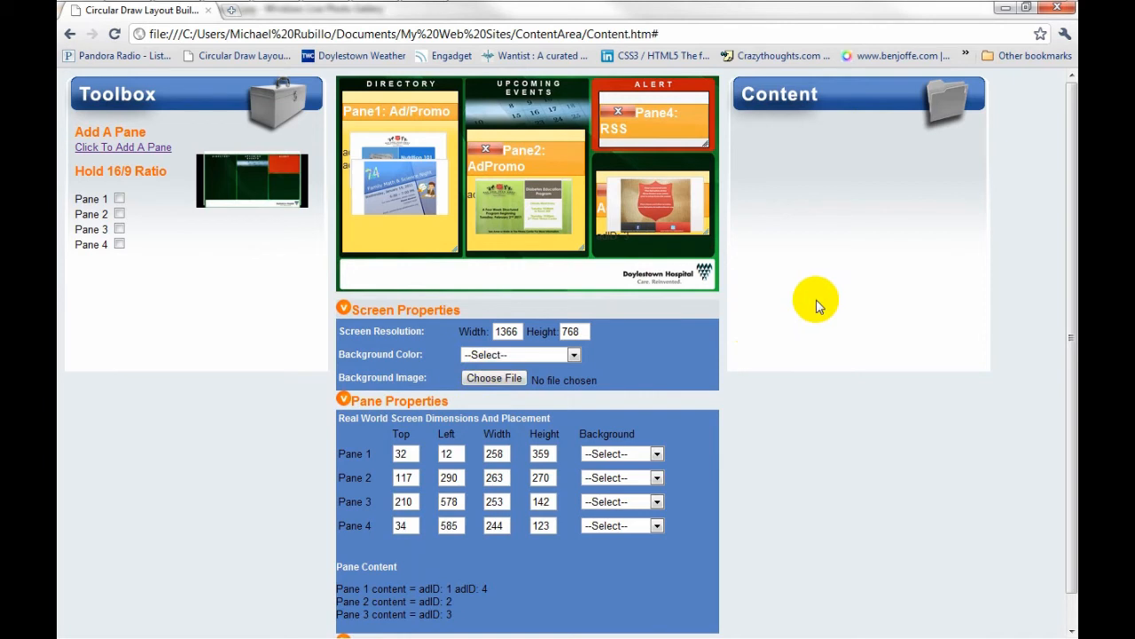
mouse_move(479, 227)
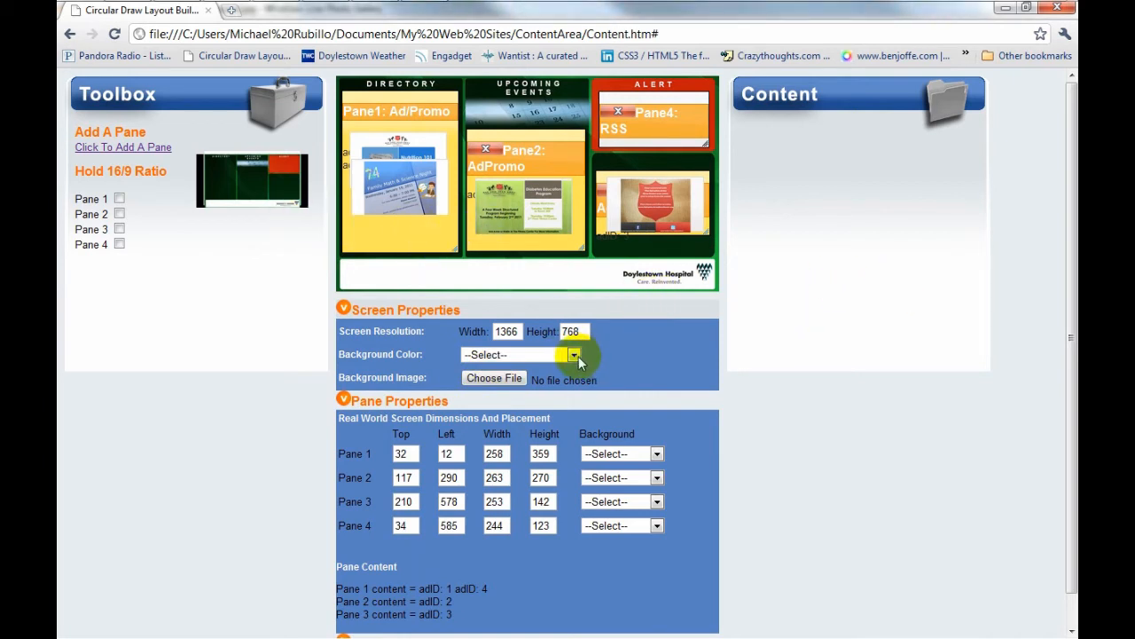
left_click(574, 355)
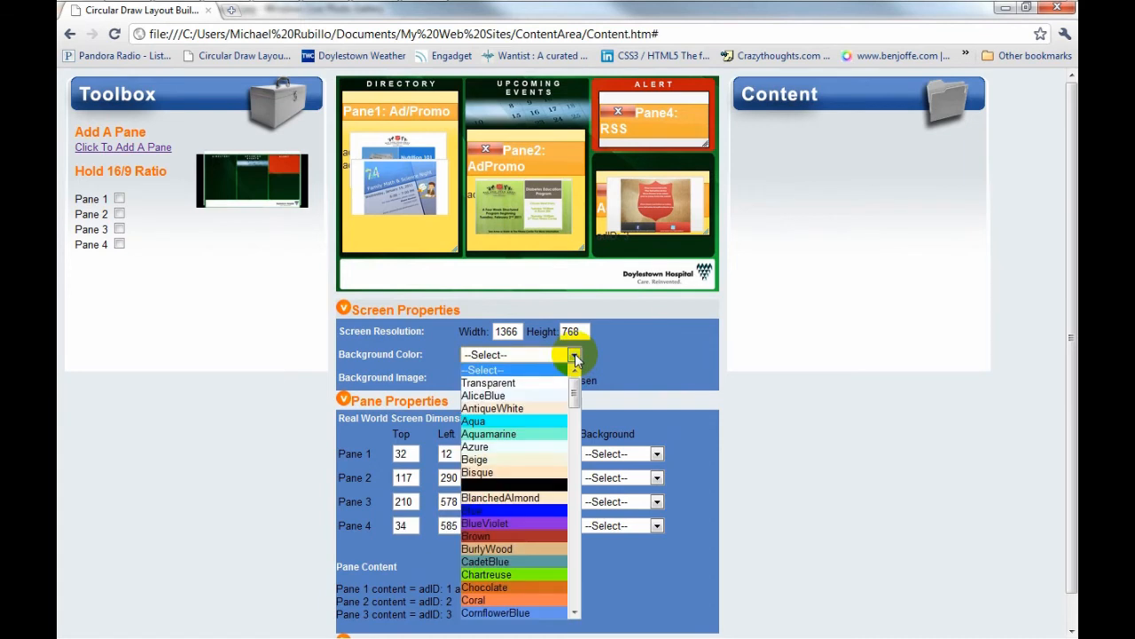
scroll("down", 3)
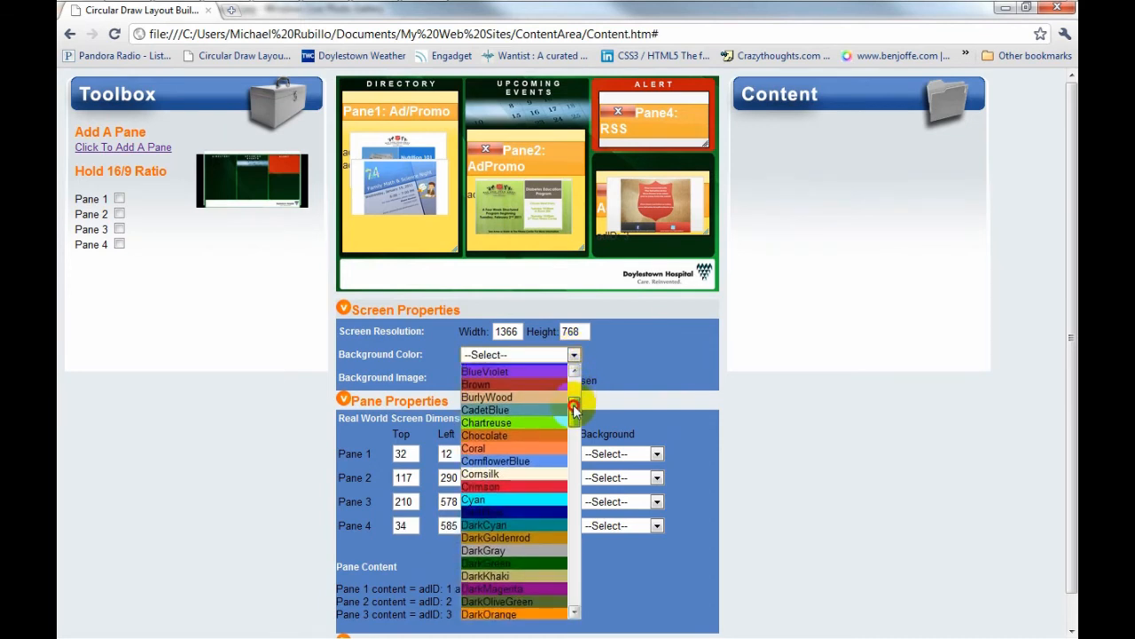
scroll("down", 3)
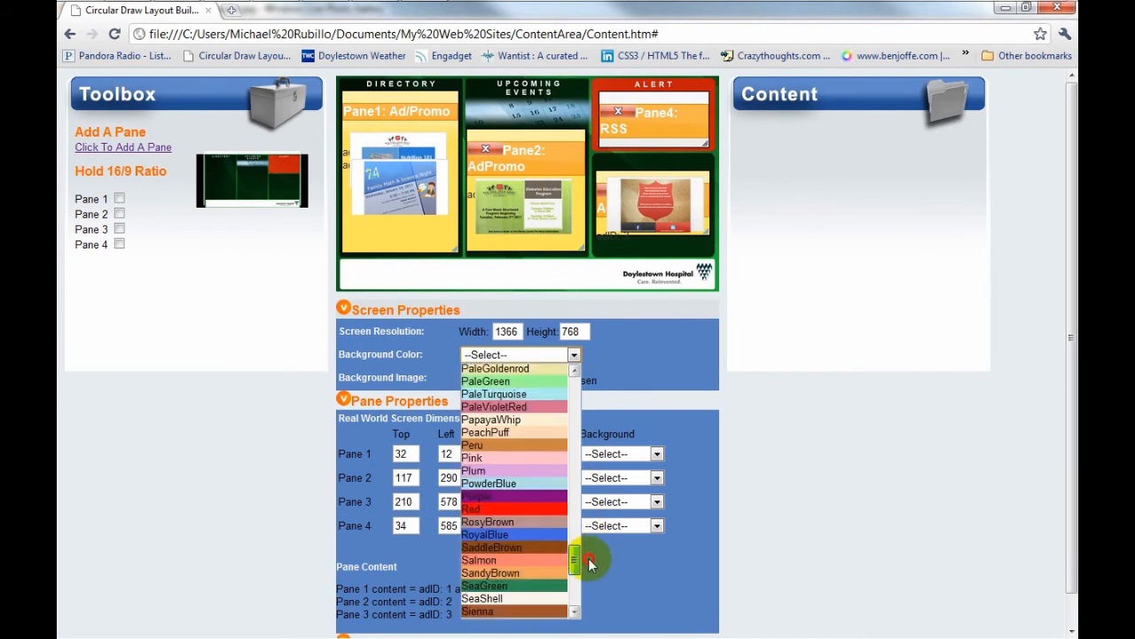
scroll("up", 3)
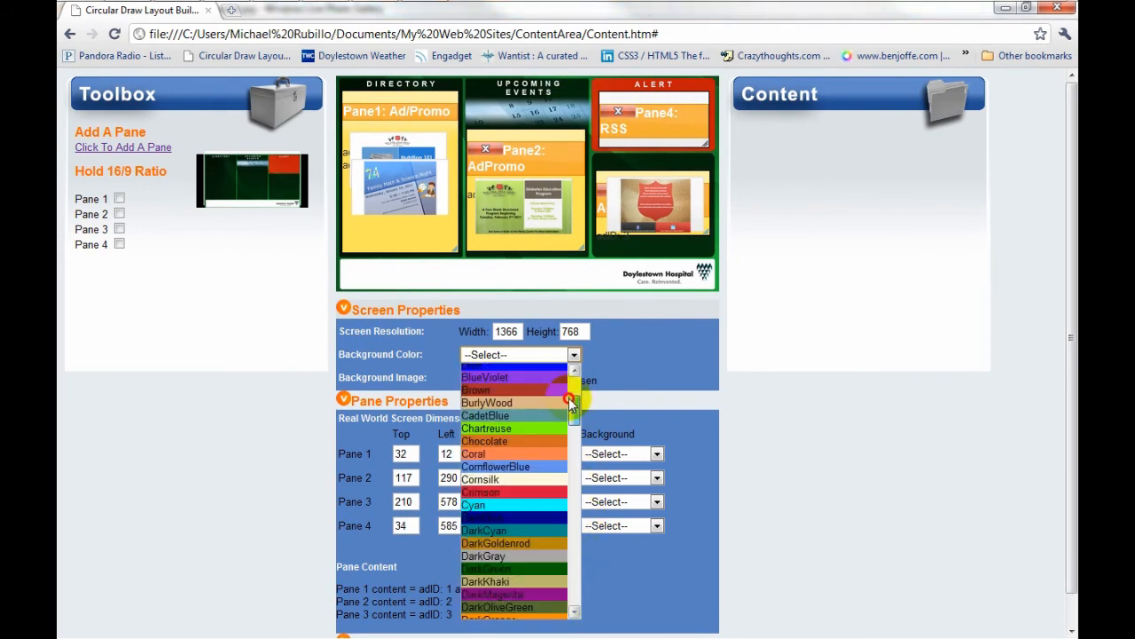
left_click(346, 305)
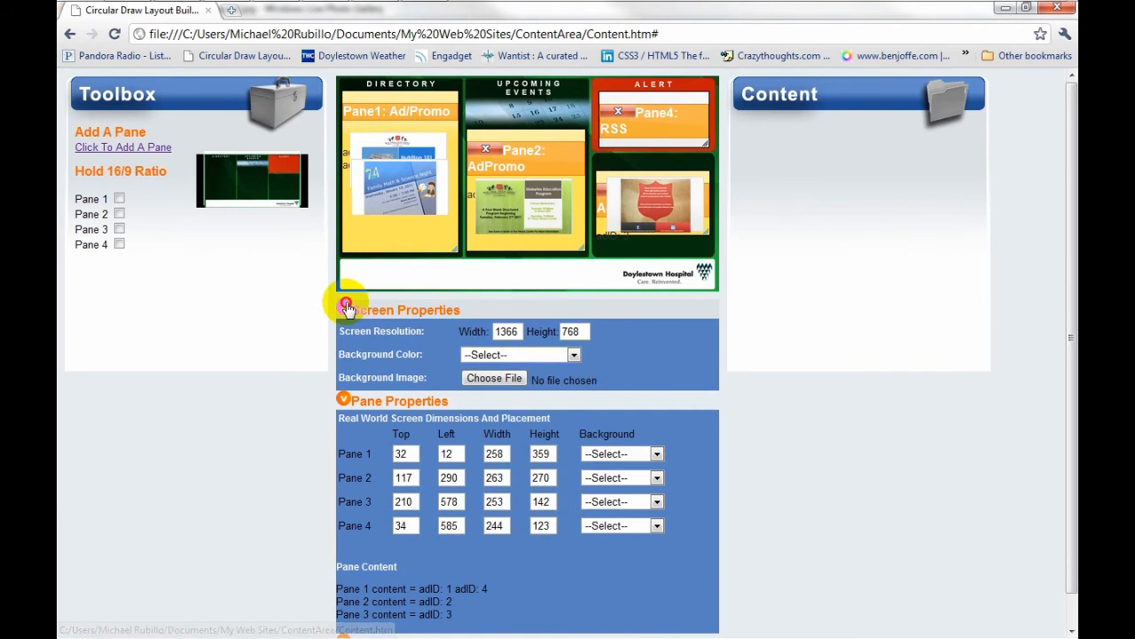
left_click(344, 309)
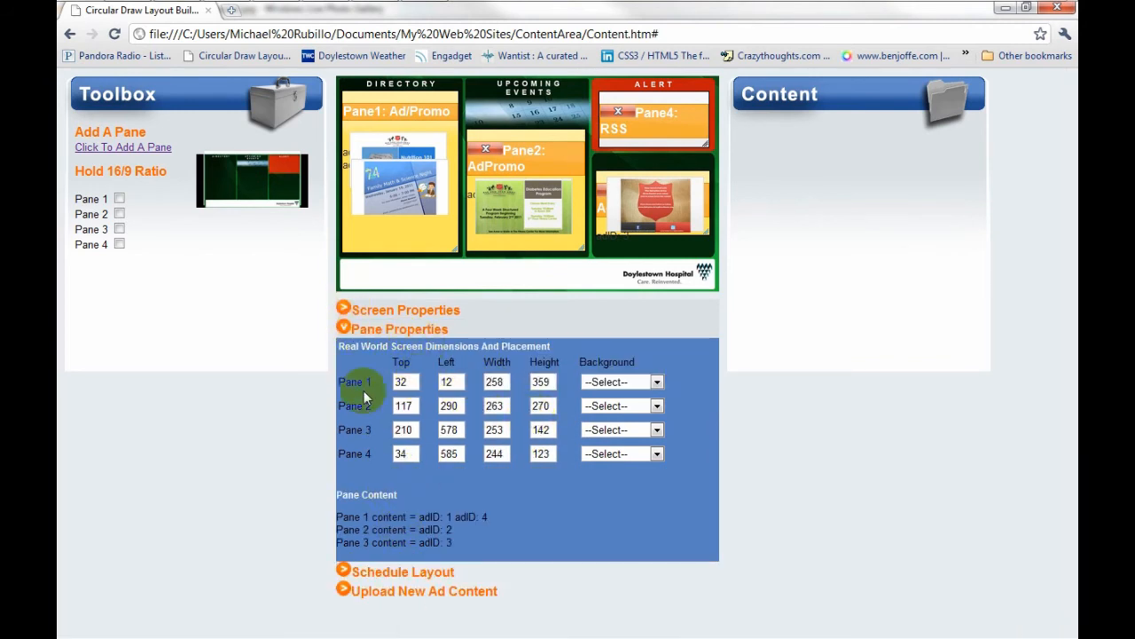
left_click(344, 329)
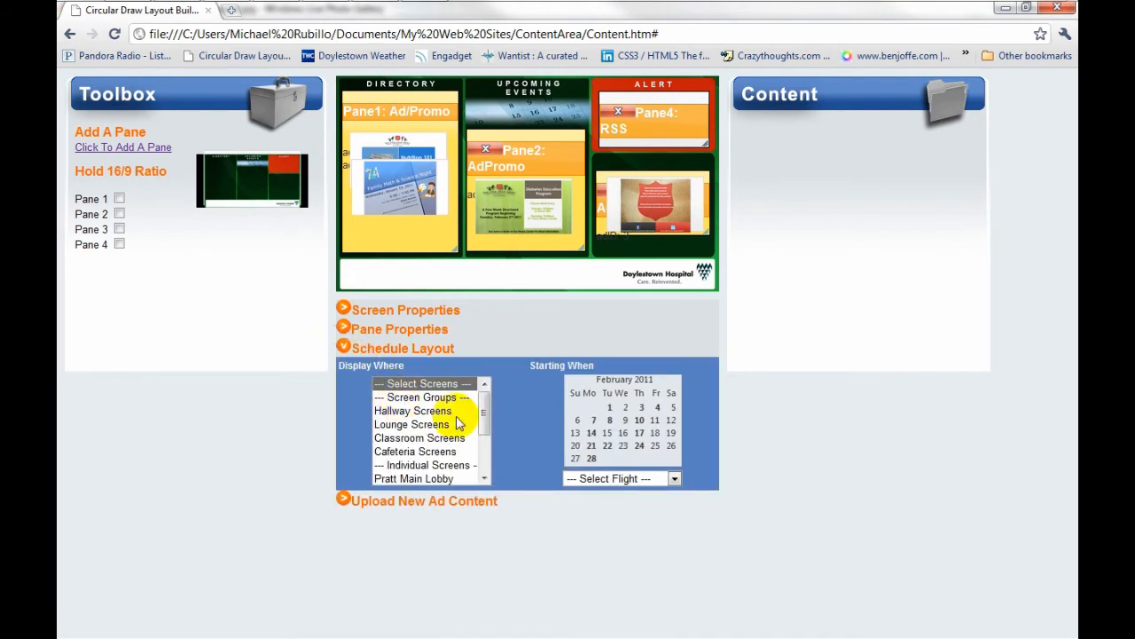
mouse_move(494, 371)
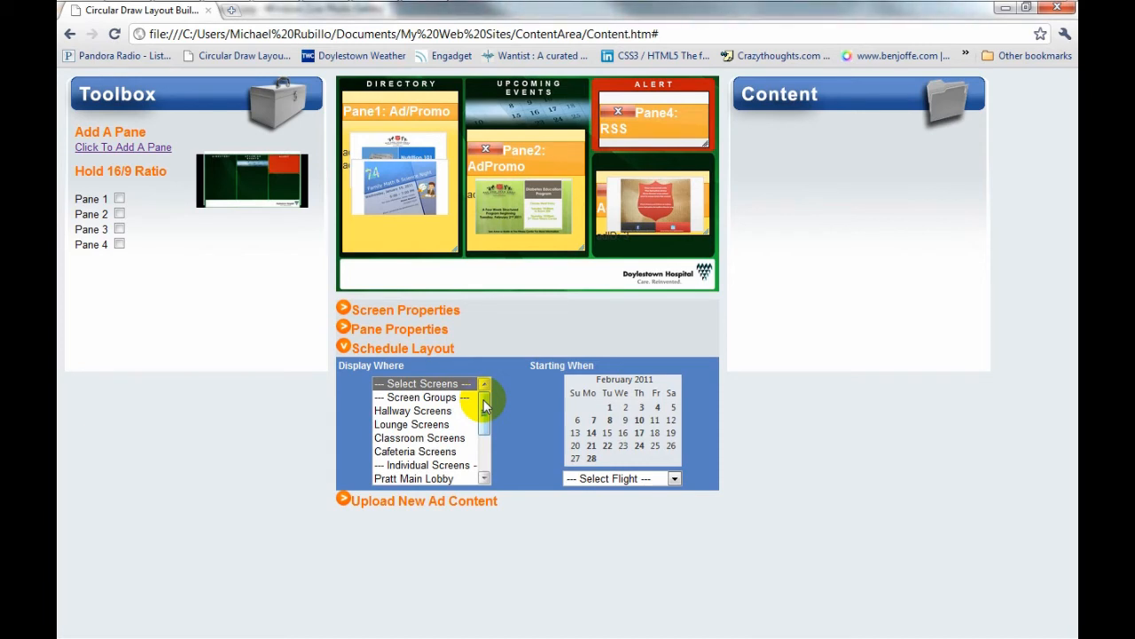
mouse_move(577, 231)
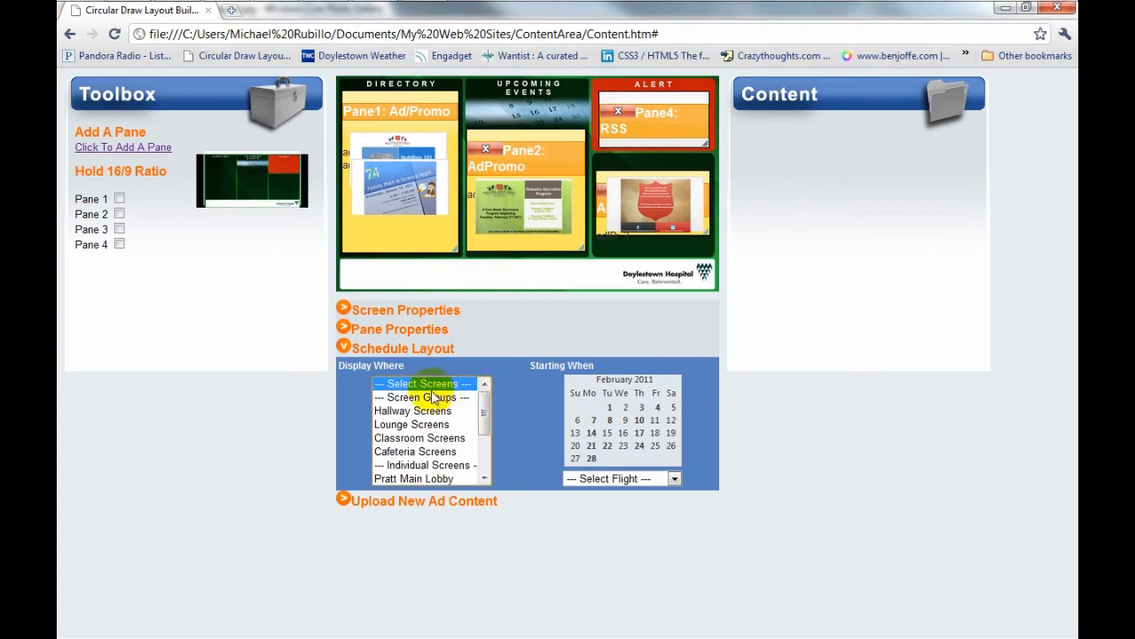
- Browse the Lounge and Cafeteria screen groups in the Display Where list, then move to individual screens
left_click(414, 410)
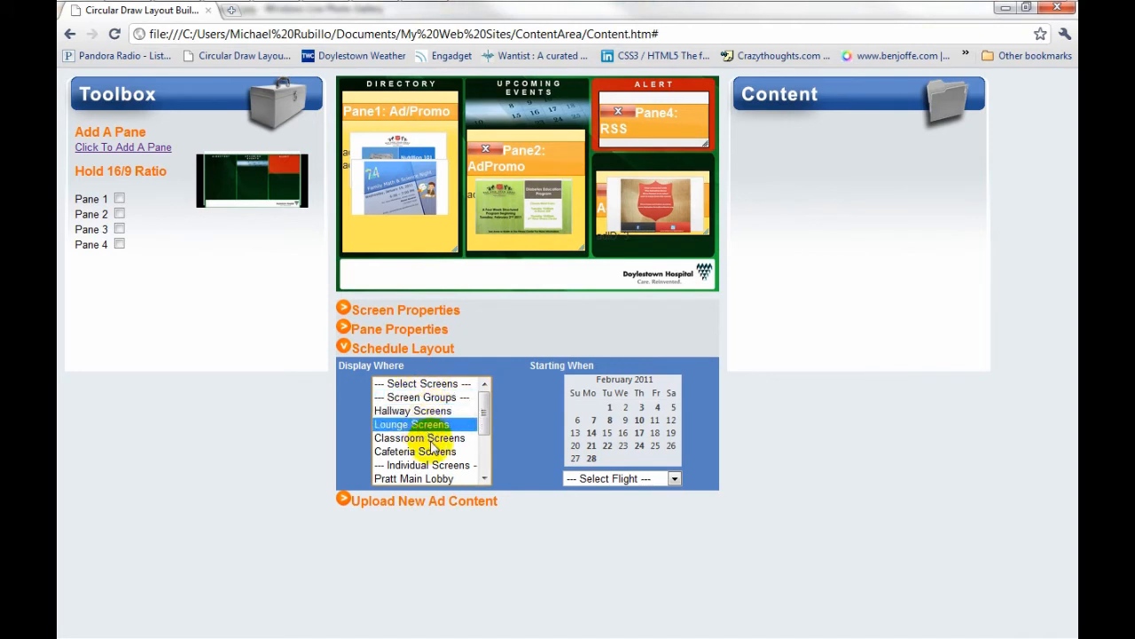
left_click(415, 451)
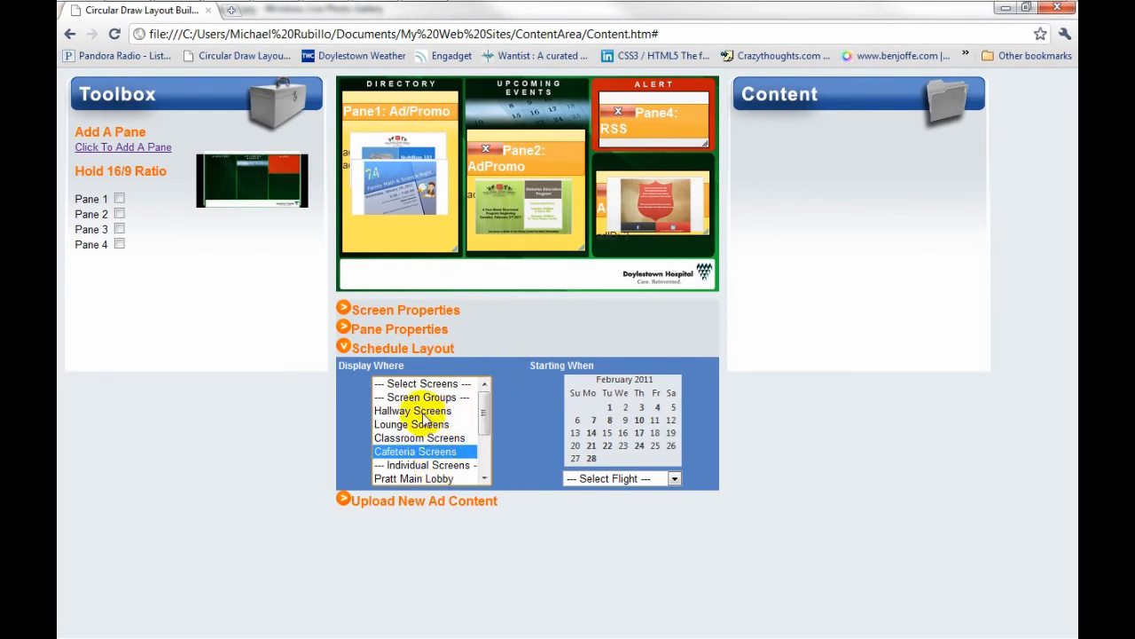
left_click(412, 411)
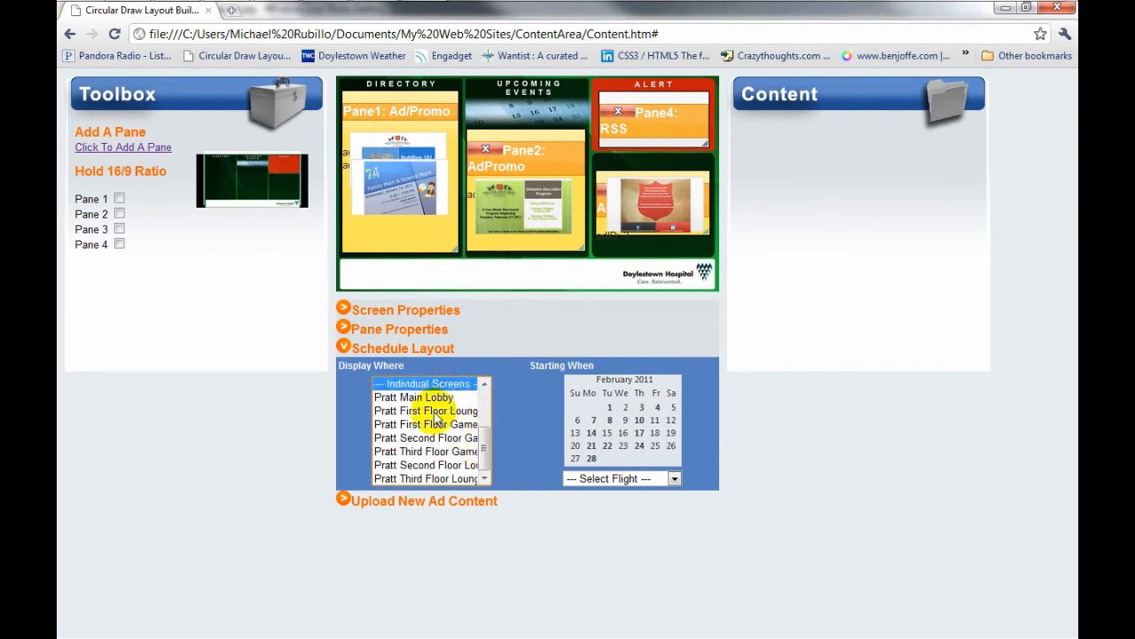
- Select the Pratt First, Second and Third Floor Lounge screens for display
left_click(426, 412)
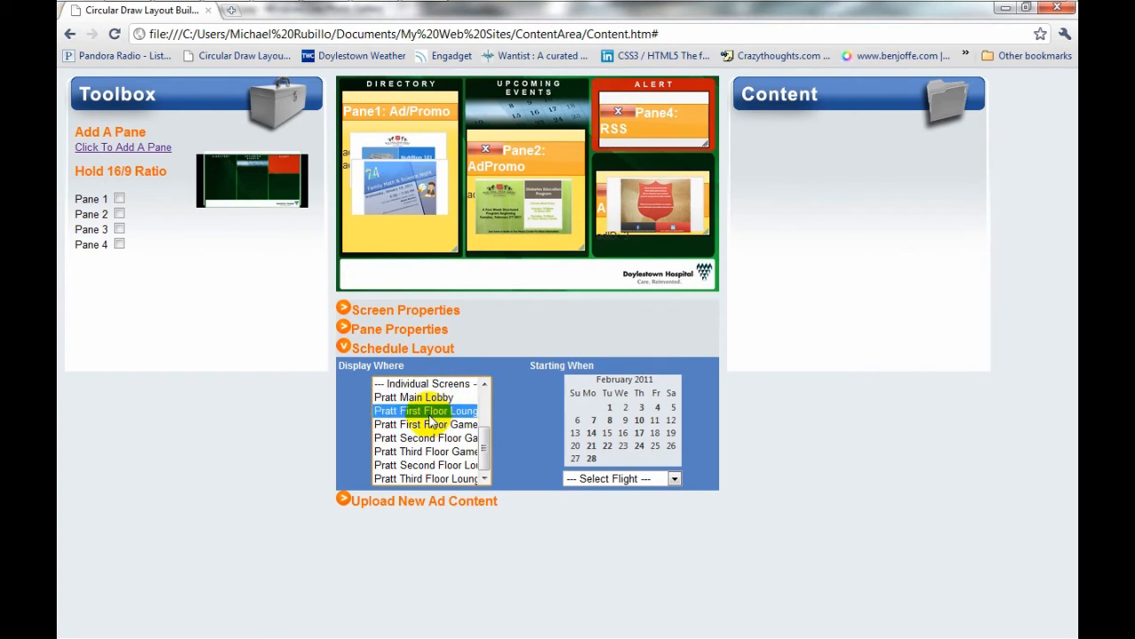
left_click(413, 397)
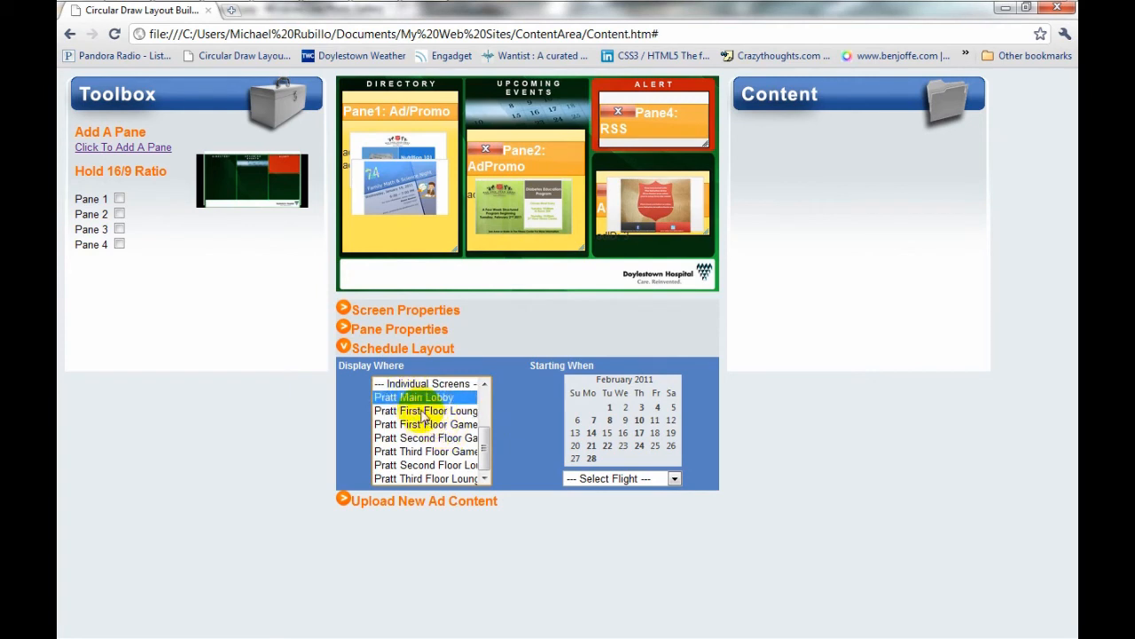
left_click(426, 411)
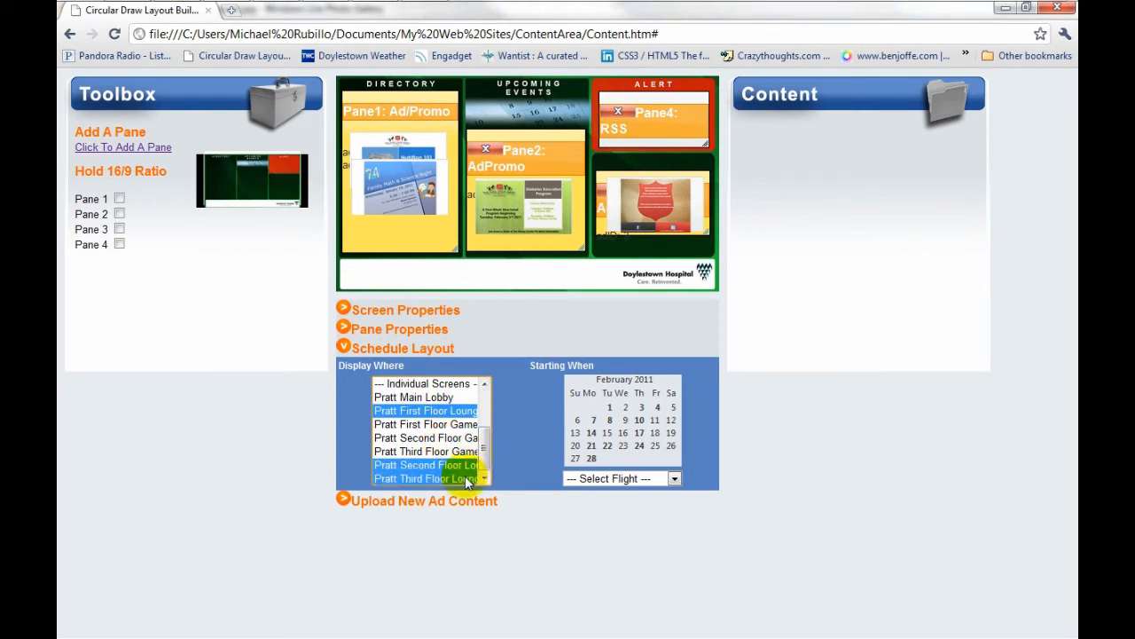
mouse_move(542, 399)
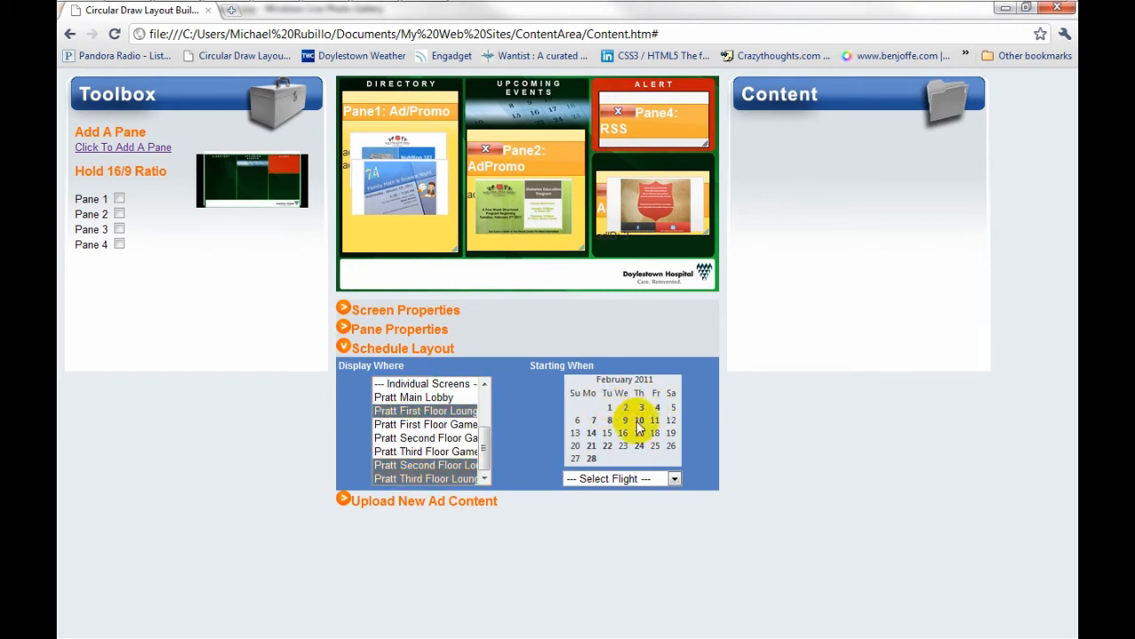
- Expand the Select Flight drop-down to show the Shutdown, Morning, Afternoon and Evening options
left_click(675, 479)
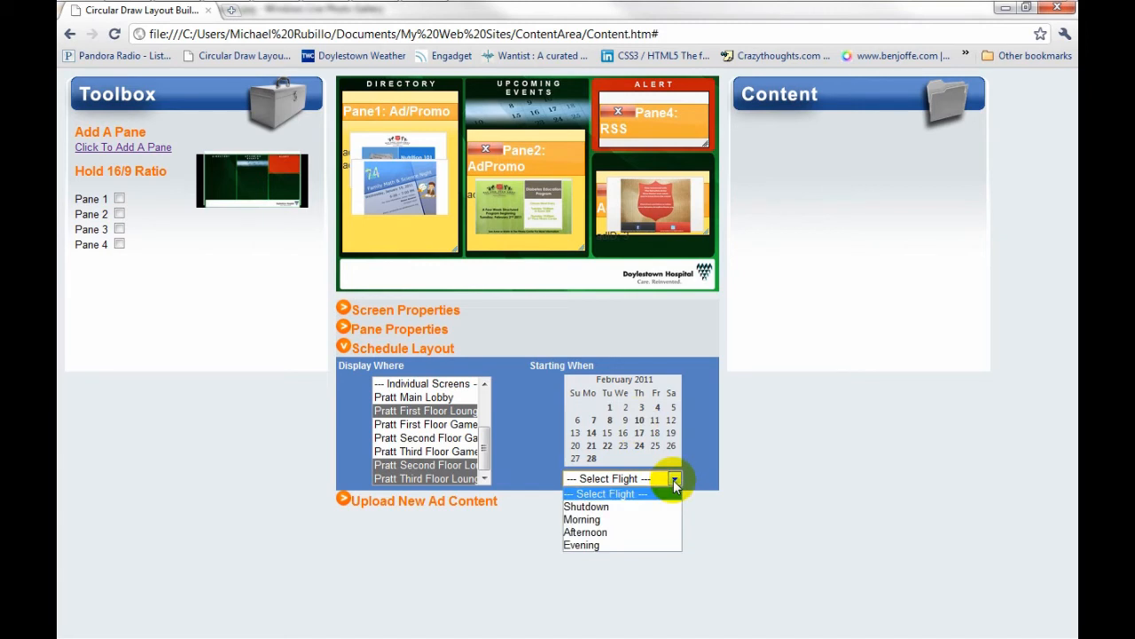
mouse_move(625, 505)
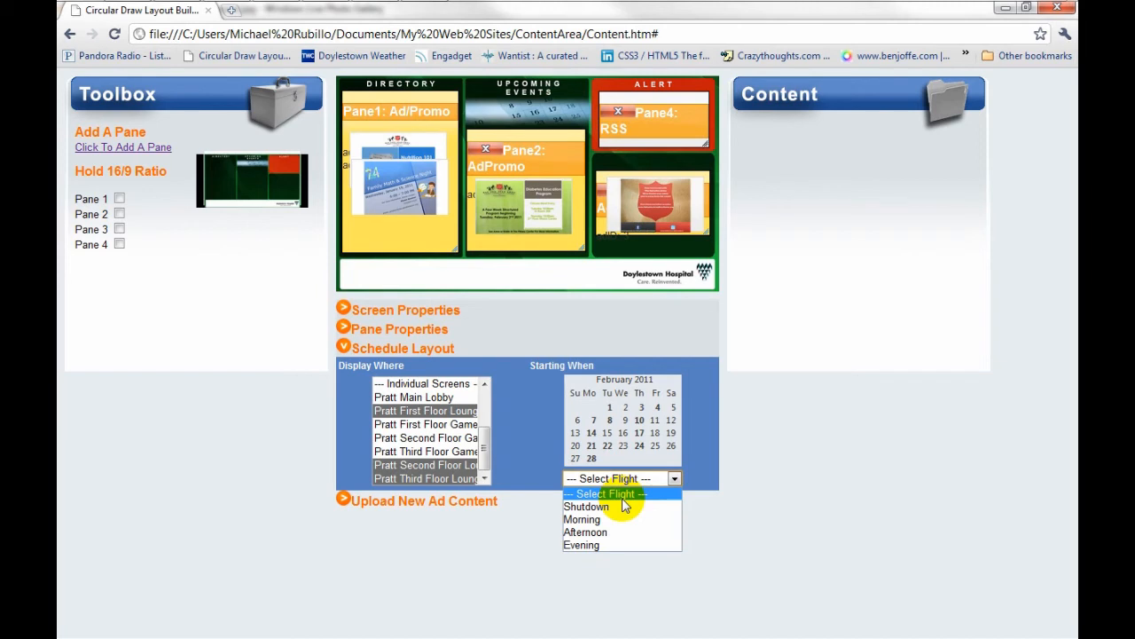
mouse_move(621, 518)
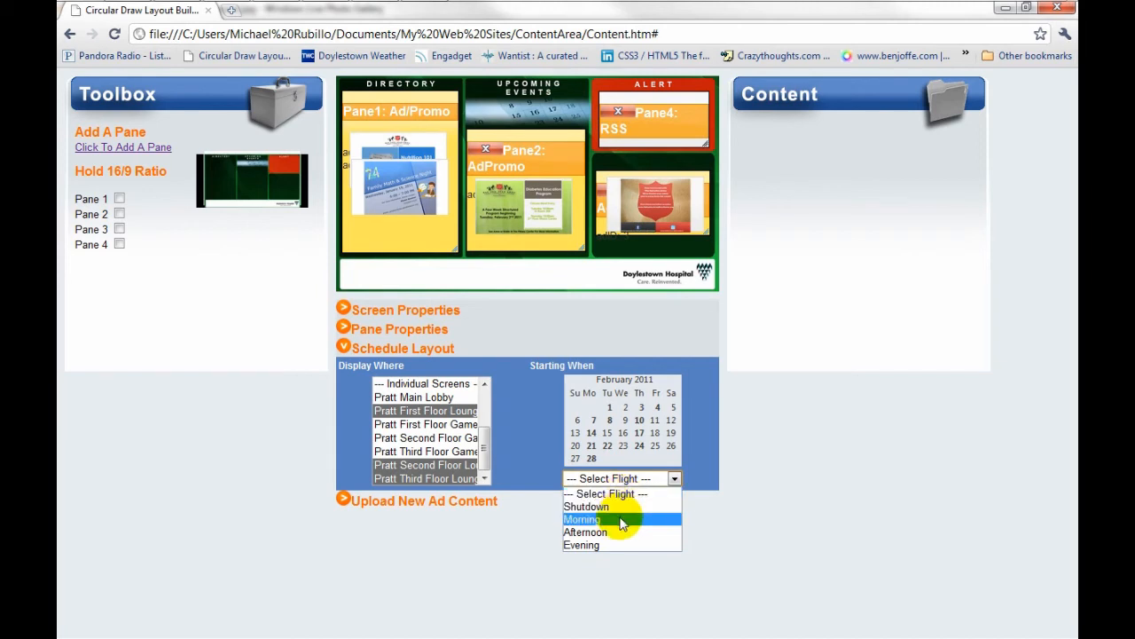
mouse_move(621, 532)
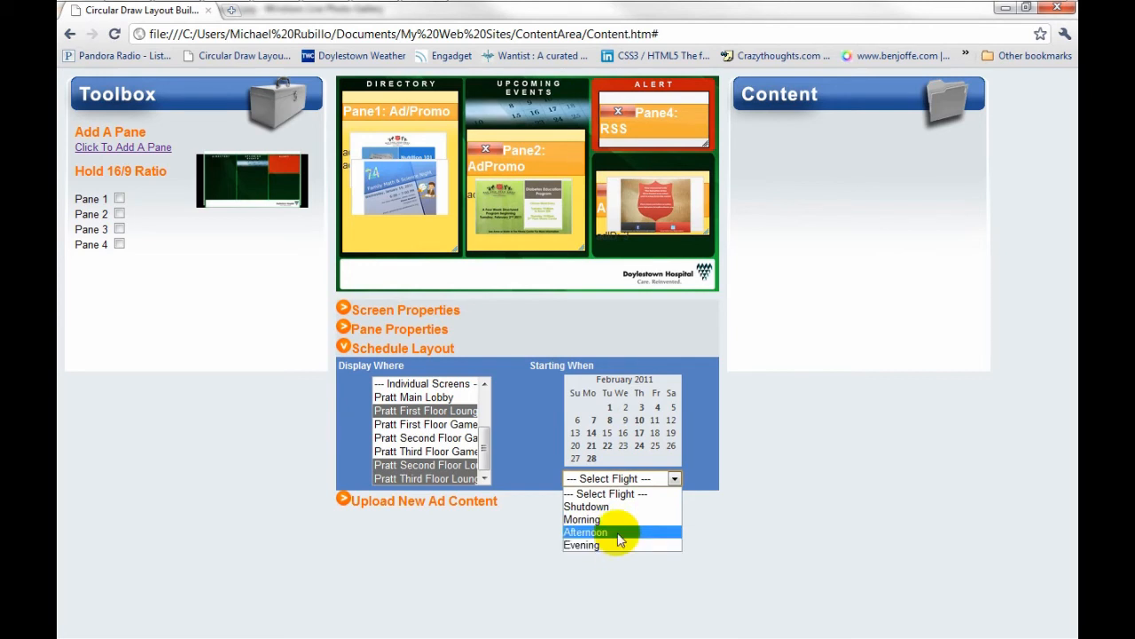
mouse_move(630, 536)
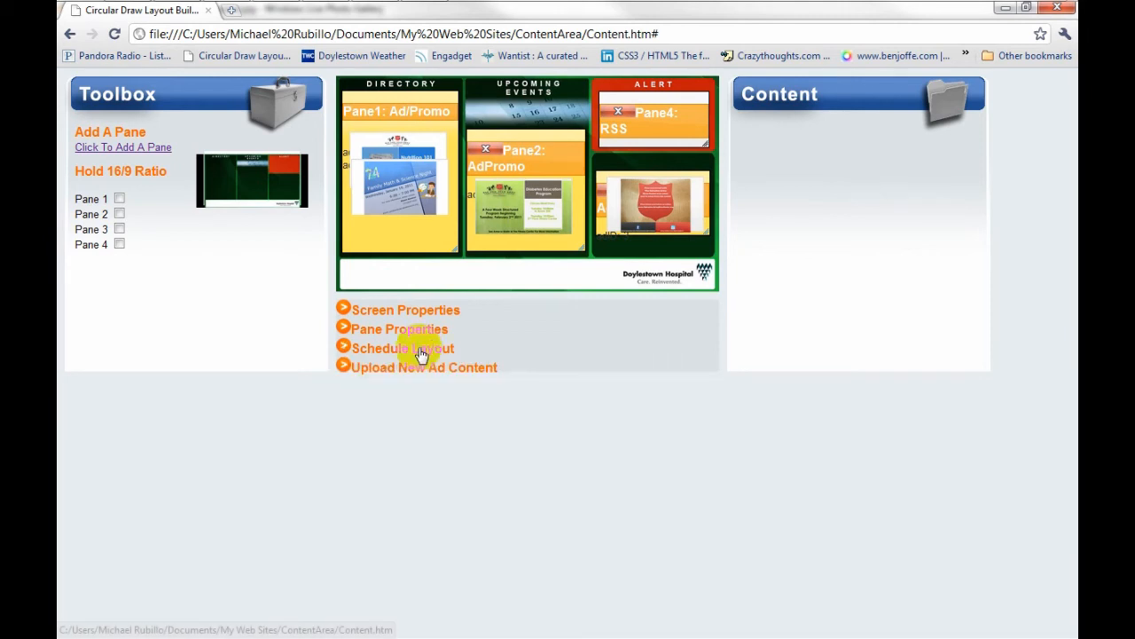
mouse_move(398, 373)
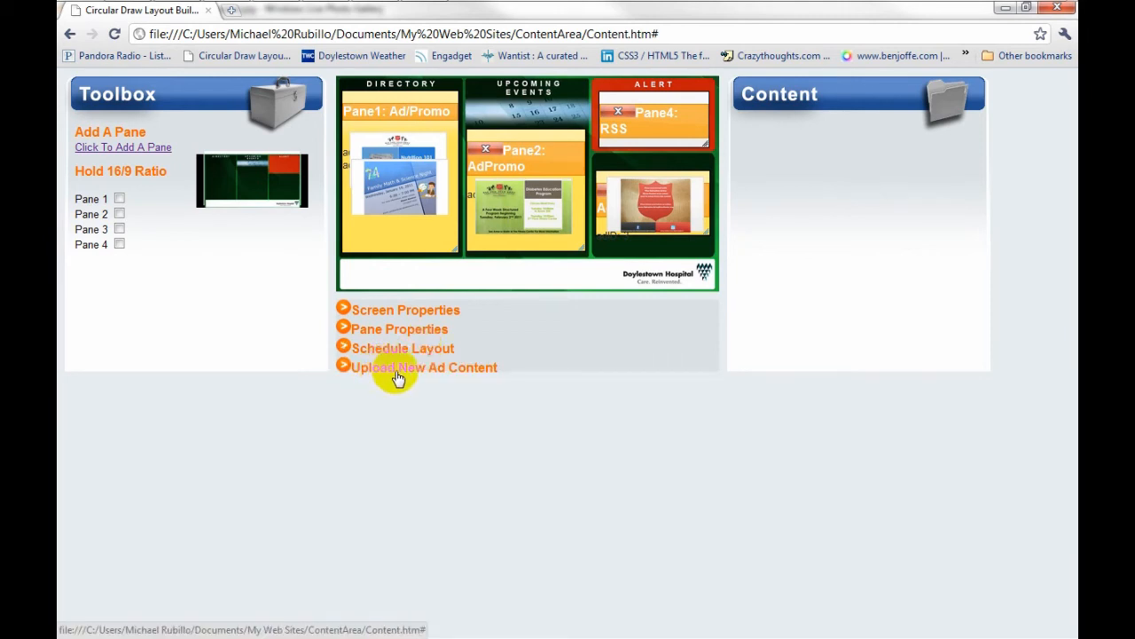
left_click(424, 368)
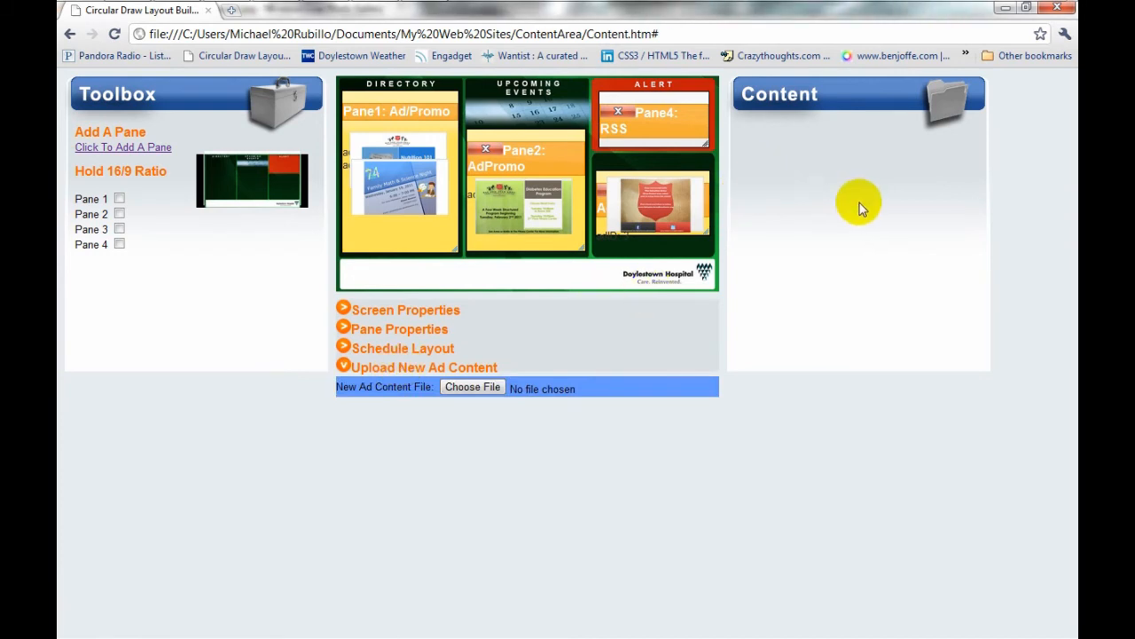
mouse_move(832, 193)
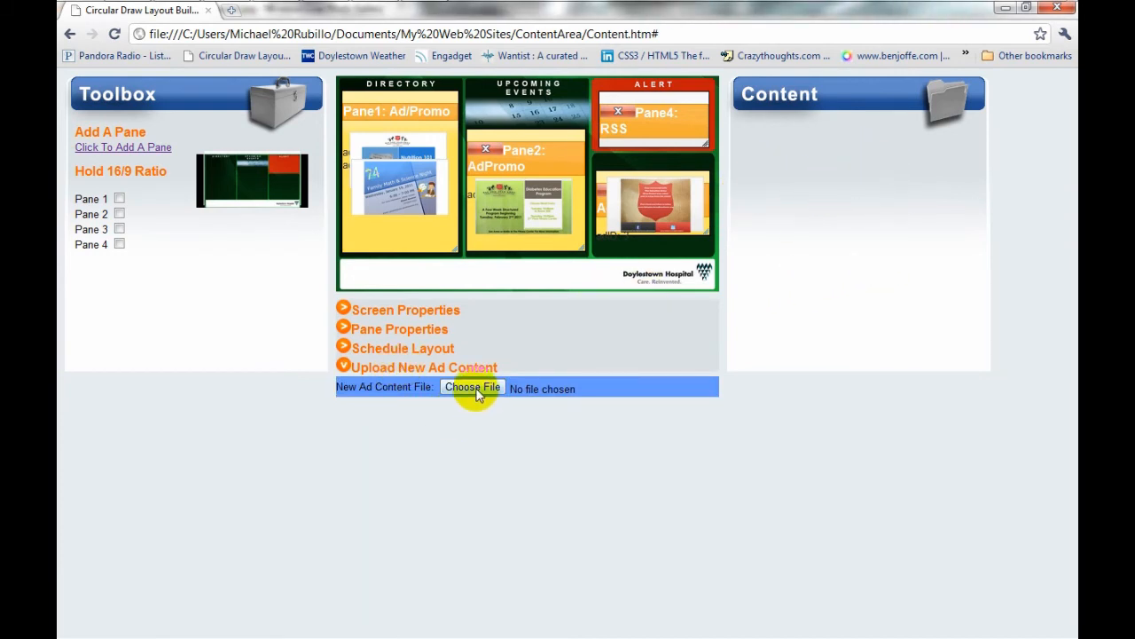
mouse_move(681, 411)
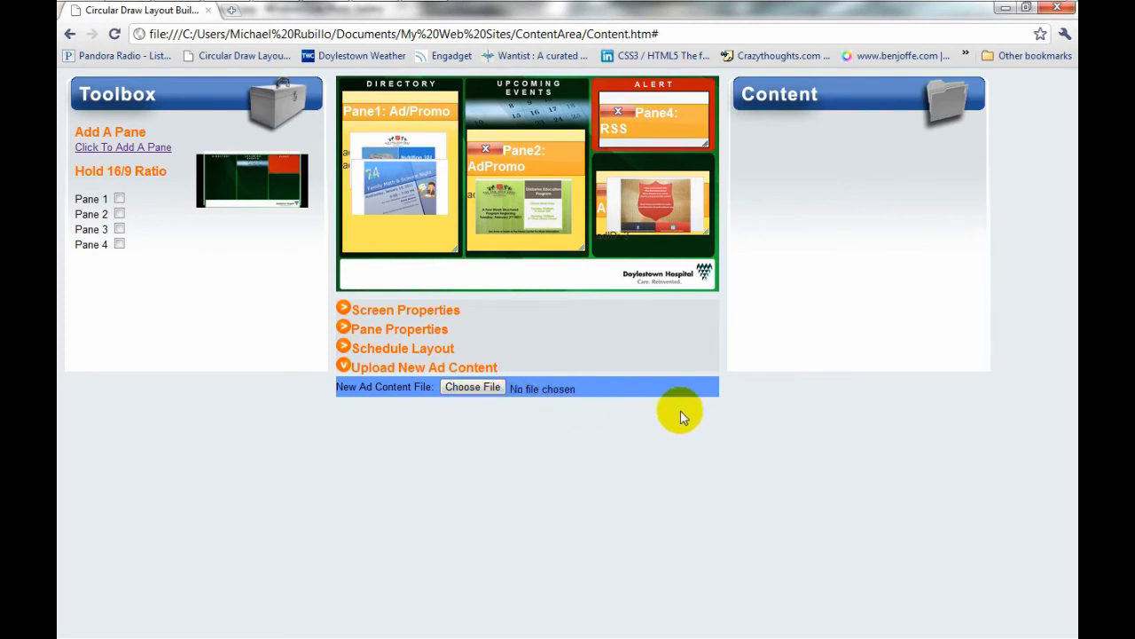
mouse_move(770, 293)
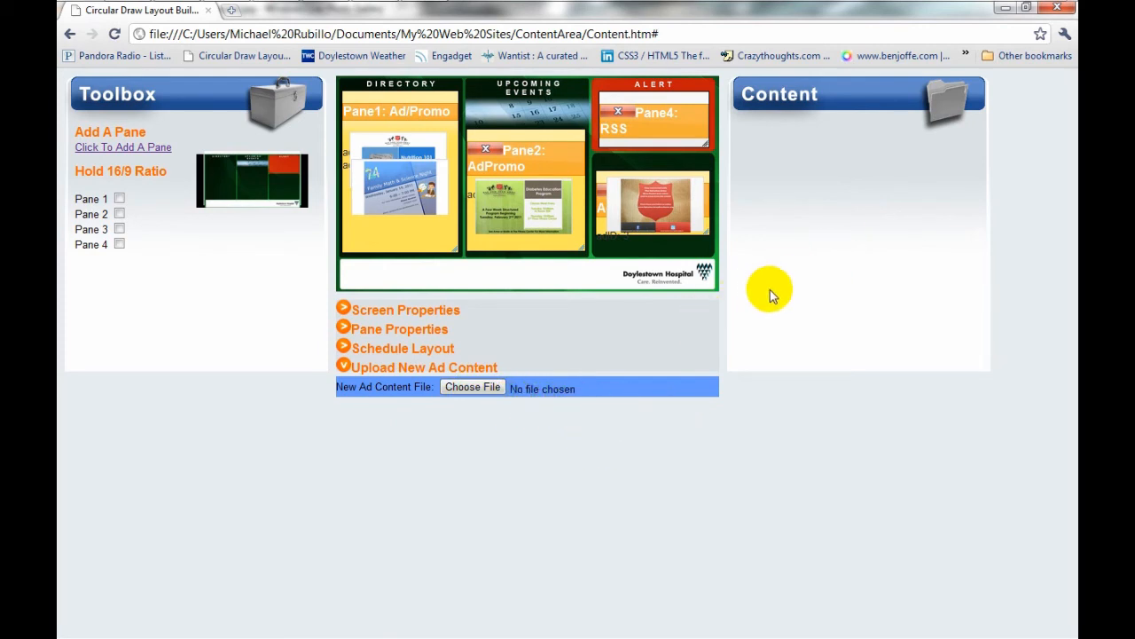
mouse_move(854, 252)
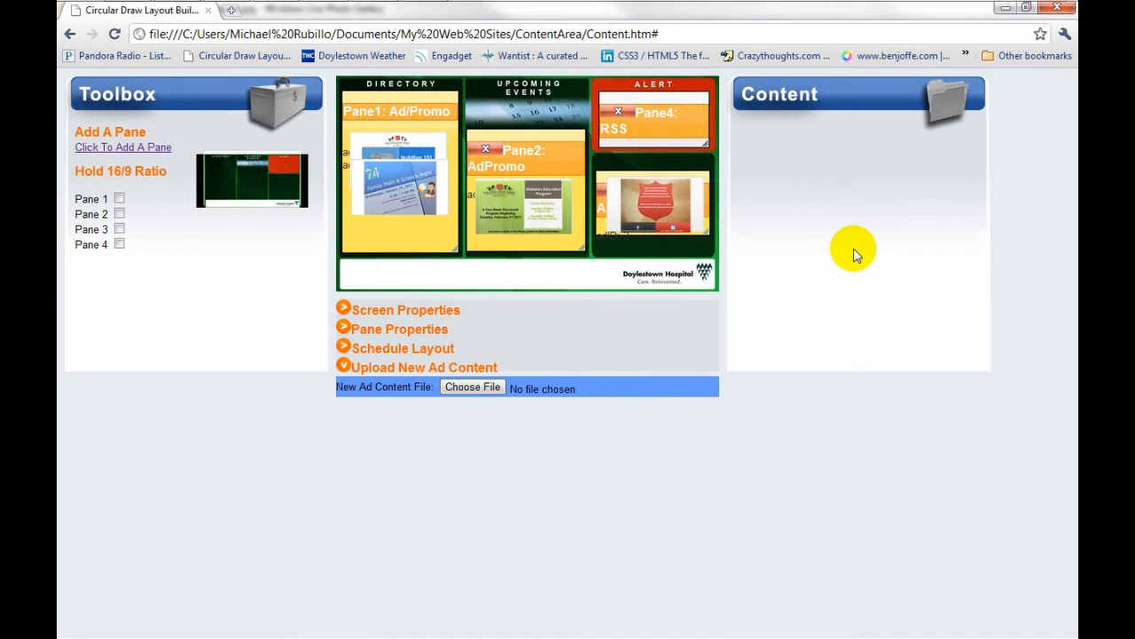
mouse_move(866, 227)
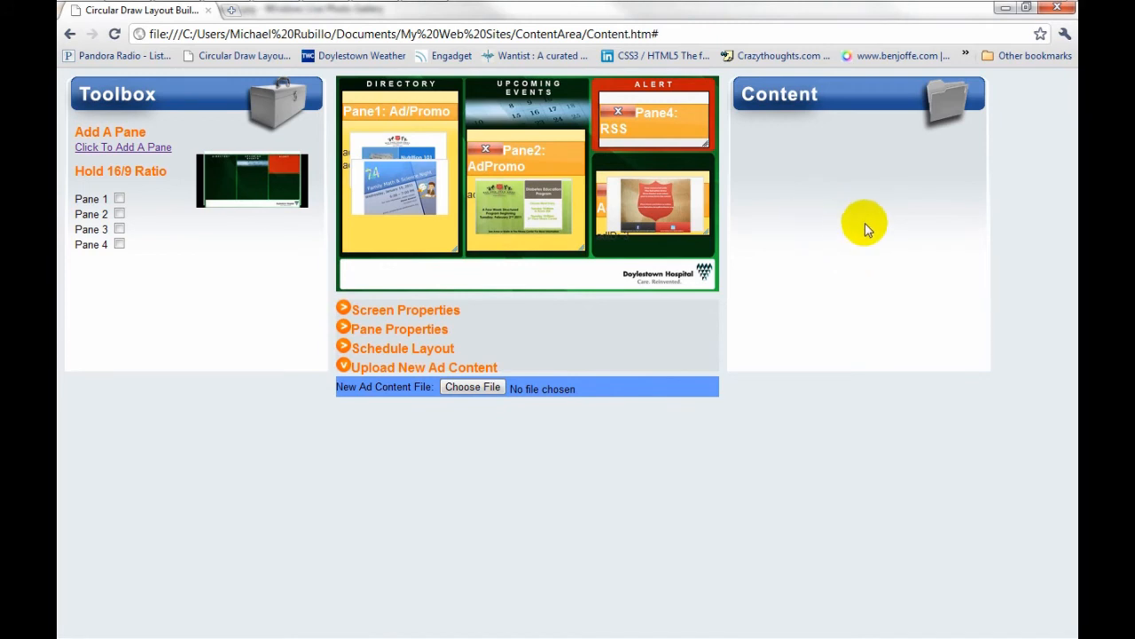
mouse_move(866, 222)
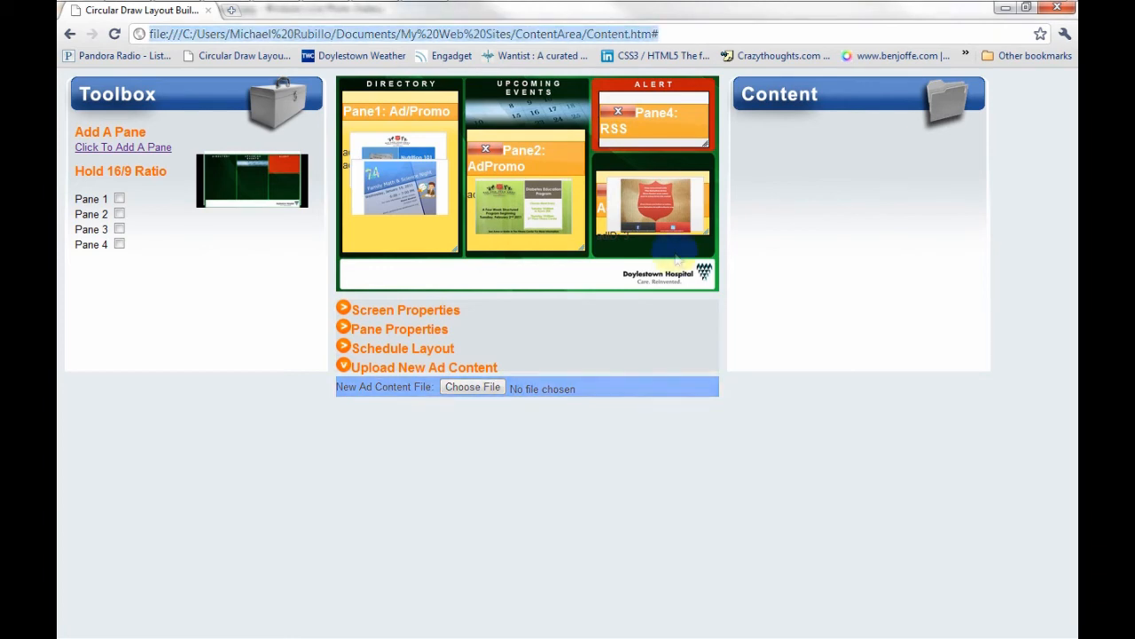
left_click(423, 366)
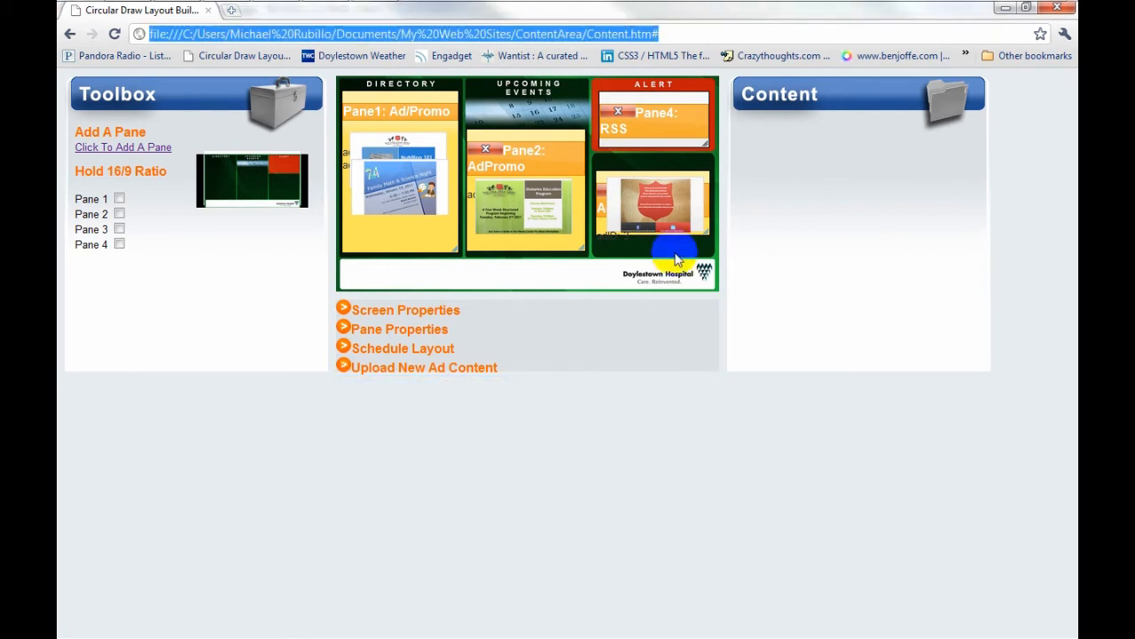
mouse_move(734, 252)
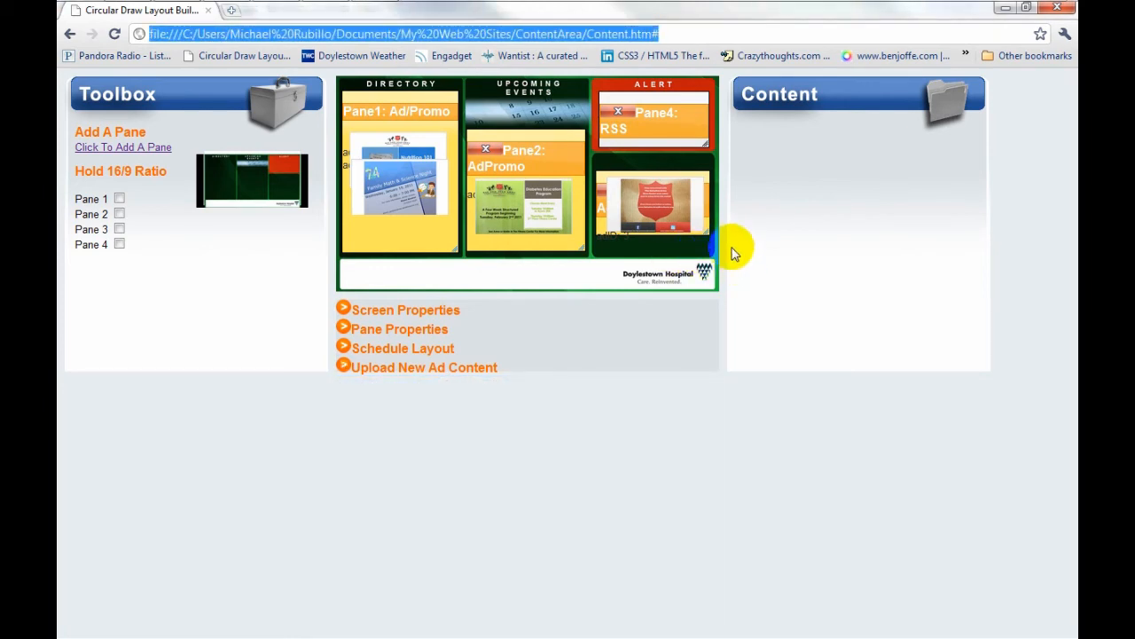
mouse_move(742, 240)
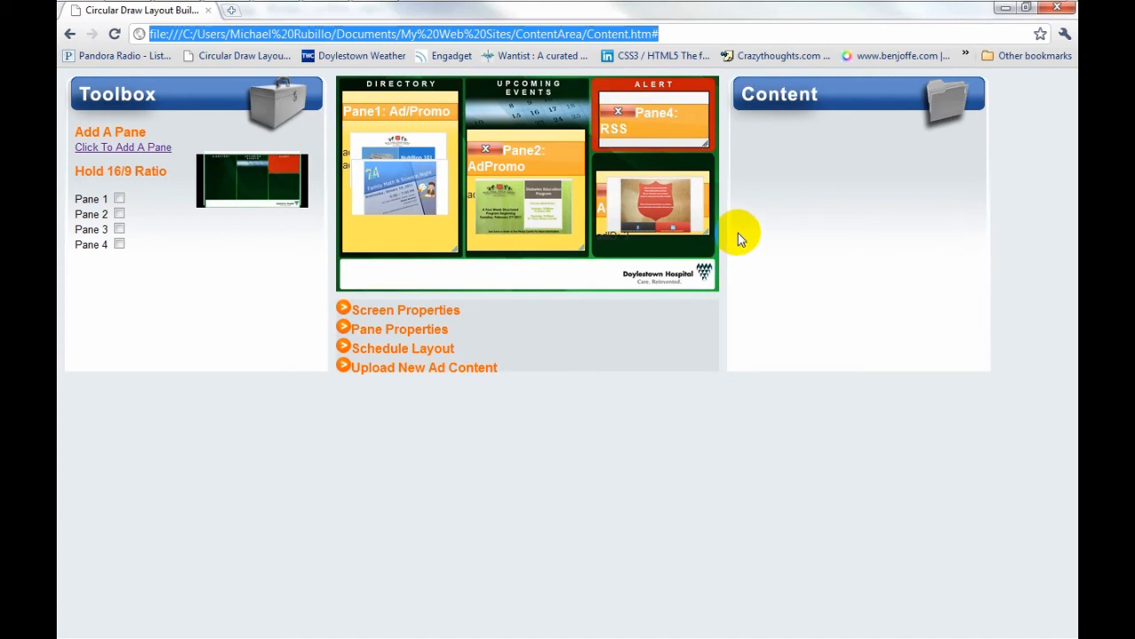
mouse_move(660, 159)
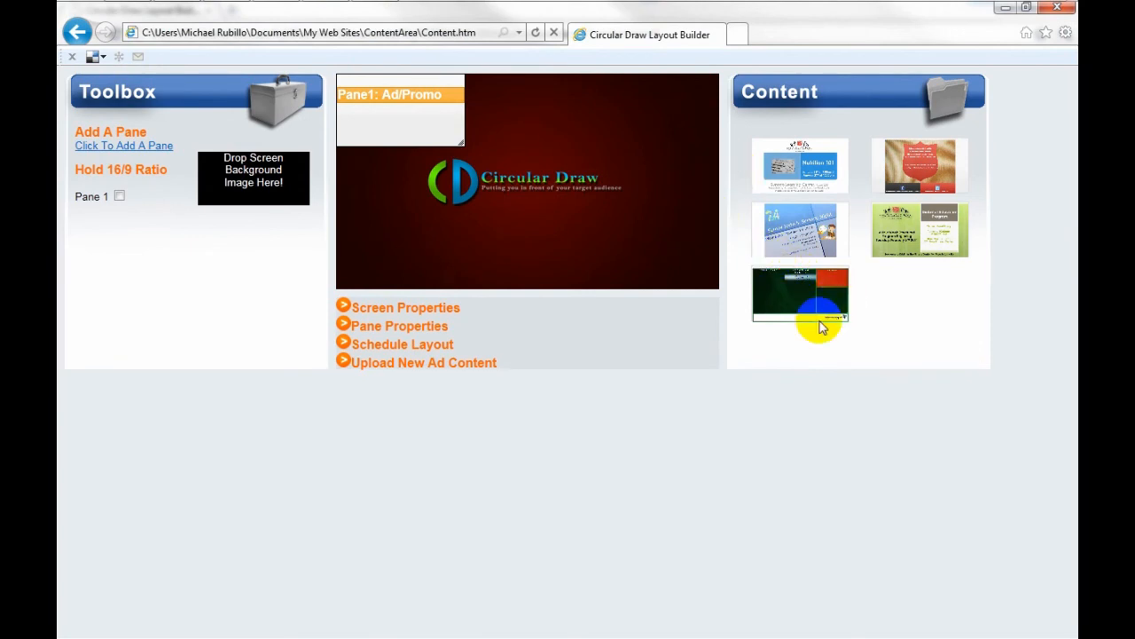
- In Internet Explorer, apply the Doylestown Hospital background and shrink Pane 1 into the Directory column
left_click_drag(802, 298, 256, 177)
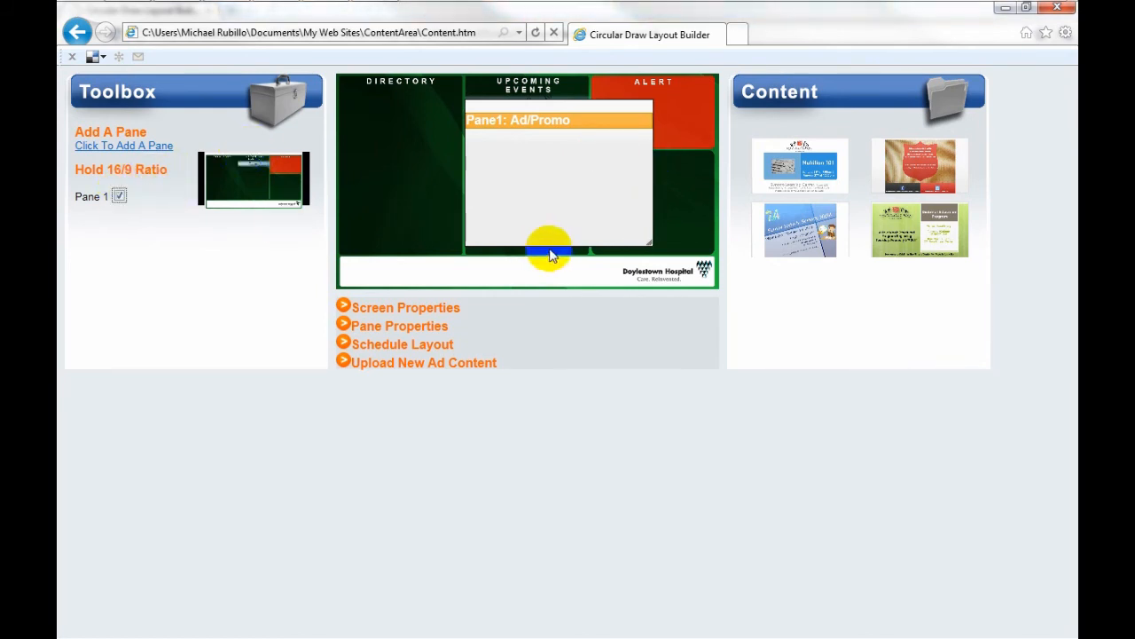
left_click_drag(550, 252, 577, 151)
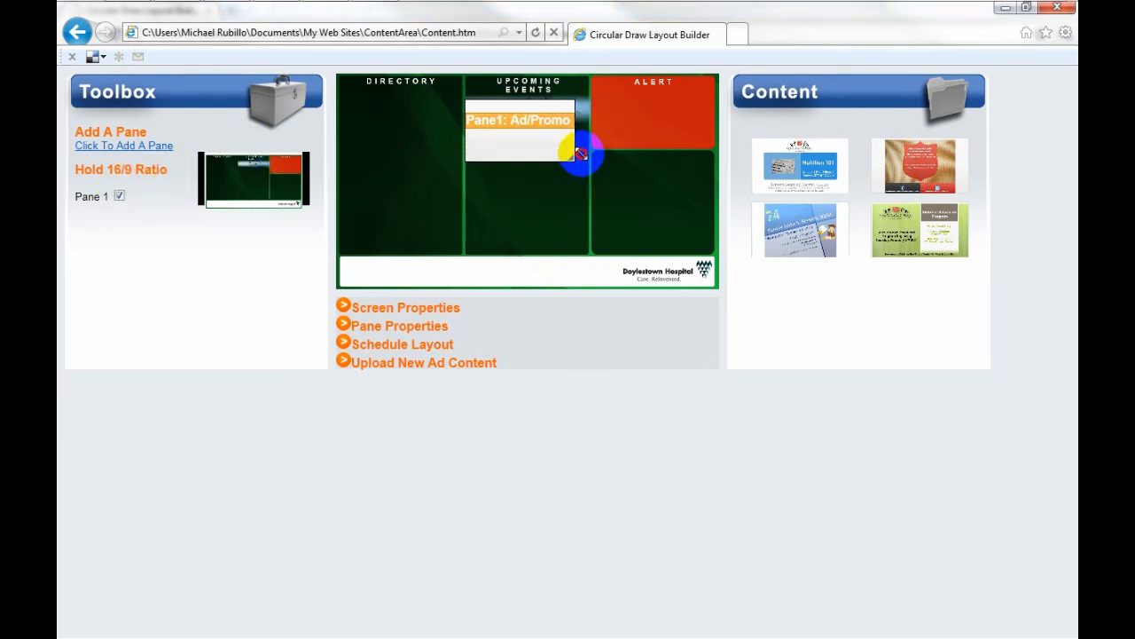
left_click_drag(577, 152, 451, 121)
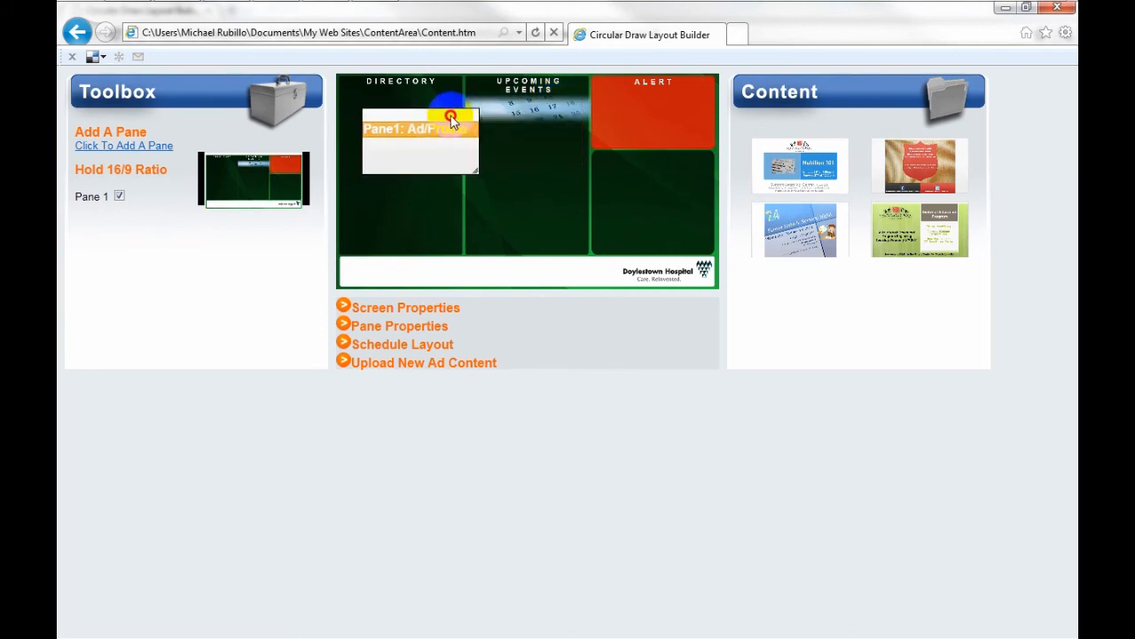
- Show the pane placement values and add a second Ad/Promo pane
left_click(399, 326)
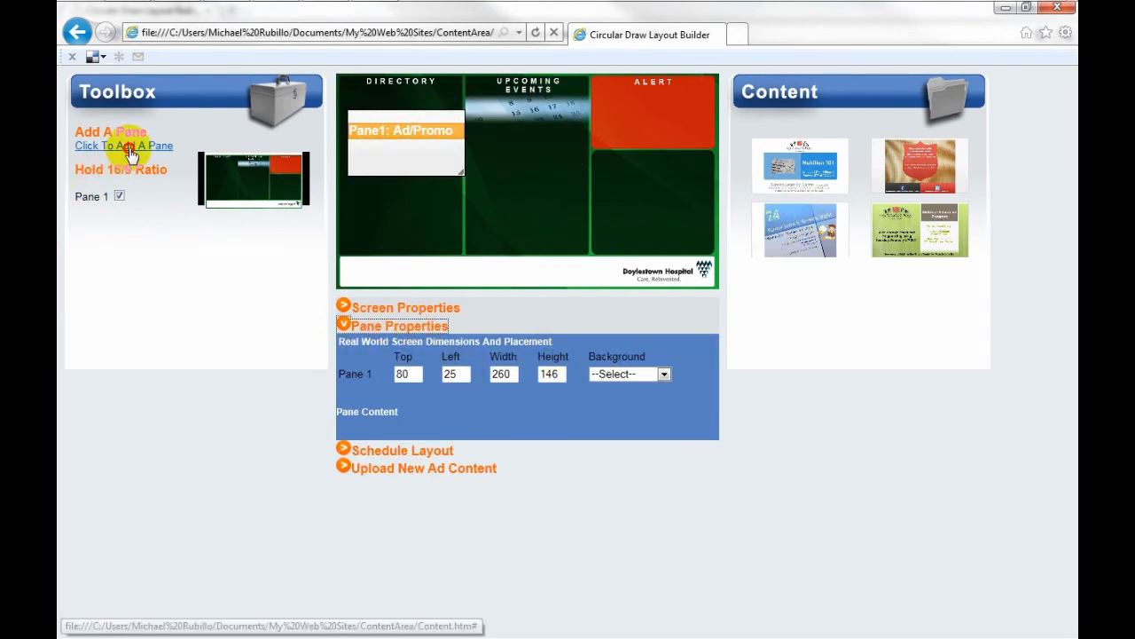
left_click(125, 145)
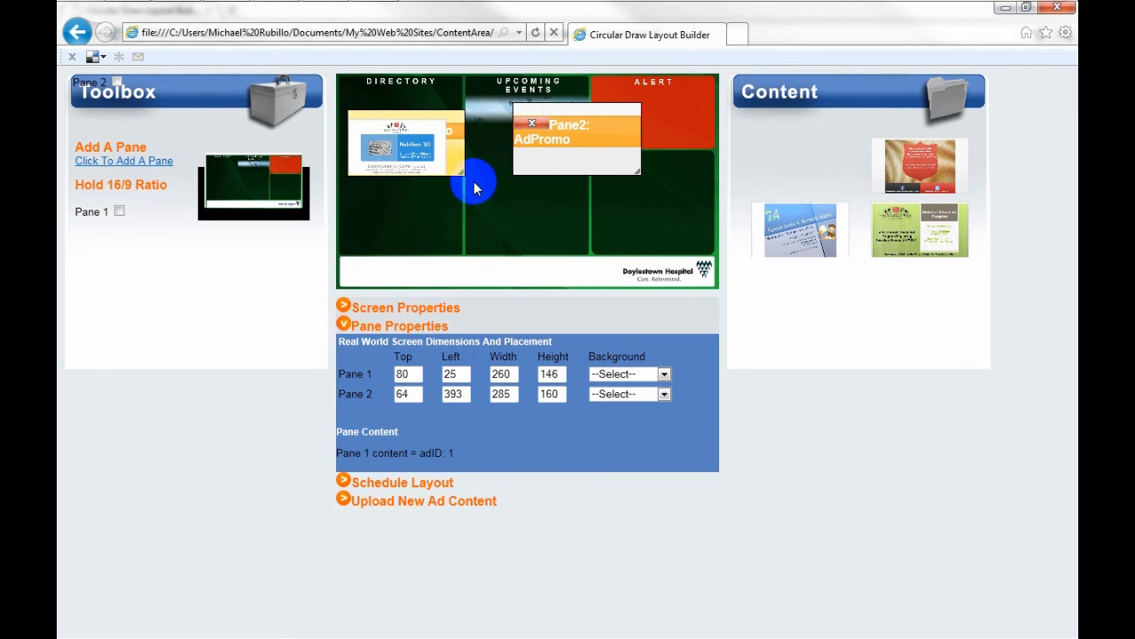
mouse_move(280, 14)
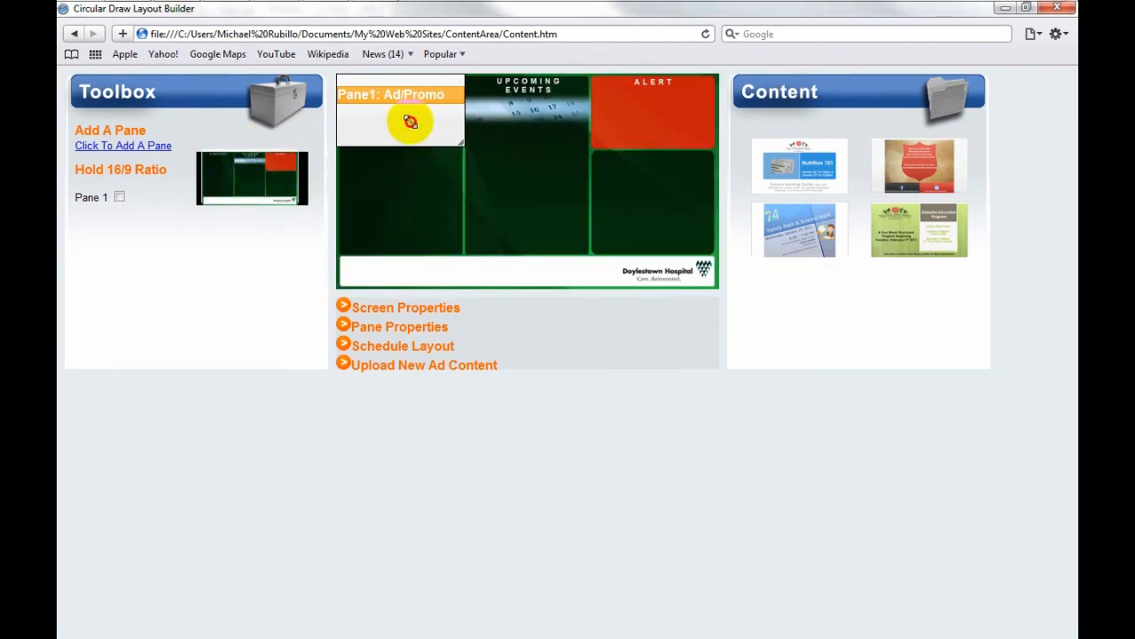
- In Safari, reposition Pane 1 in the Directory area and add a second pane with its placement values shown
left_click_drag(412, 121, 444, 168)
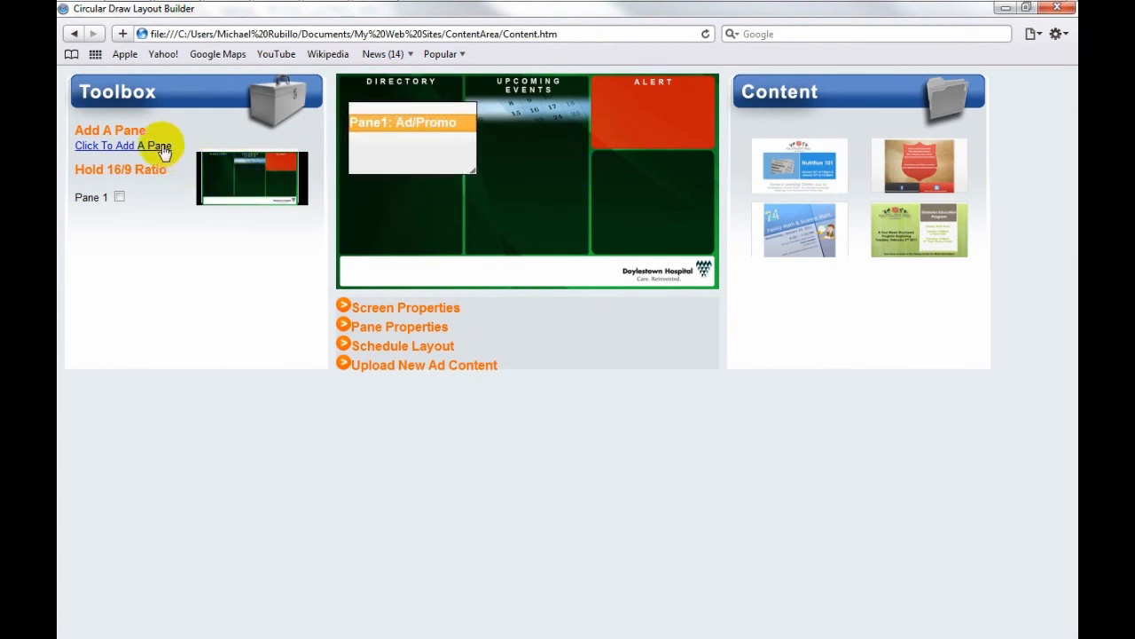
left_click(122, 145)
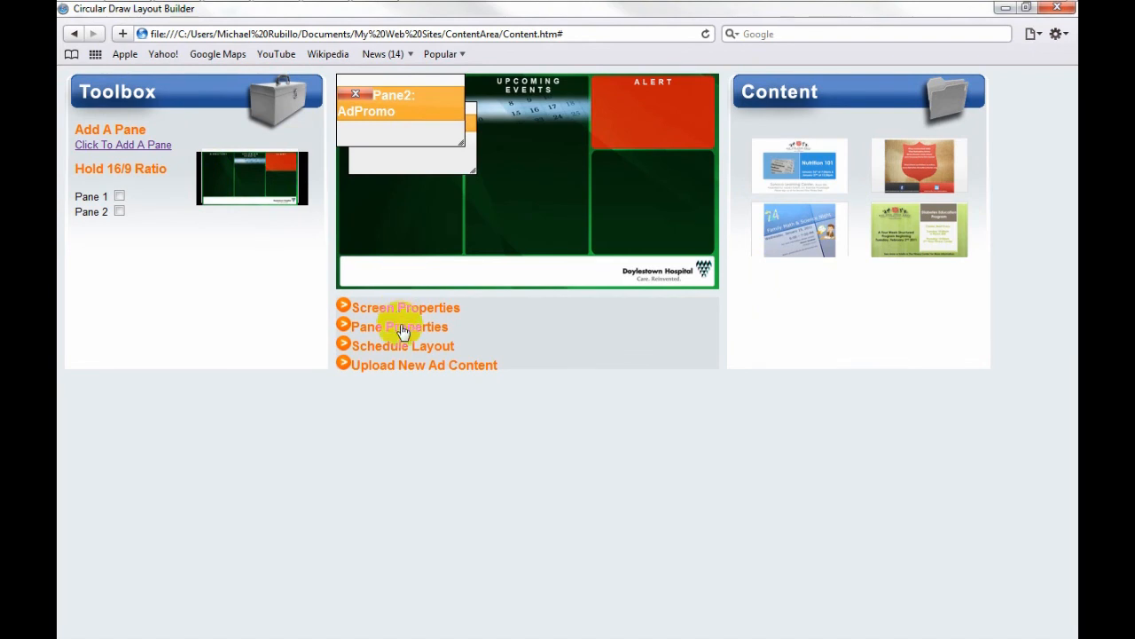
left_click(397, 326)
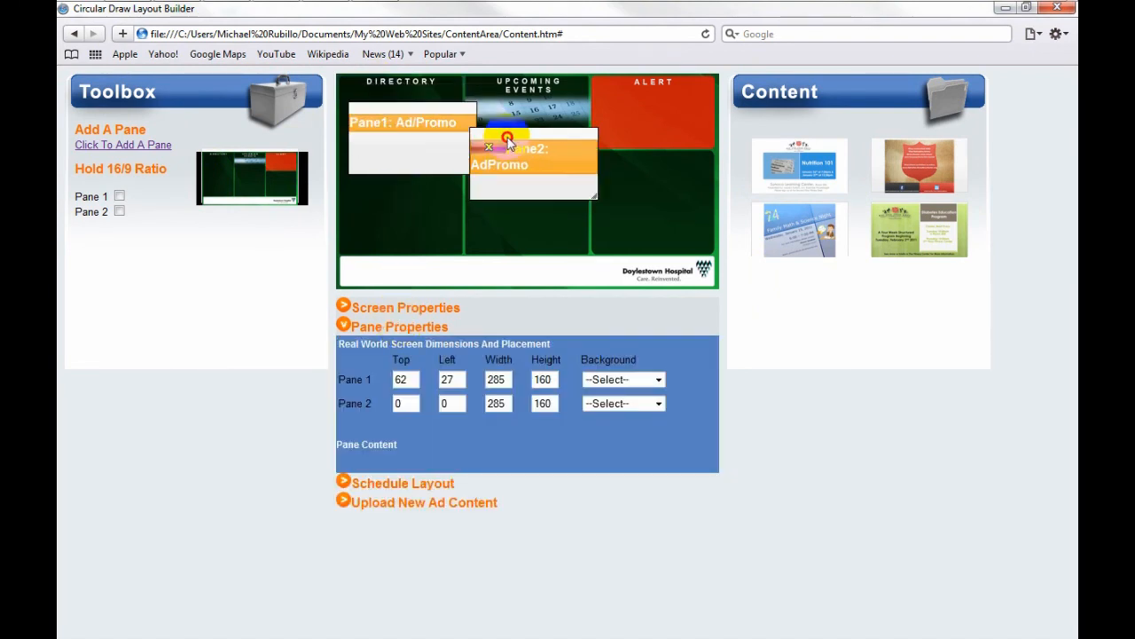
- Move Pane 2 toward the lower right and drop an ad image into Pane 1
left_click_drag(507, 142, 696, 174)
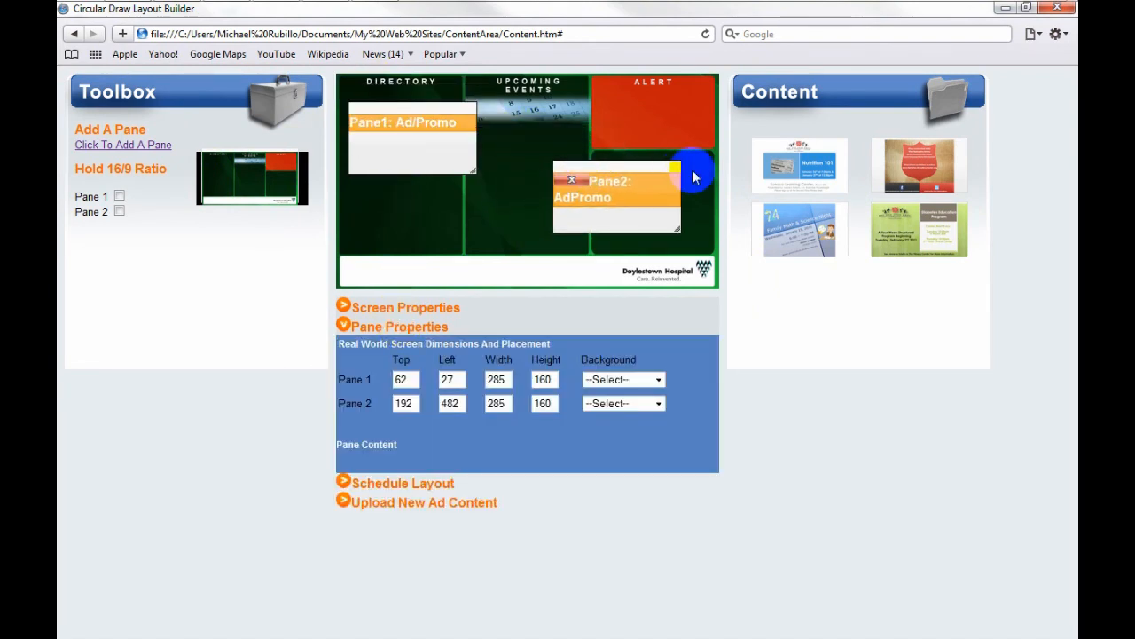
left_click_drag(798, 165, 411, 139)
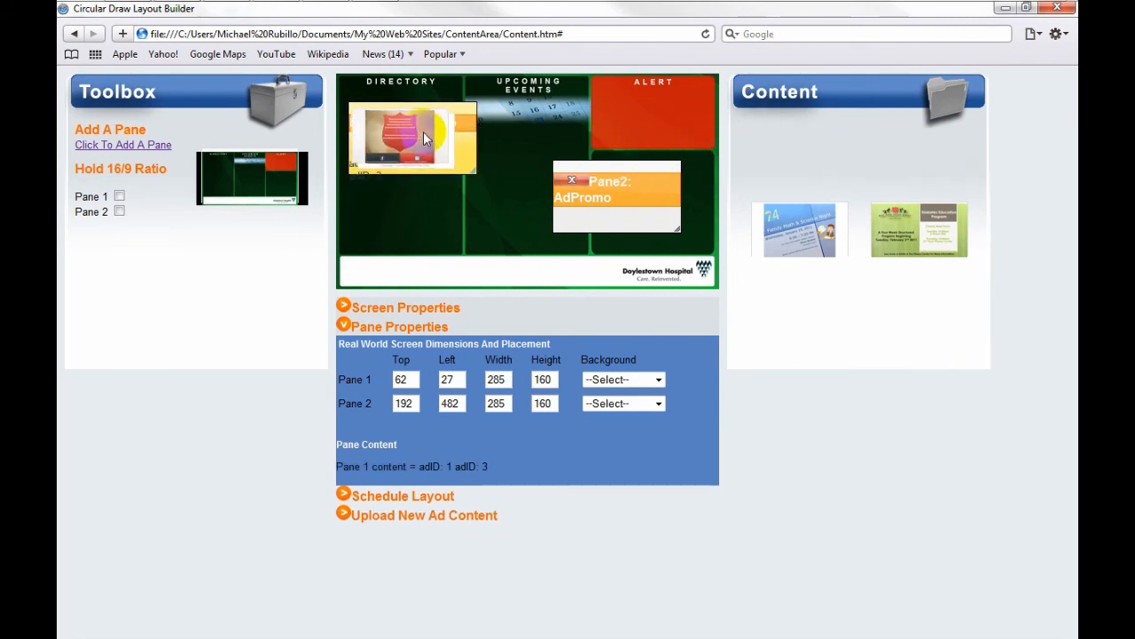
mouse_move(584, 273)
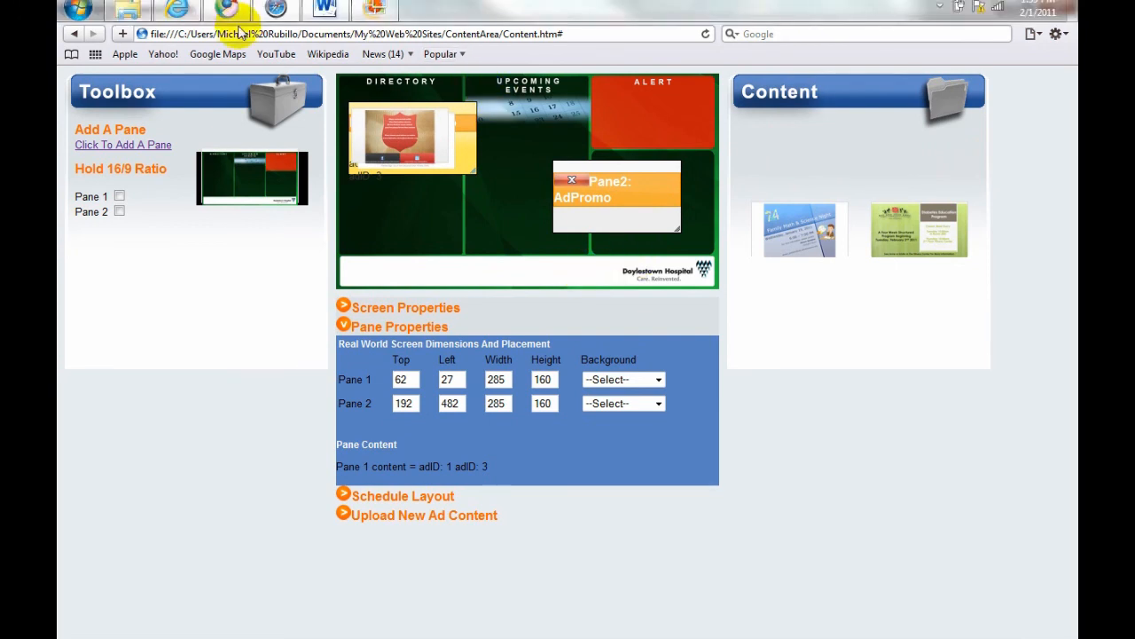
mouse_move(273, 11)
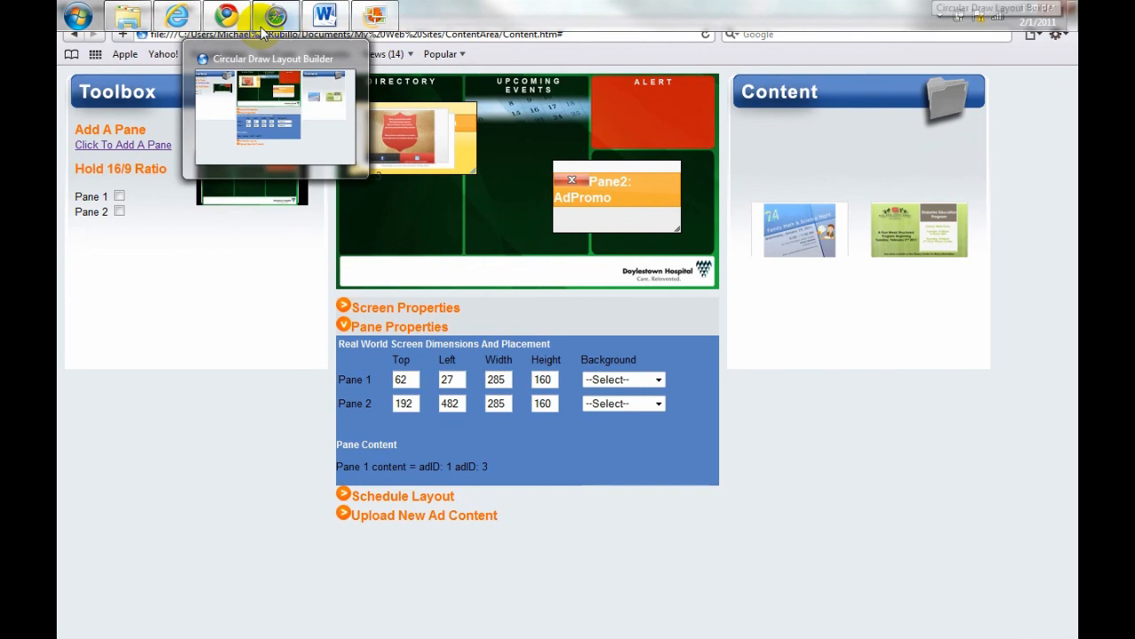